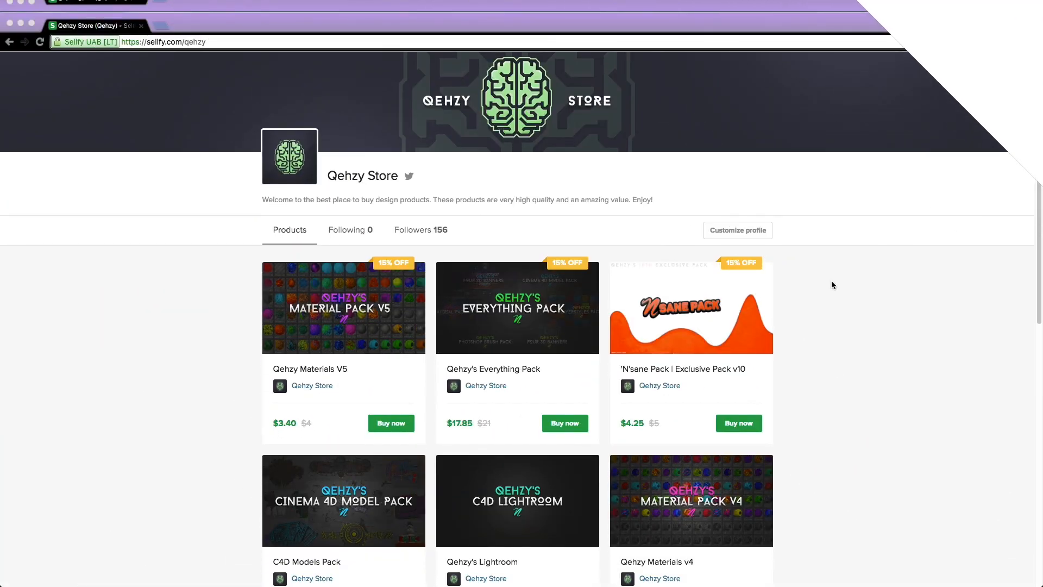
# Scroll the Qehzy Store page down to the lower product rows and back up.
pyautogui.scroll(-3)
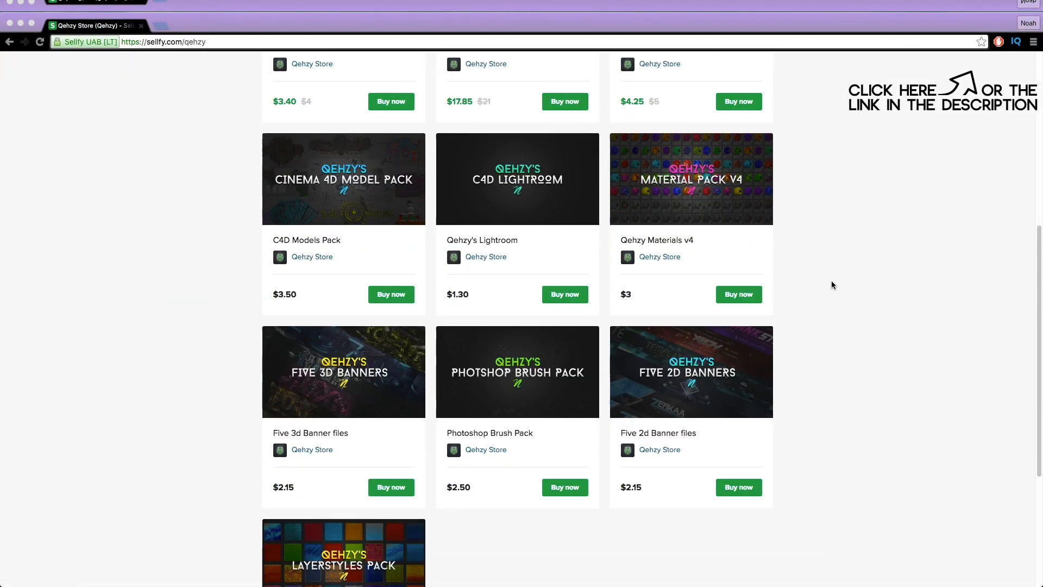
pyautogui.scroll(3)
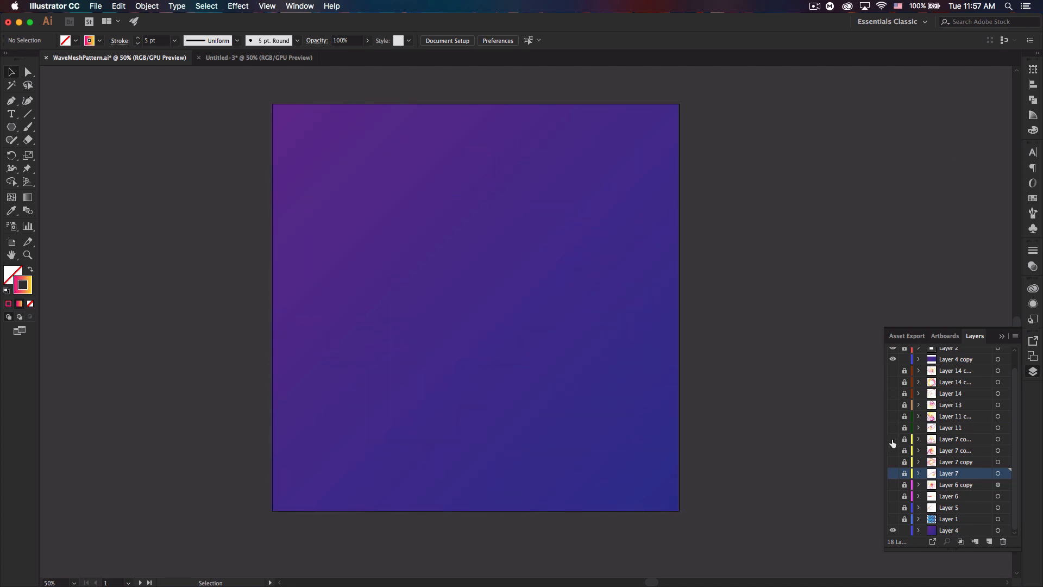
pyautogui.click(893, 450)
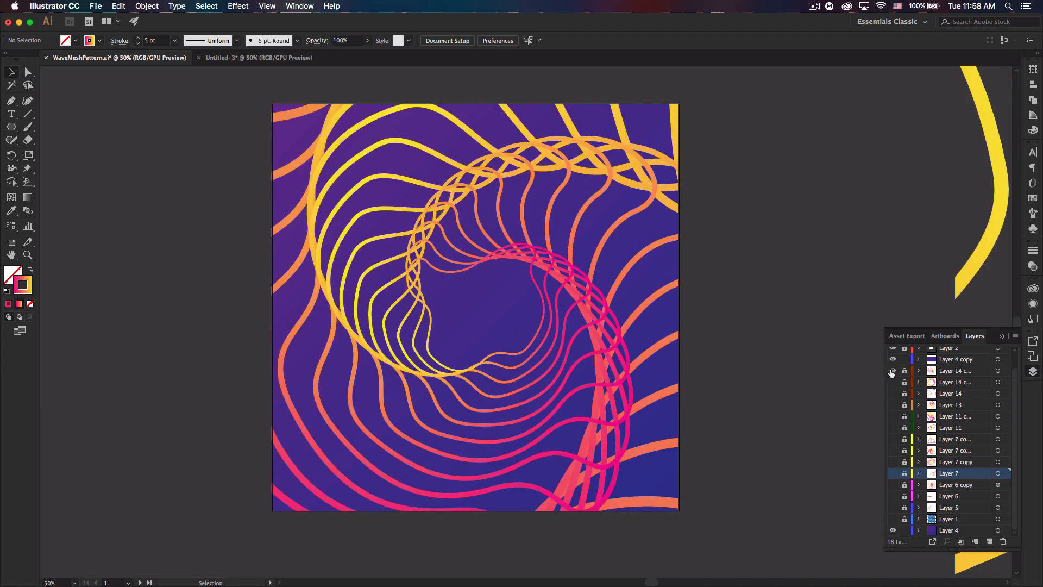
pyautogui.click(893, 371)
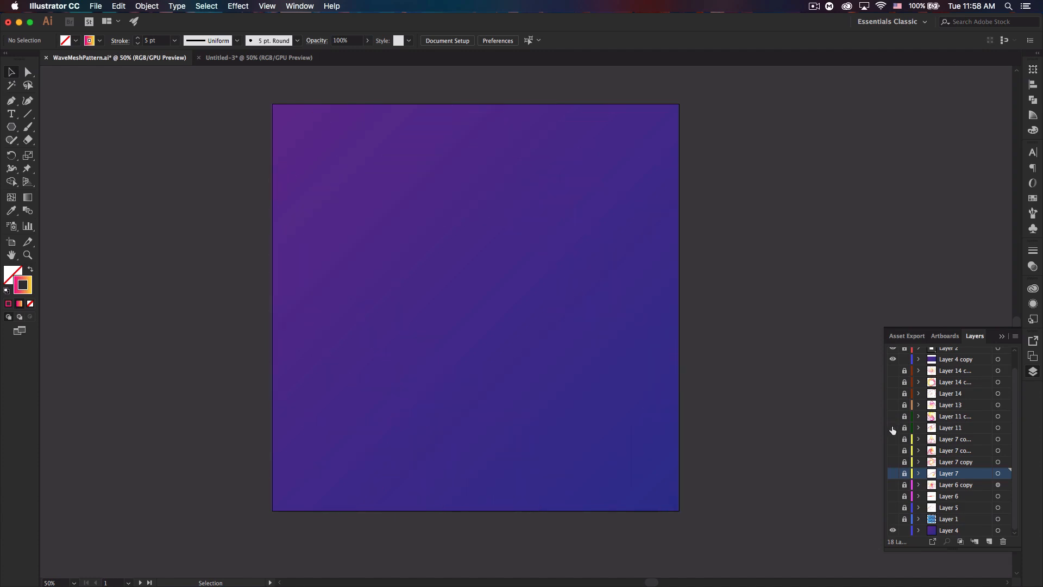
pyautogui.click(893, 438)
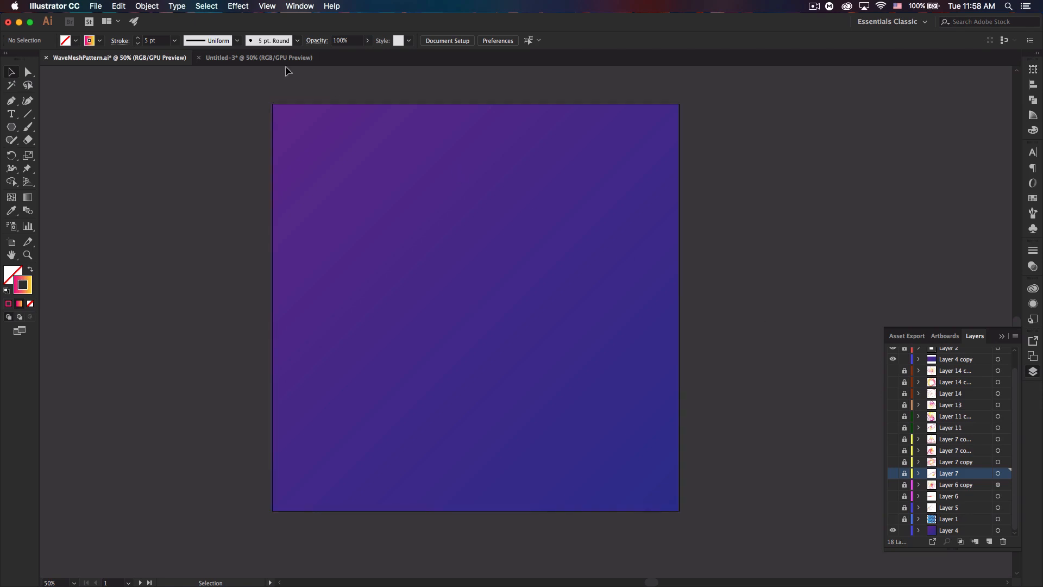
# Switch to the untitled document, show Gradient and Swatches panels, and pull the yellow-to-pink stops inward.
pyautogui.click(258, 57)
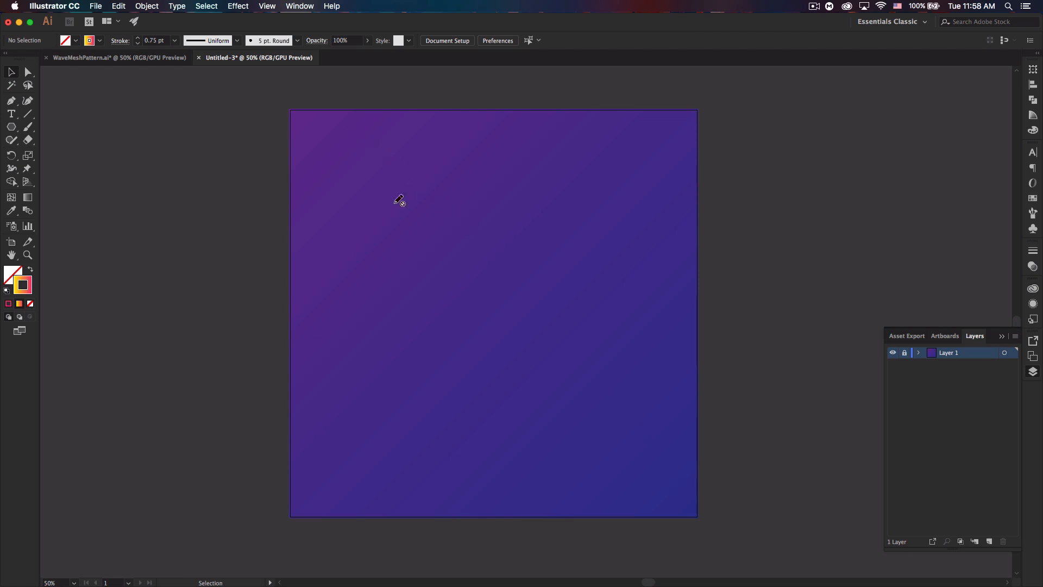
pyautogui.moveTo(319, 291)
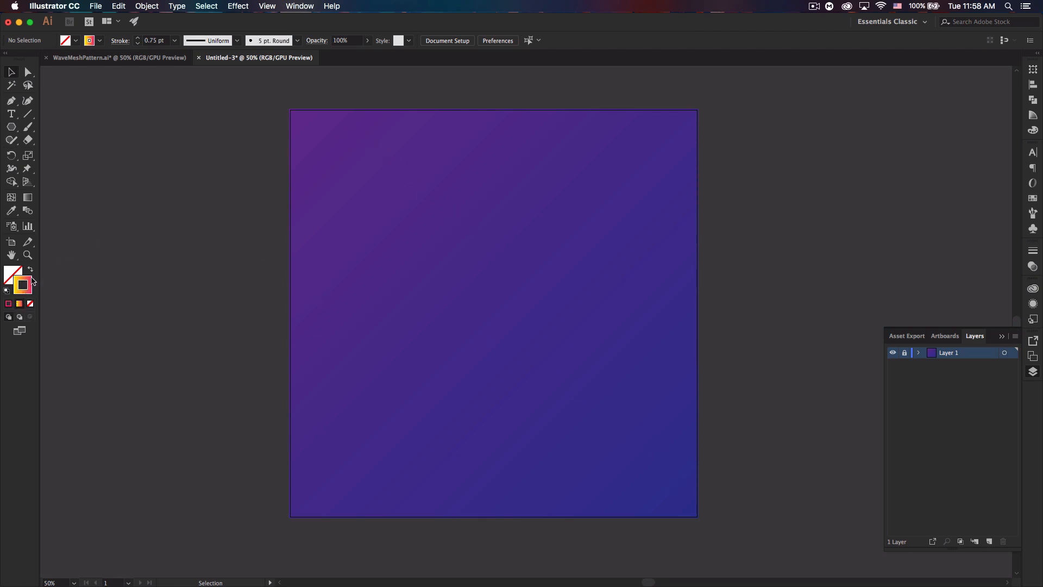
pyautogui.moveTo(12, 269)
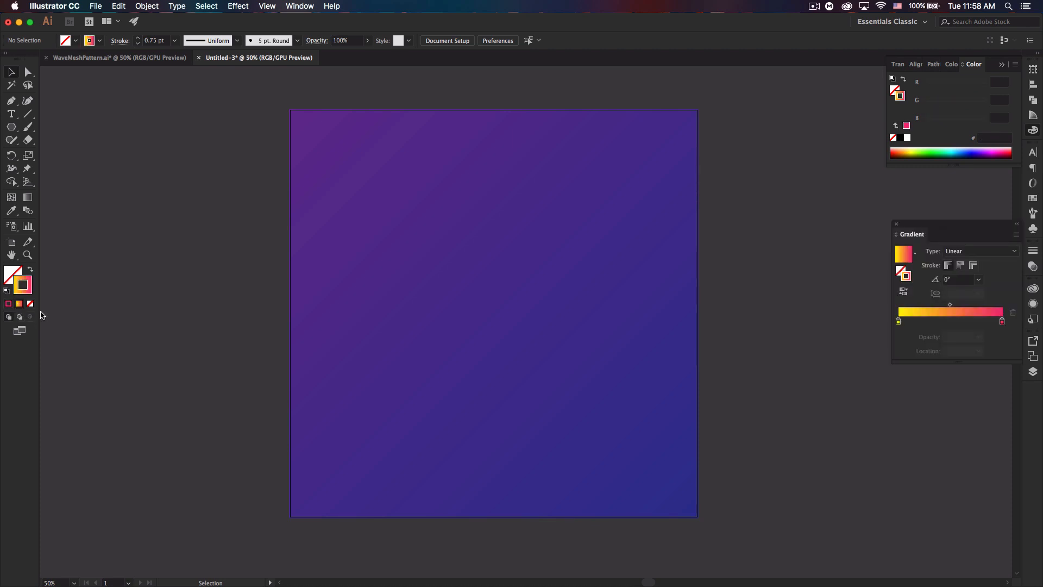
pyautogui.moveTo(928, 243)
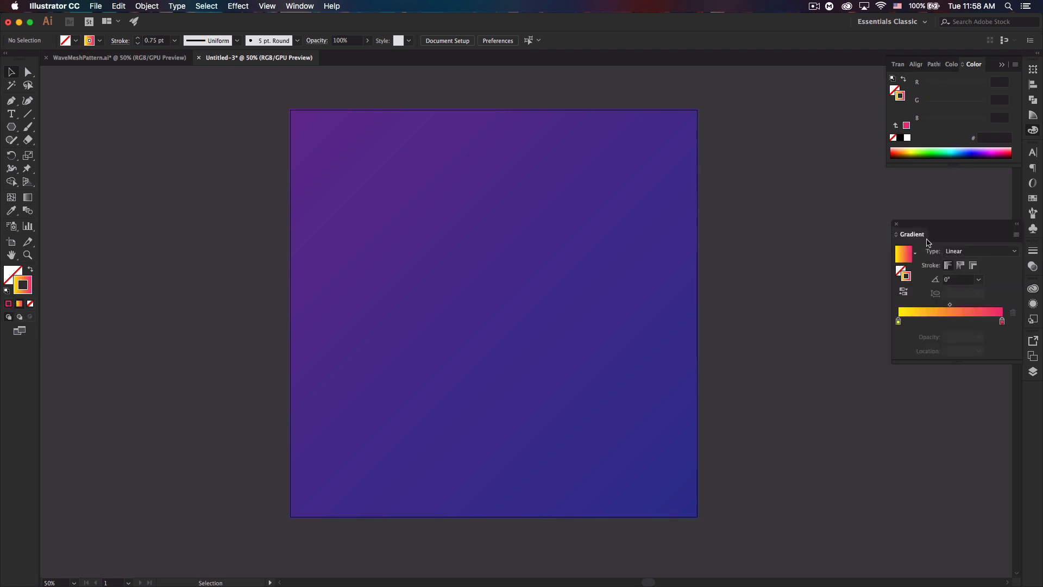
pyautogui.click(299, 6)
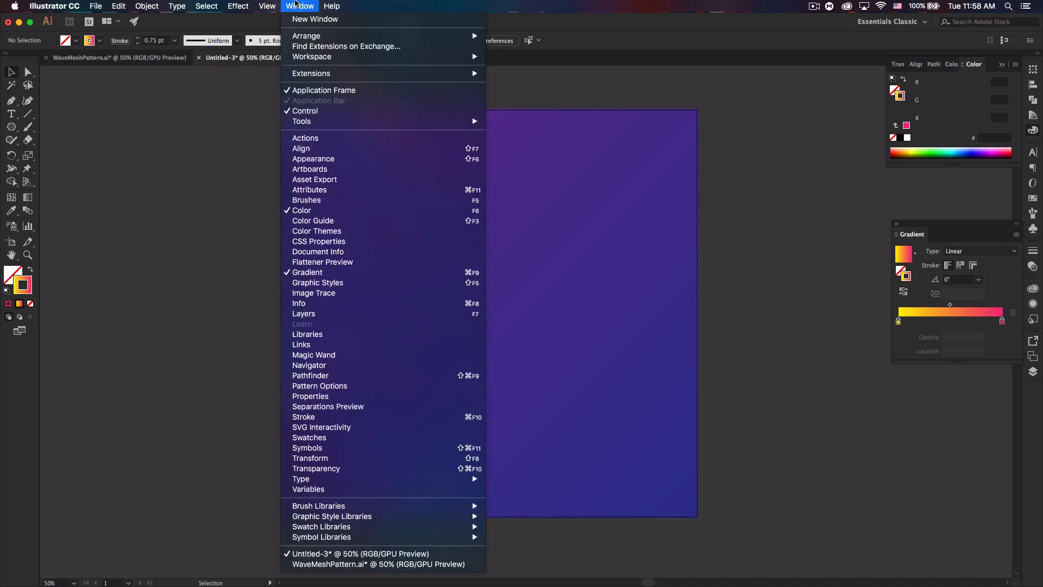
pyautogui.moveTo(316, 231)
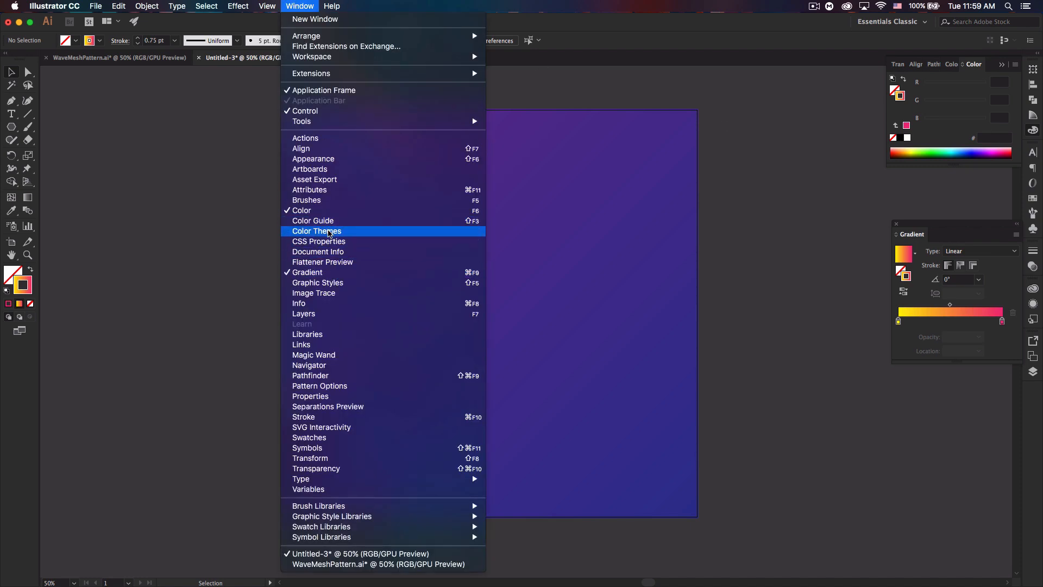
pyautogui.moveTo(320, 385)
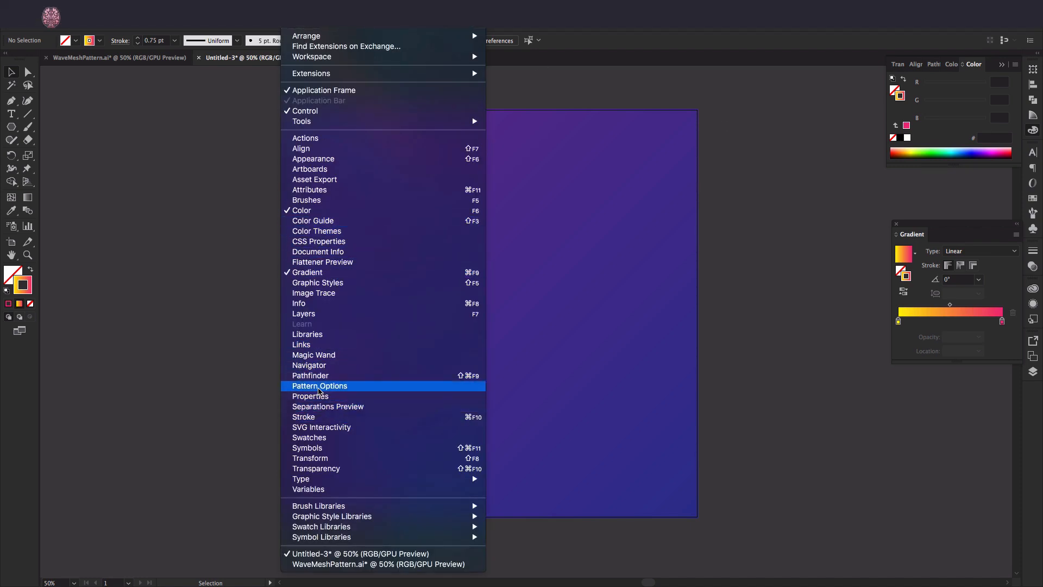
pyautogui.click(320, 386)
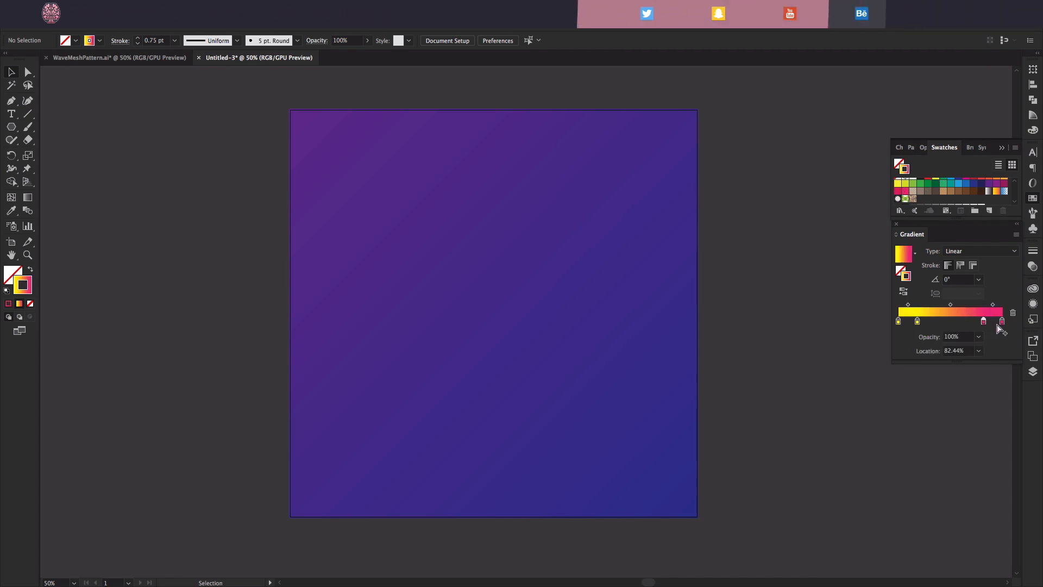
pyautogui.moveTo(1001, 321)
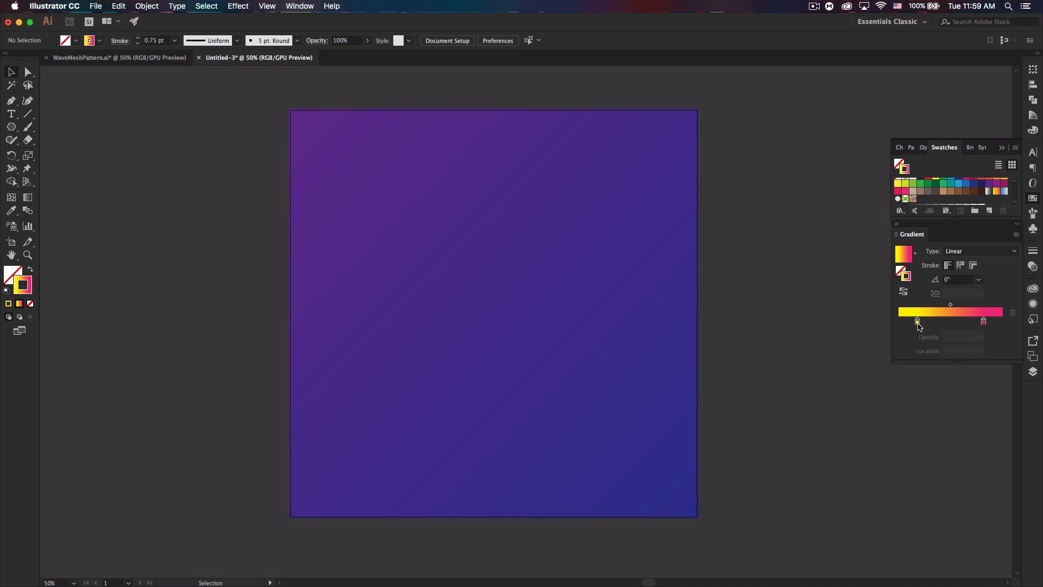
pyautogui.click(1001, 321)
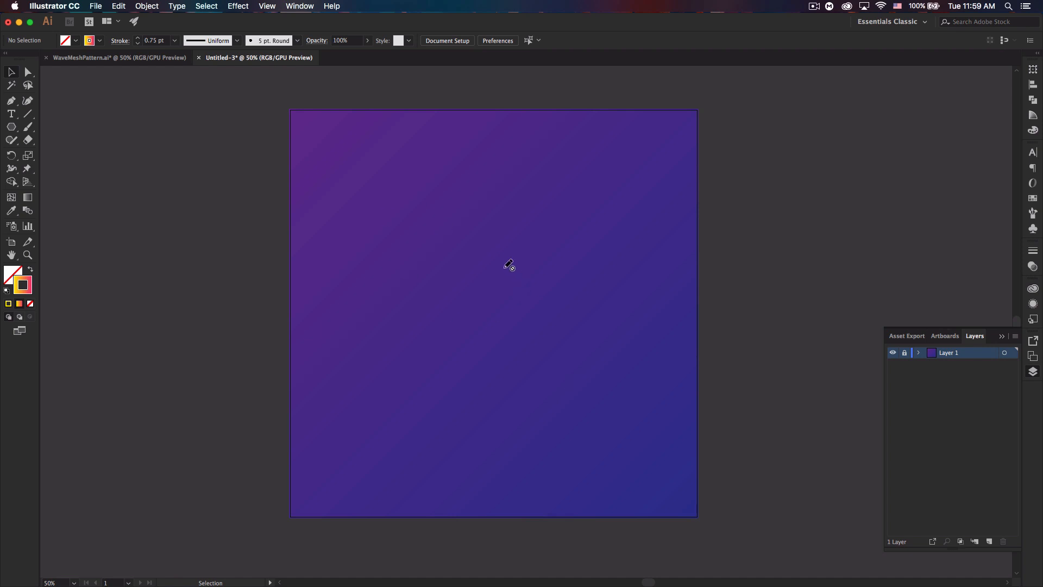
pyautogui.moveTo(524, 278)
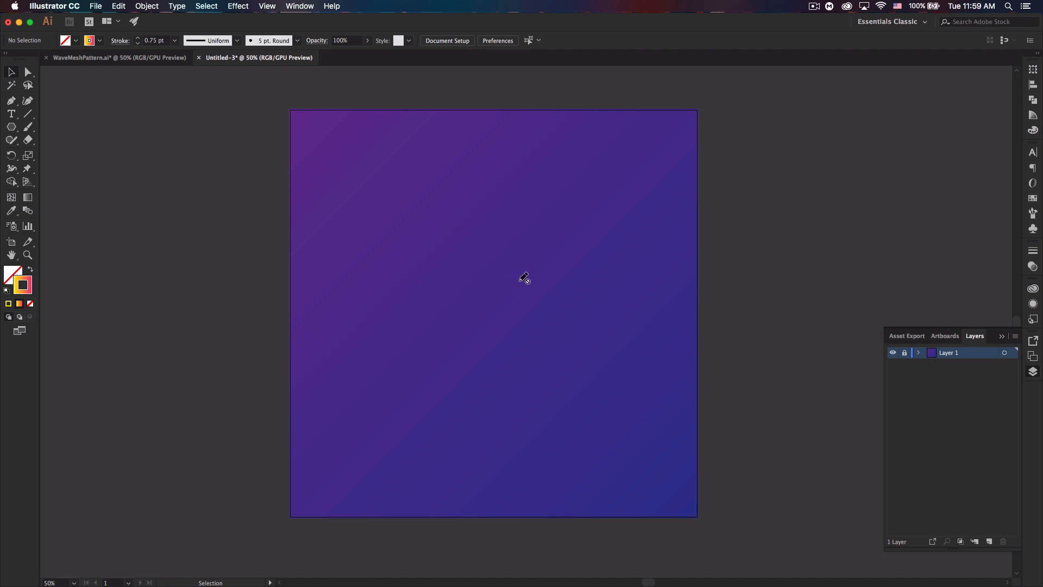
pyautogui.moveTo(995, 453)
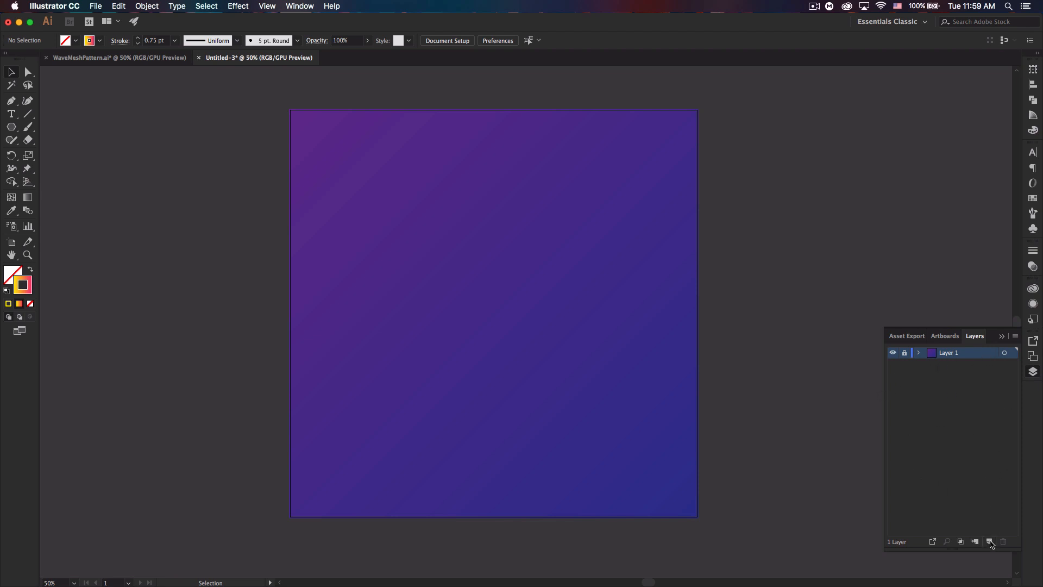
# On a new layer, draw a centred circle with a 5 pt yellow-to-pink gradient stroke and select it.
pyautogui.click(989, 541)
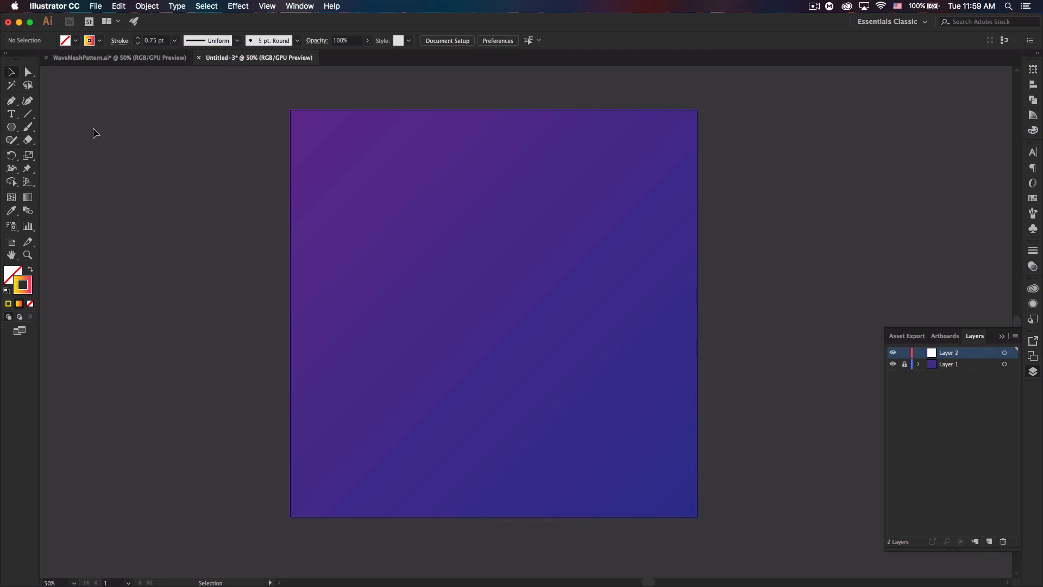
pyautogui.click(11, 127)
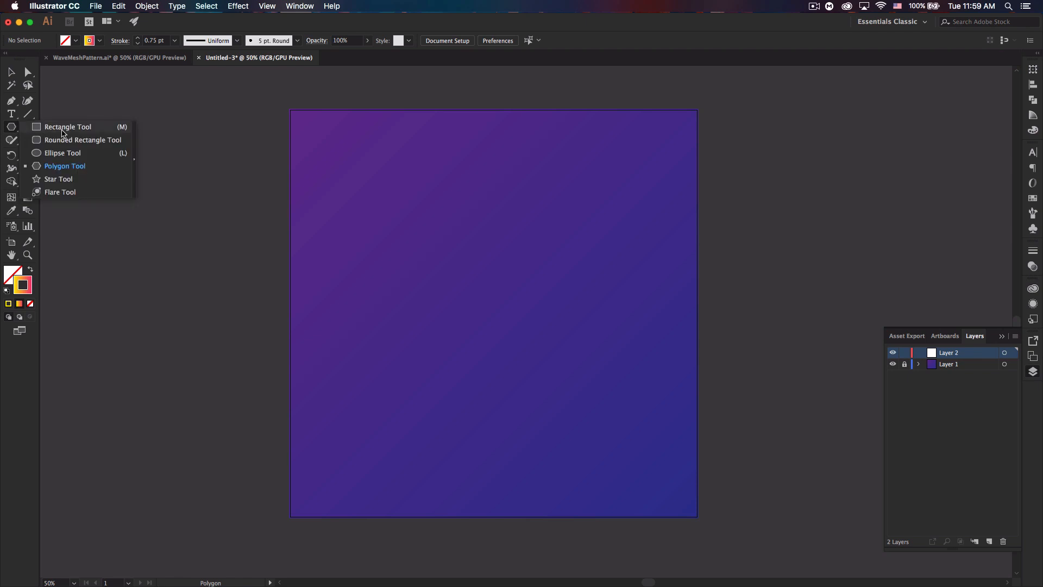
pyautogui.click(62, 152)
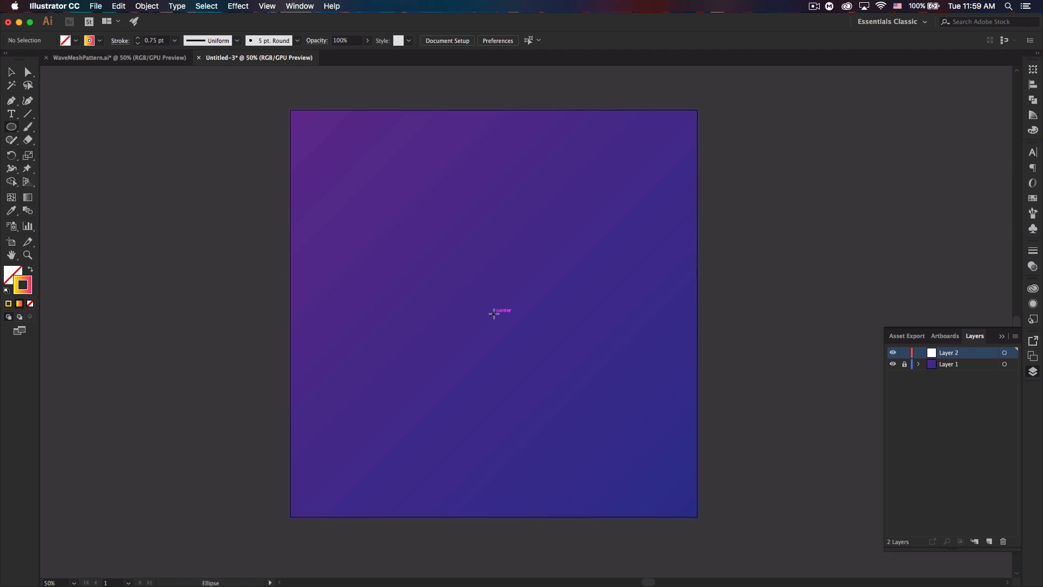
pyautogui.moveTo(493, 313); pyautogui.dragTo(553, 373)
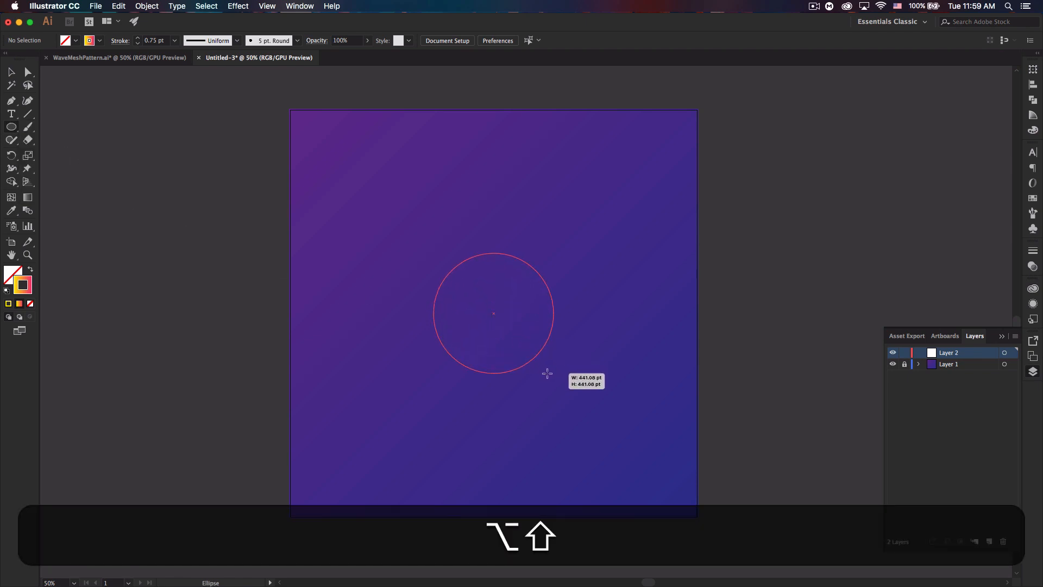
pyautogui.moveTo(547, 373); pyautogui.dragTo(561, 384)
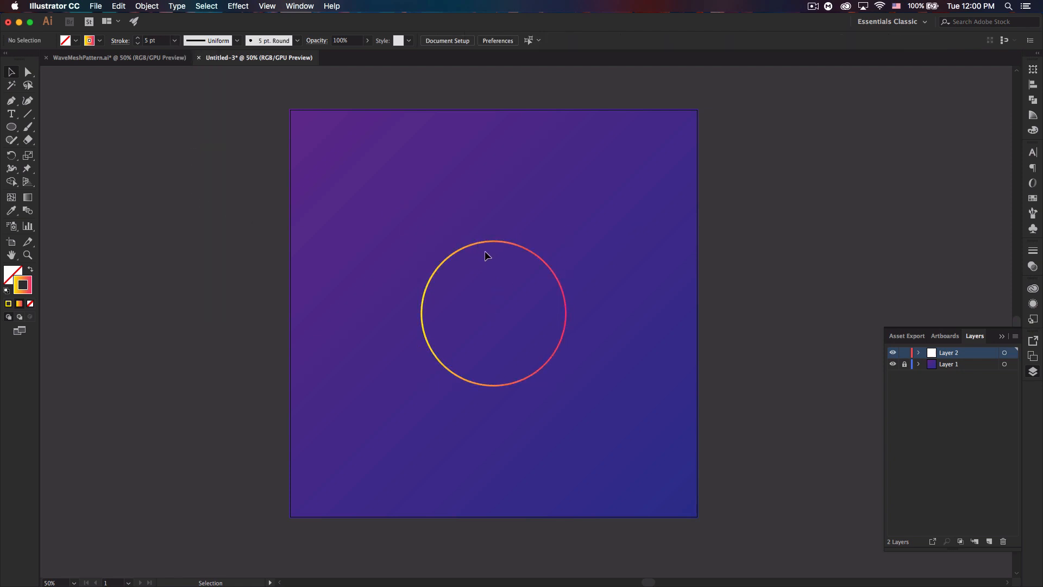
pyautogui.click(491, 243)
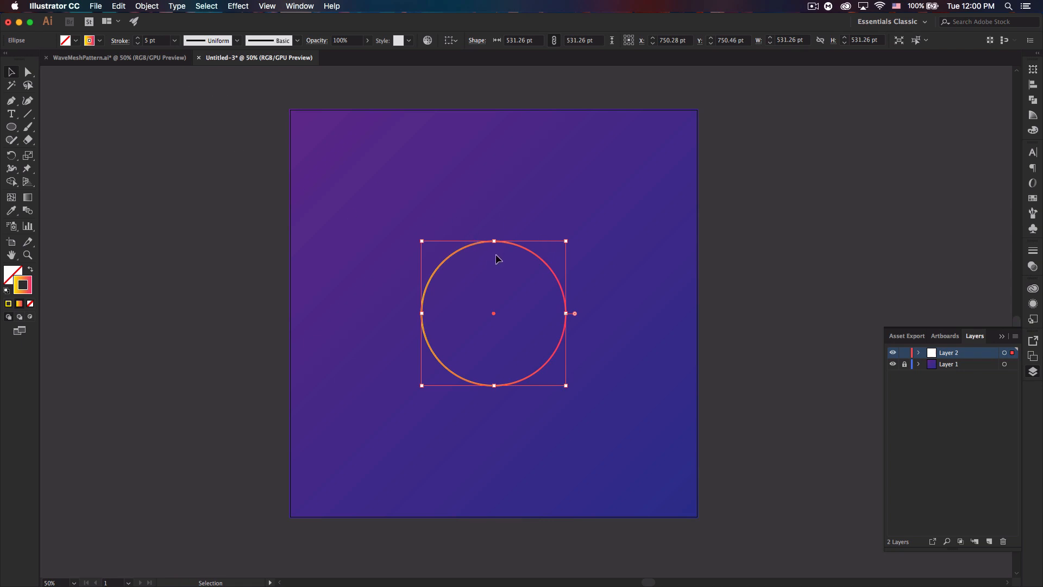
pyautogui.moveTo(521, 246)
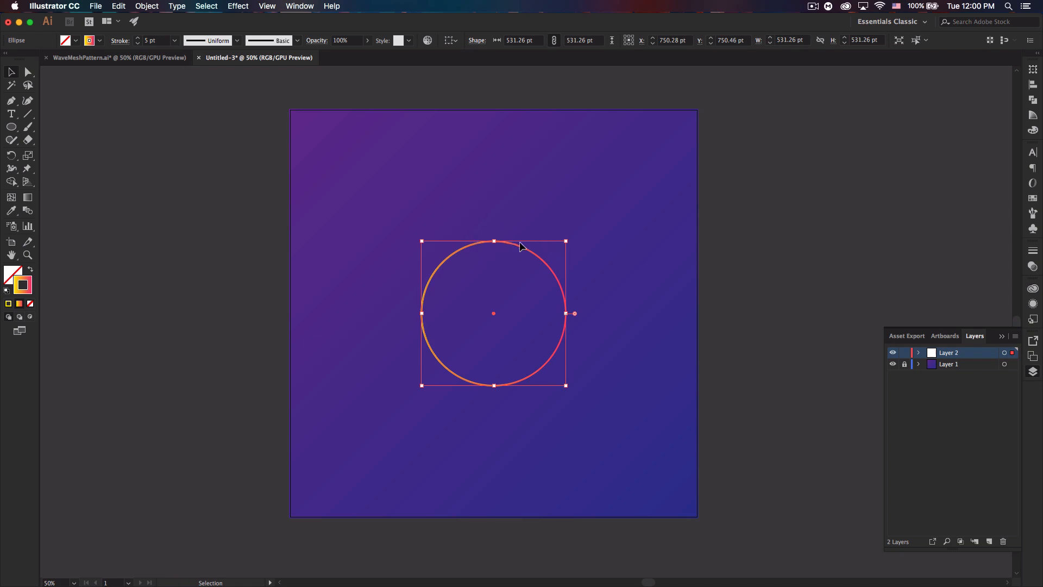
# Add a Transform effect to the circle with Preview on: 20 copies, 15° rotation, wider horizontal scale.
pyautogui.click(237, 6)
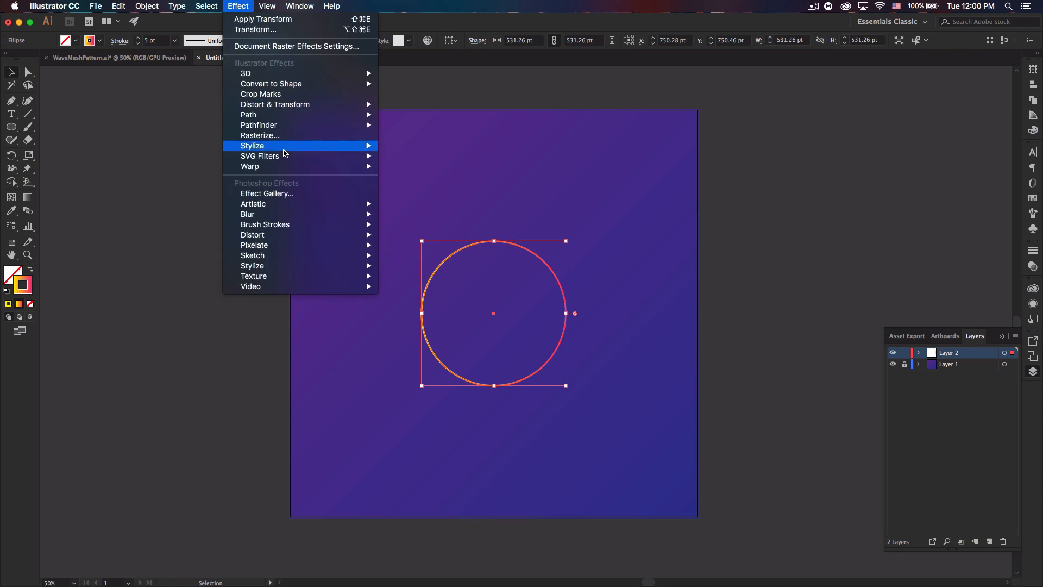
pyautogui.moveTo(274, 105)
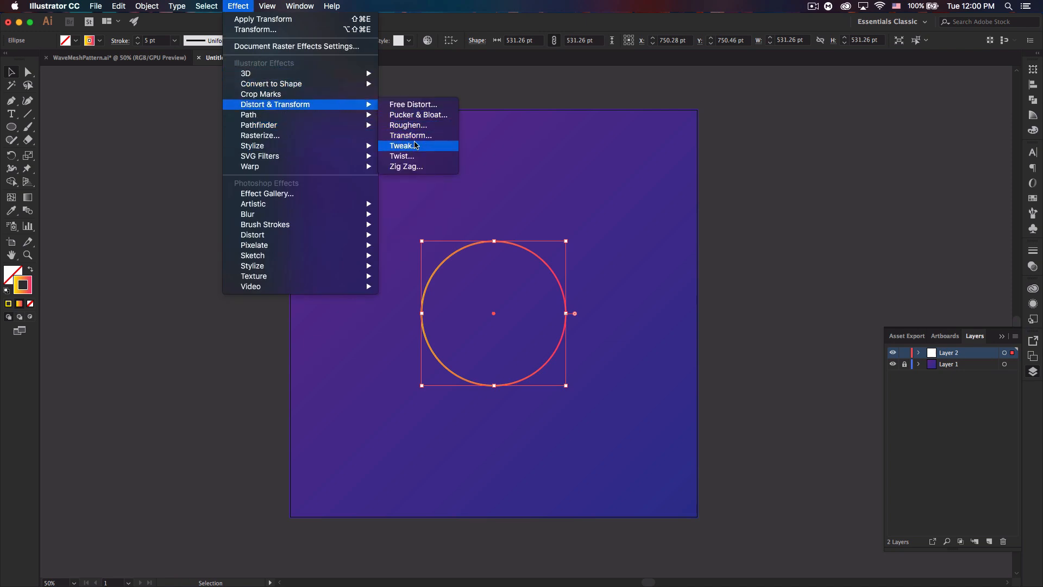
pyautogui.click(410, 136)
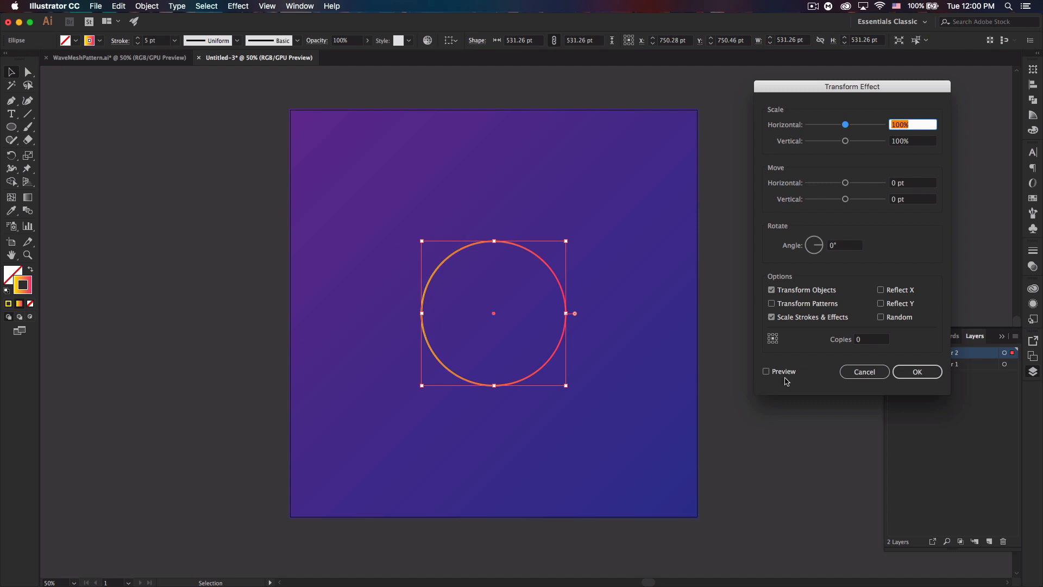
pyautogui.click(767, 371)
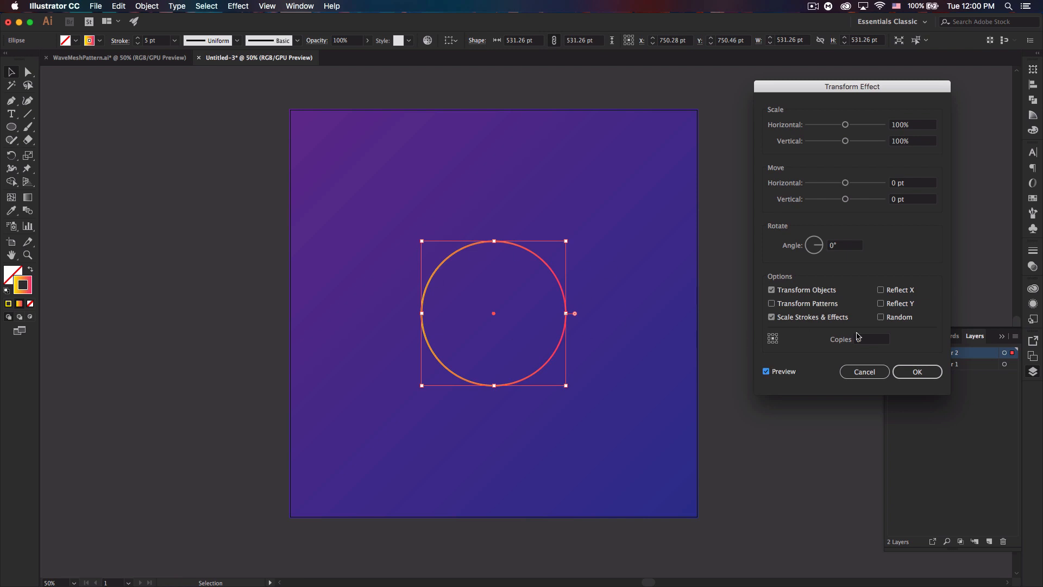
pyautogui.click(872, 339)
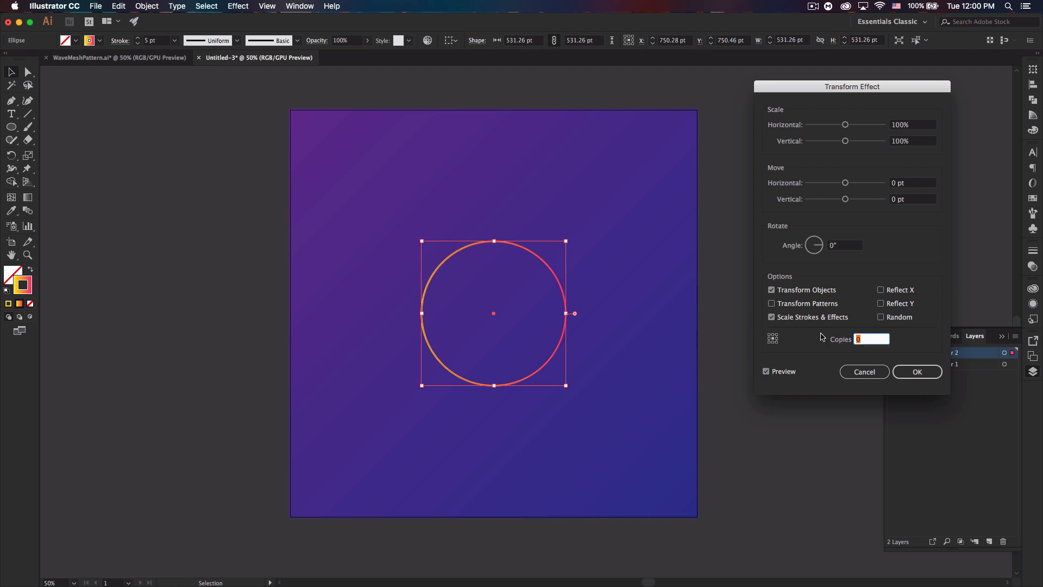
pyautogui.moveTo(821, 334)
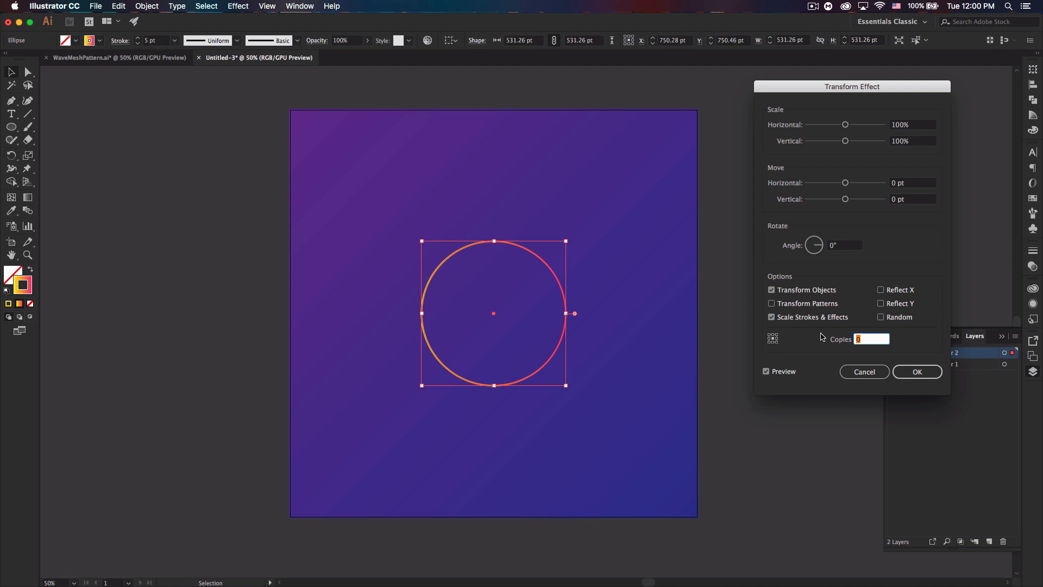
pyautogui.write('20')
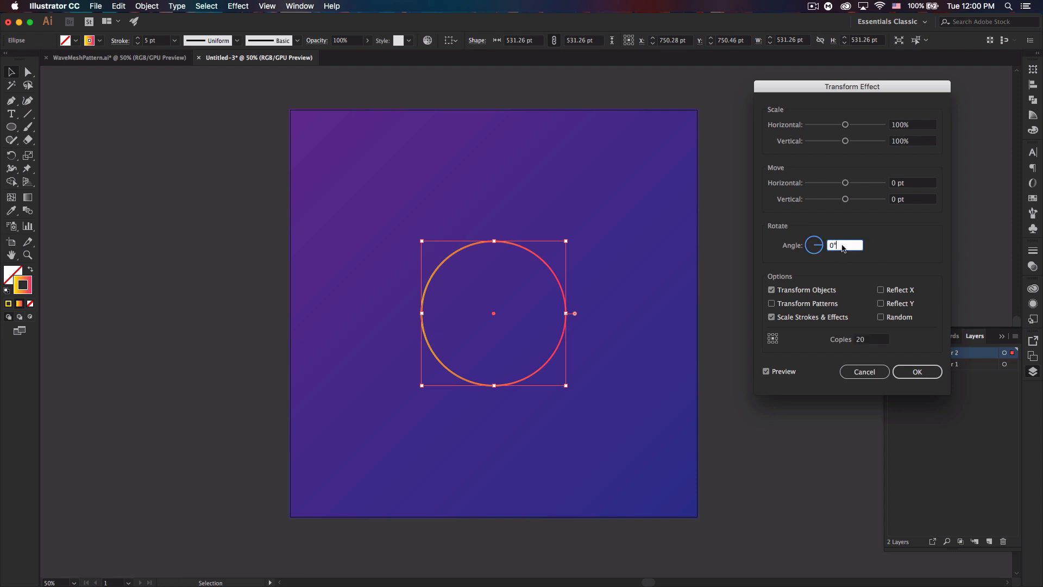
pyautogui.write('15')
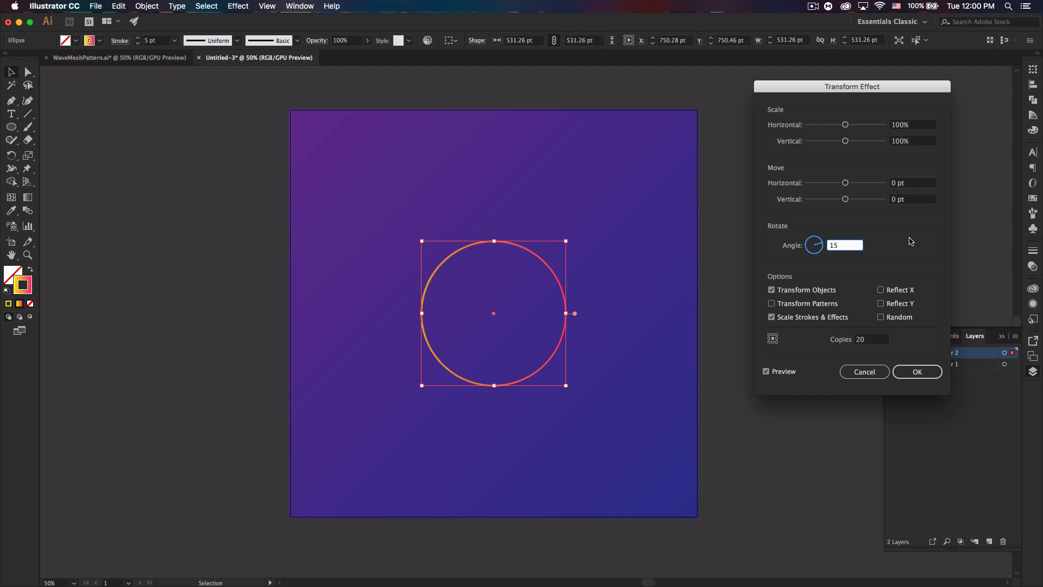
pyautogui.moveTo(850, 203)
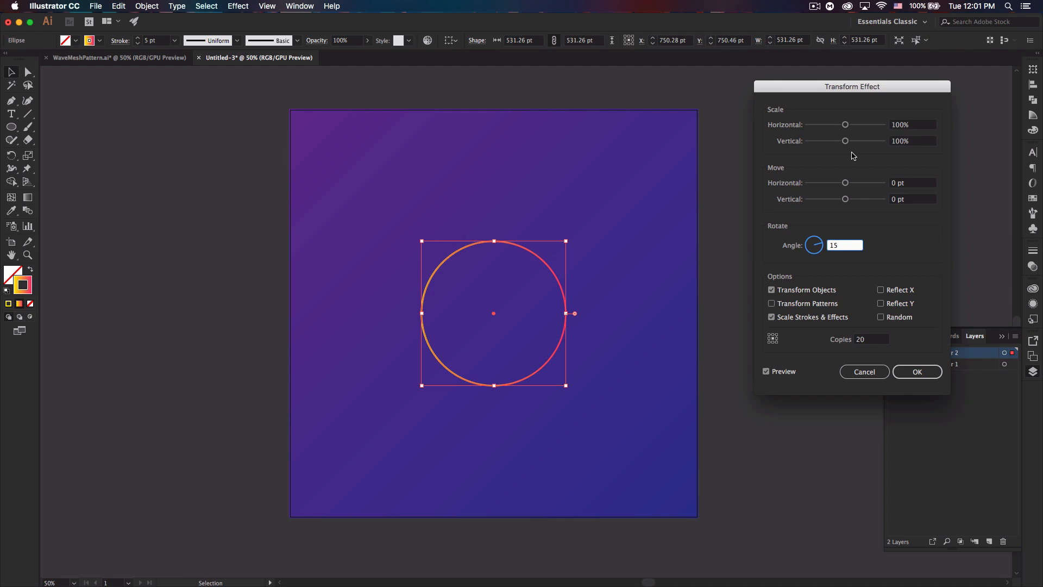
pyautogui.write('147')
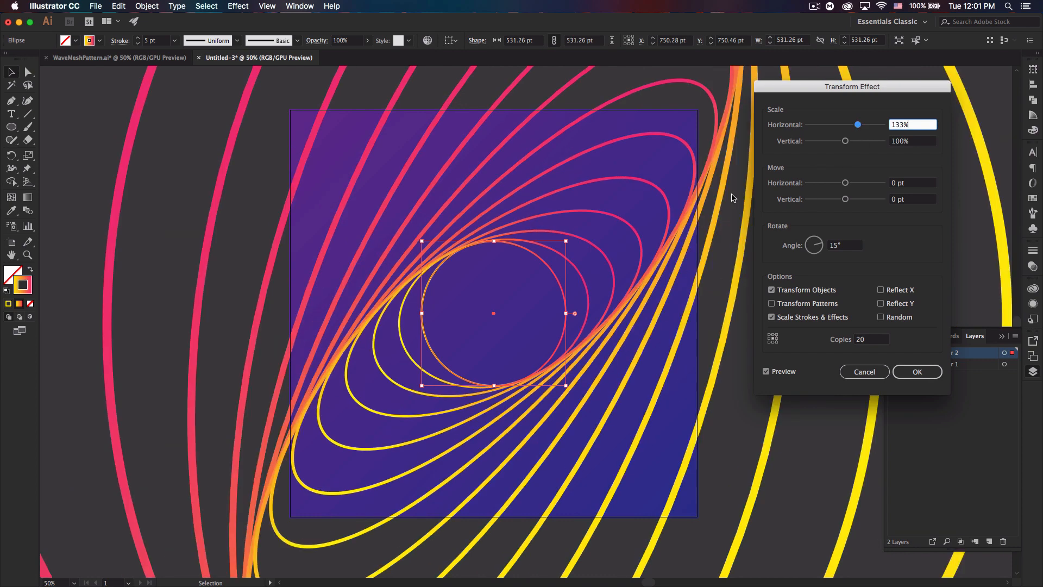
pyautogui.moveTo(265, 228)
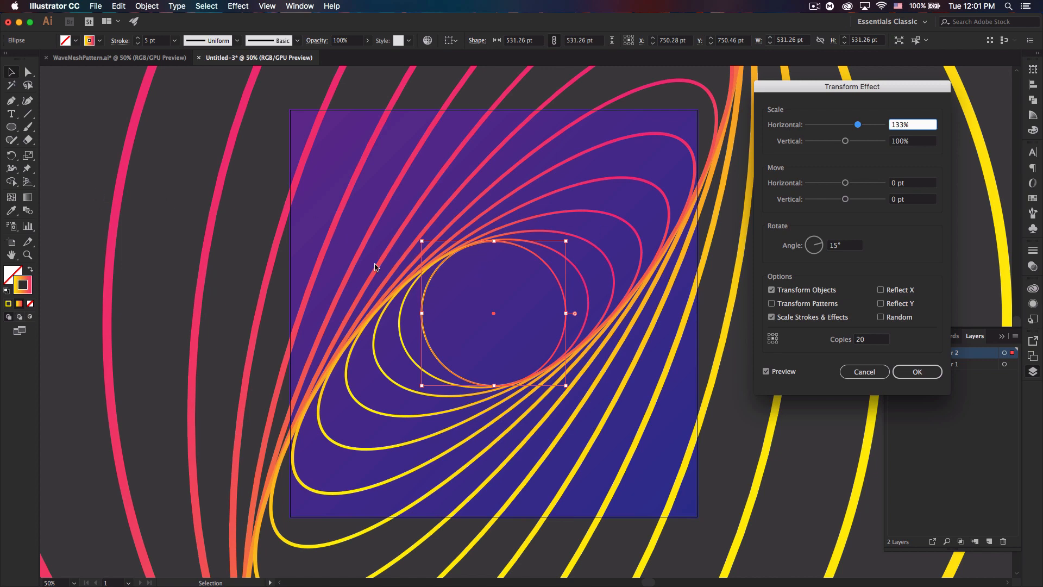
# Scale the effect's copies to 138% horizontal and 102% vertical.
pyautogui.moveTo(845, 140); pyautogui.dragTo(847, 140)
pyautogui.write('75')
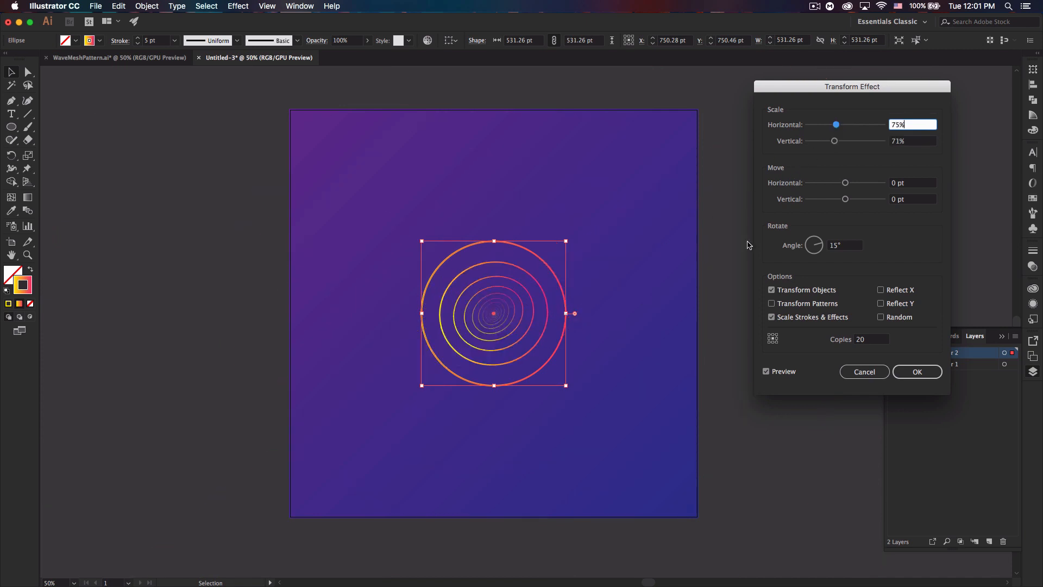
pyautogui.moveTo(836, 124); pyautogui.dragTo(843, 125)
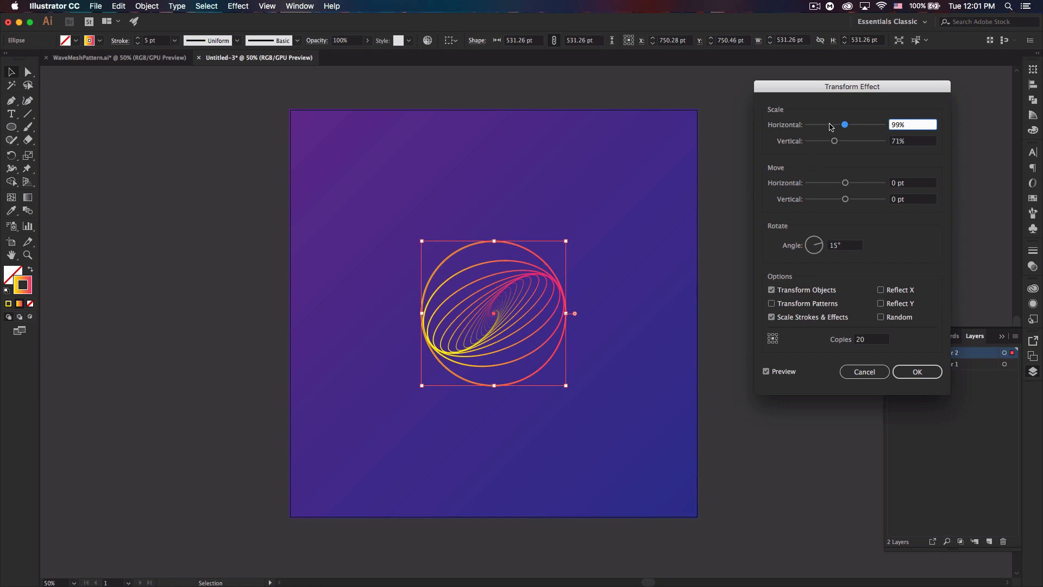
pyautogui.moveTo(845, 124); pyautogui.dragTo(853, 124)
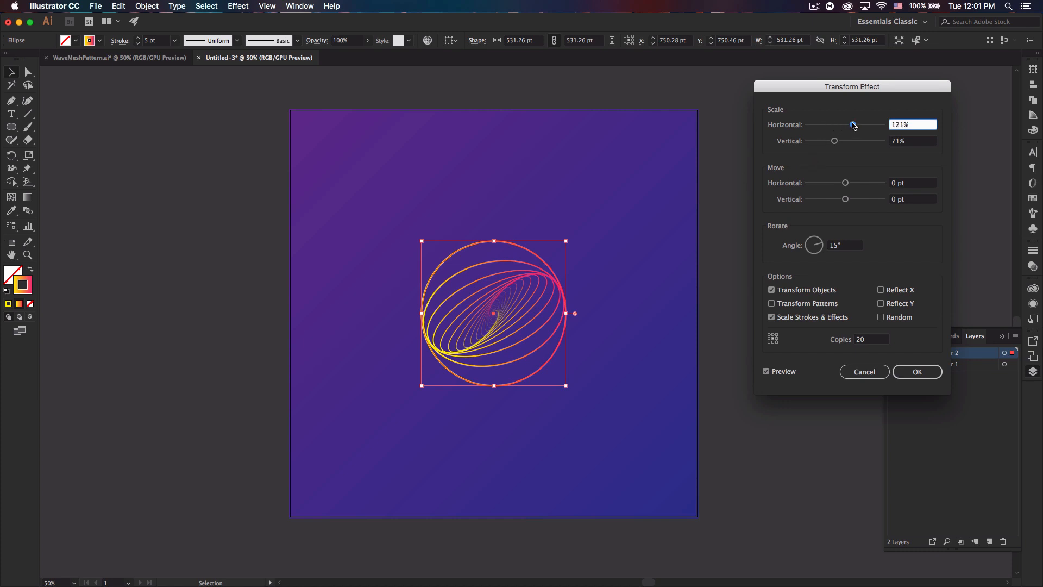
pyautogui.moveTo(853, 125); pyautogui.dragTo(856, 124)
pyautogui.write('138')
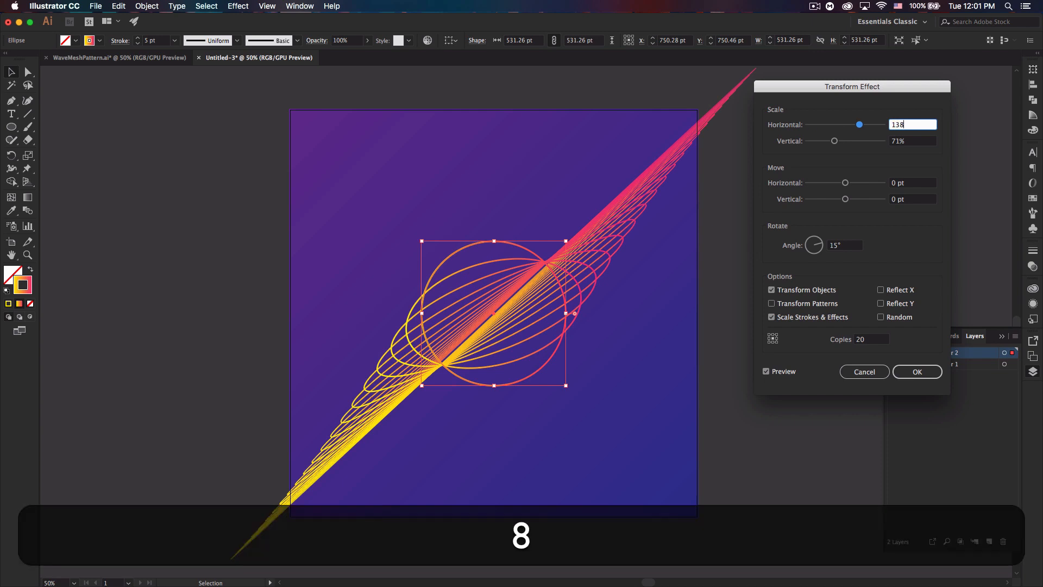
pyautogui.click(912, 141)
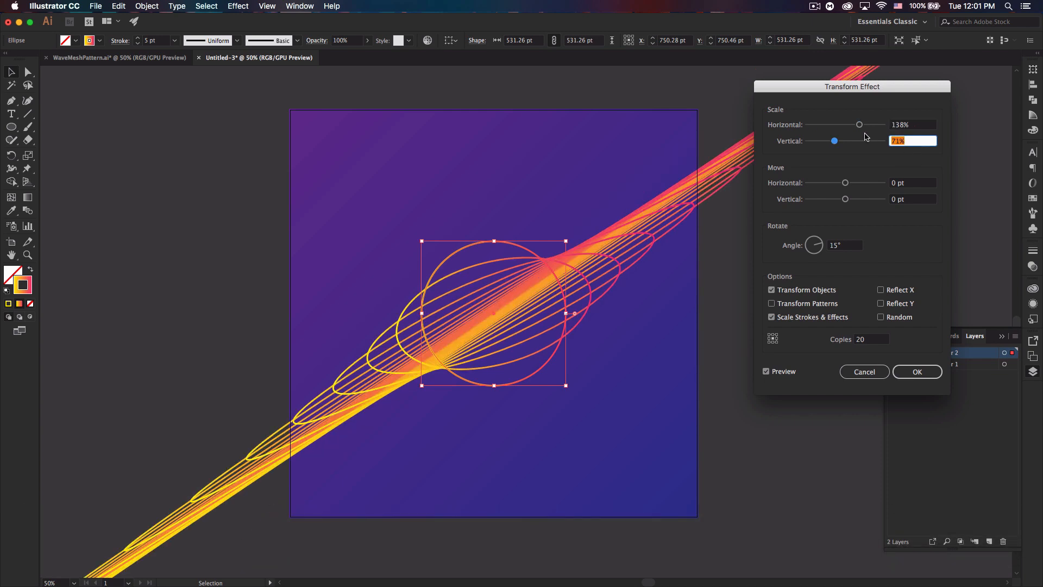
pyautogui.moveTo(835, 140); pyautogui.dragTo(845, 141)
pyautogui.write('-100')
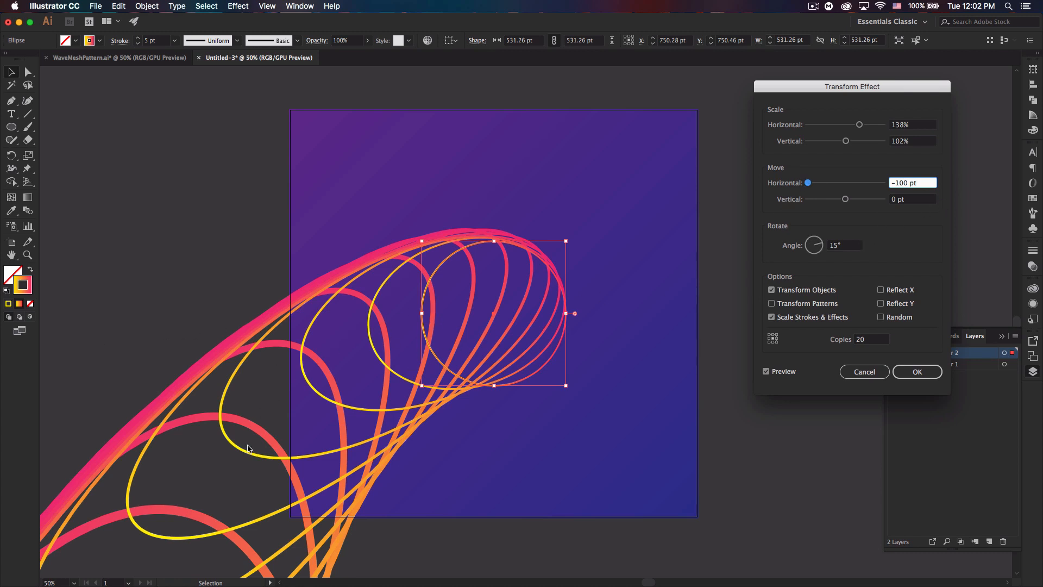
# Offset each copy by -20 pt horizontally and 7 pt vertically.
pyautogui.click(912, 182)
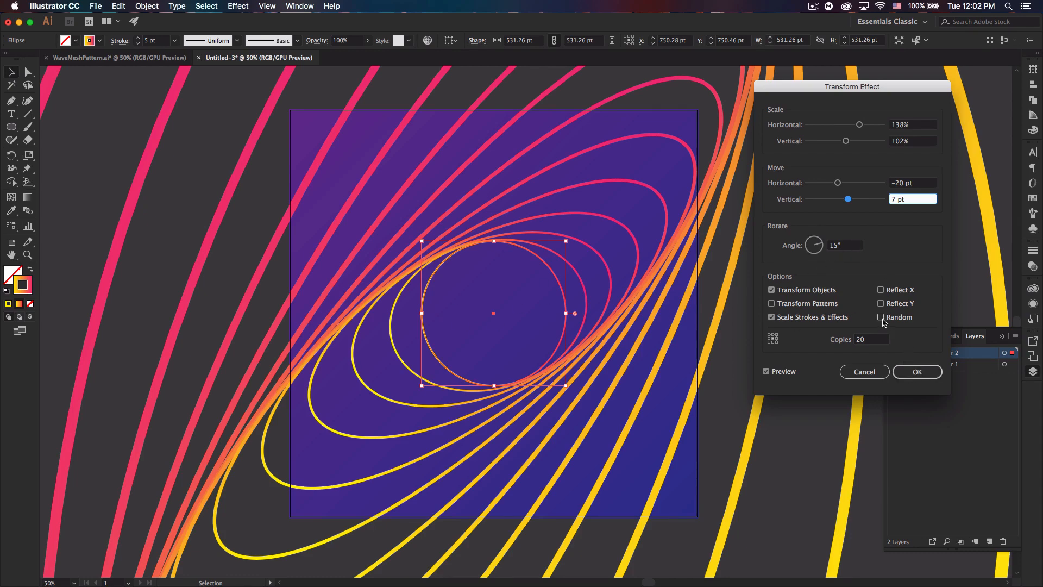
pyautogui.click(881, 290)
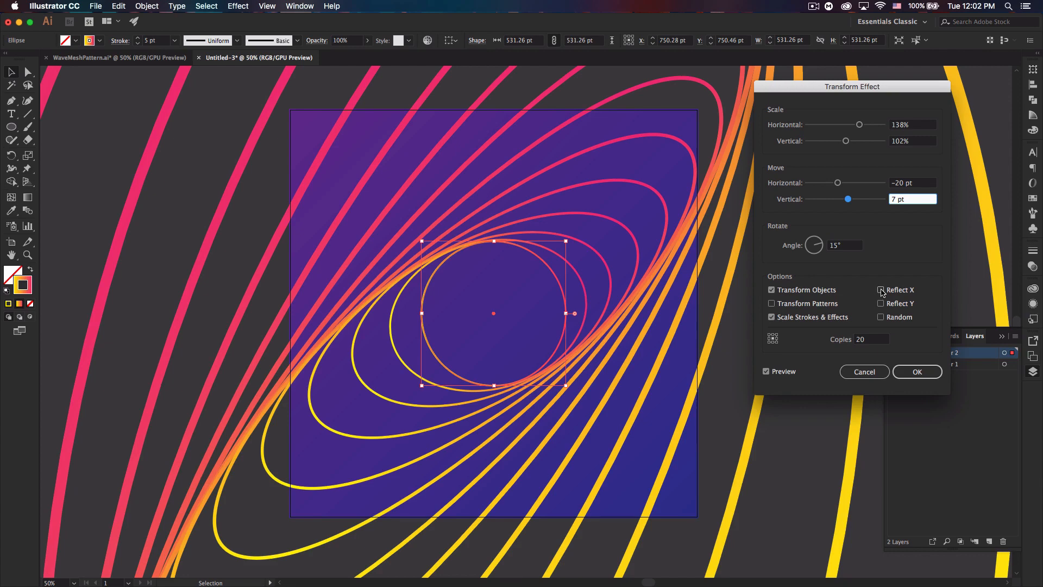
pyautogui.click(881, 290)
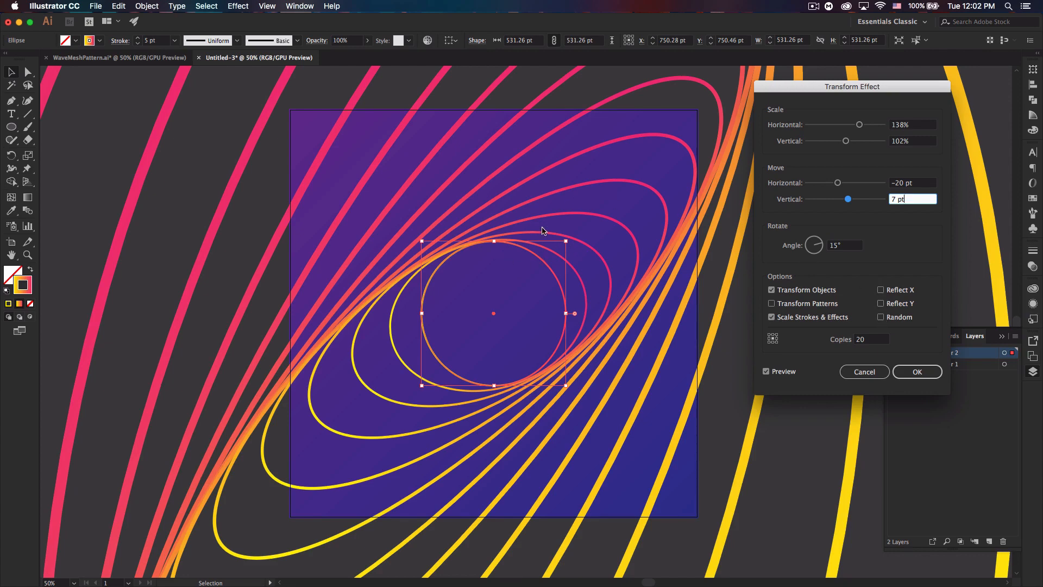
pyautogui.click(881, 289)
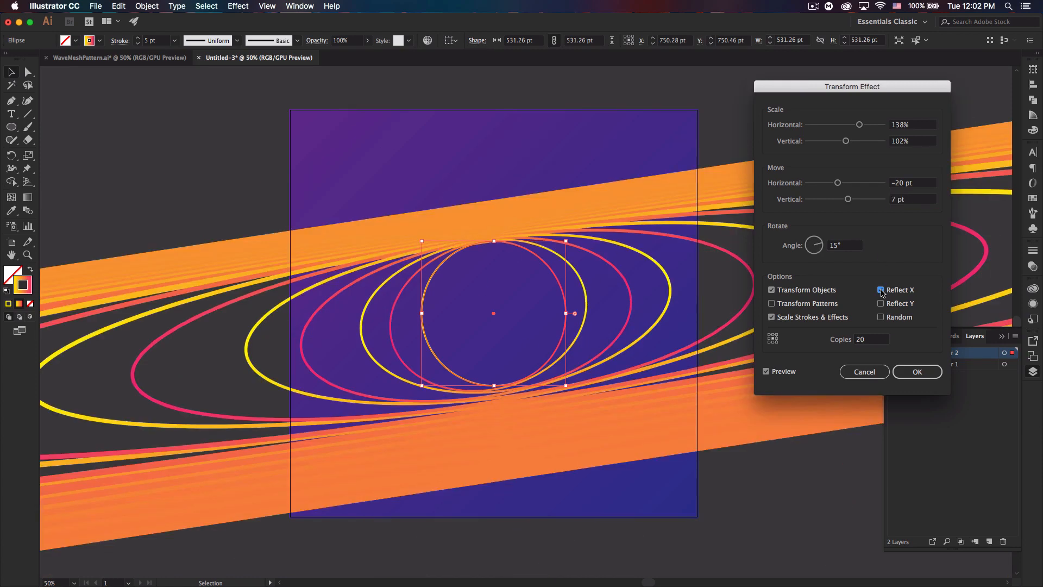
pyautogui.click(881, 290)
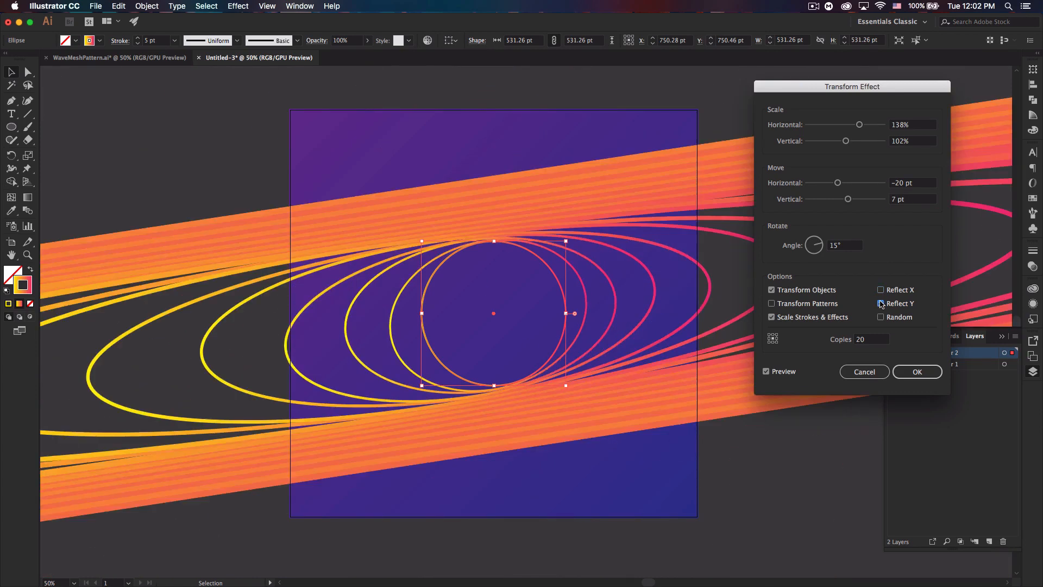
pyautogui.click(880, 289)
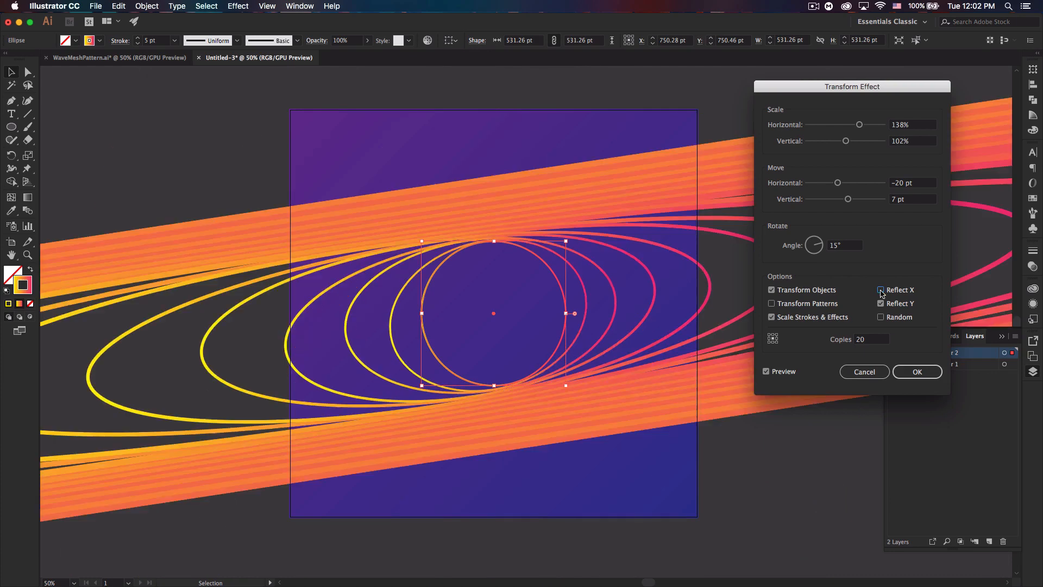
pyautogui.click(881, 316)
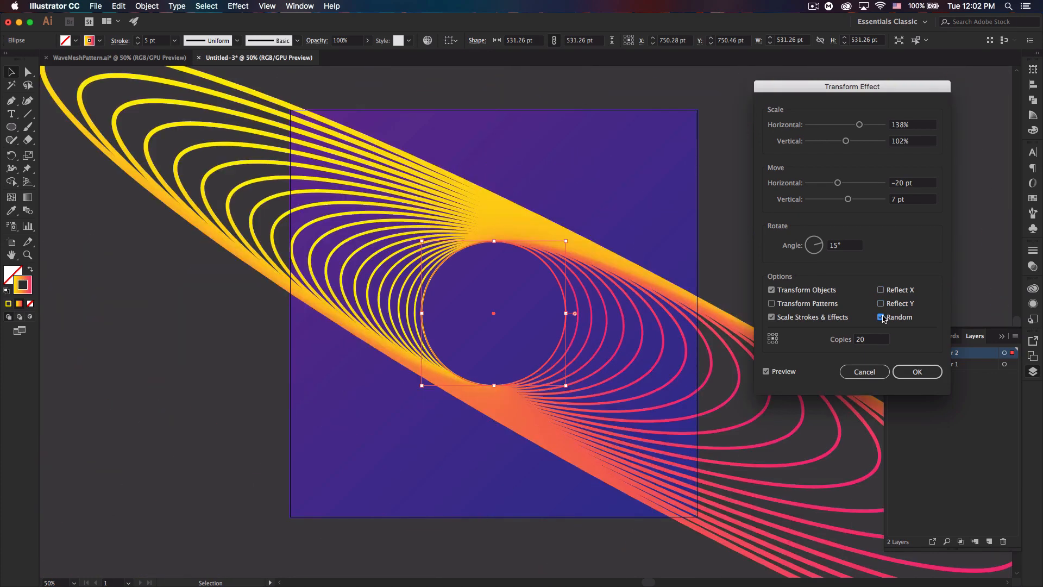
pyautogui.click(881, 289)
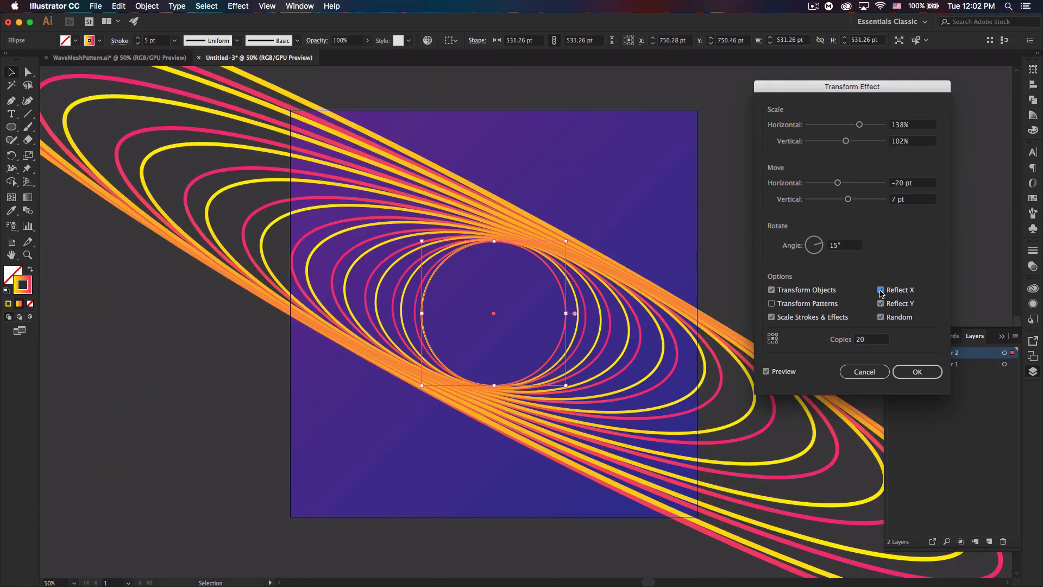
pyautogui.click(879, 289)
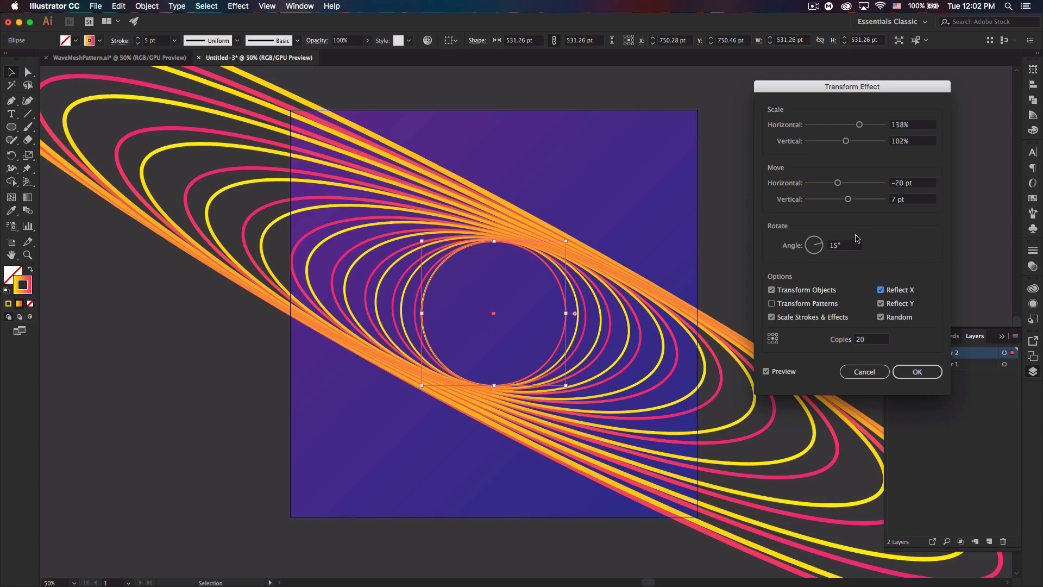
pyautogui.click(881, 290)
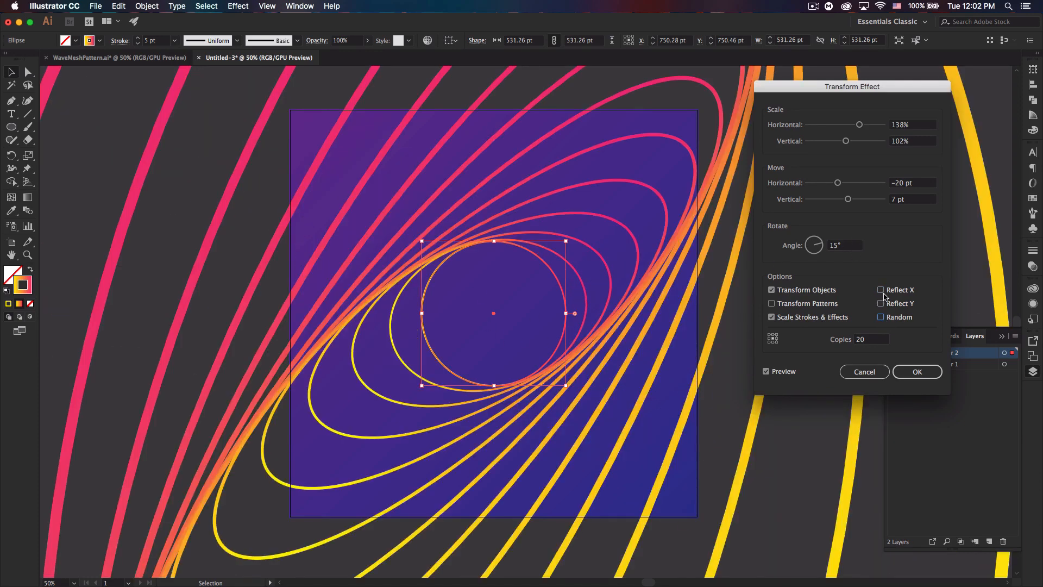
pyautogui.click(881, 317)
pyautogui.write('5')
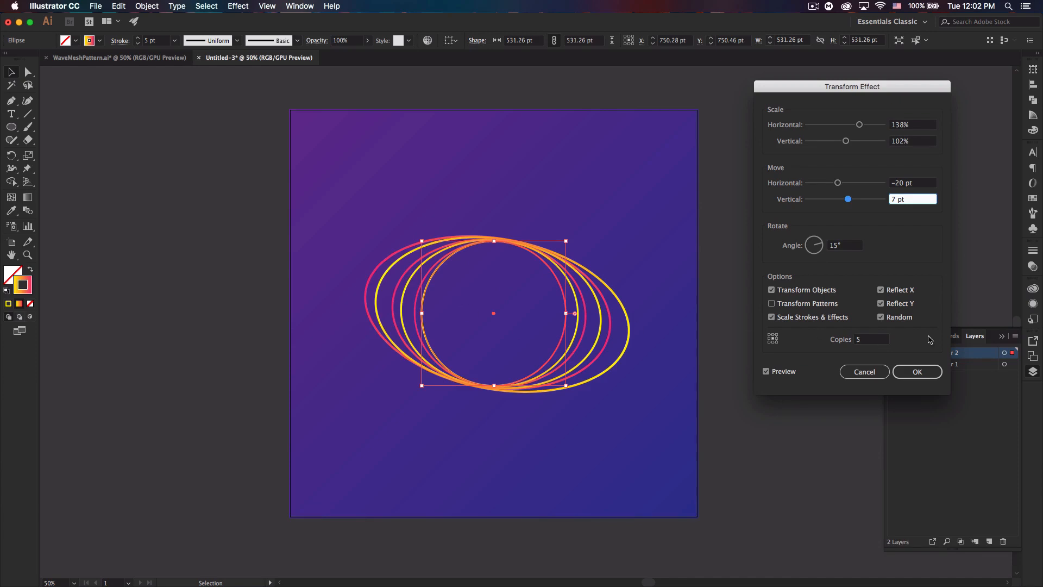
pyautogui.click(881, 303)
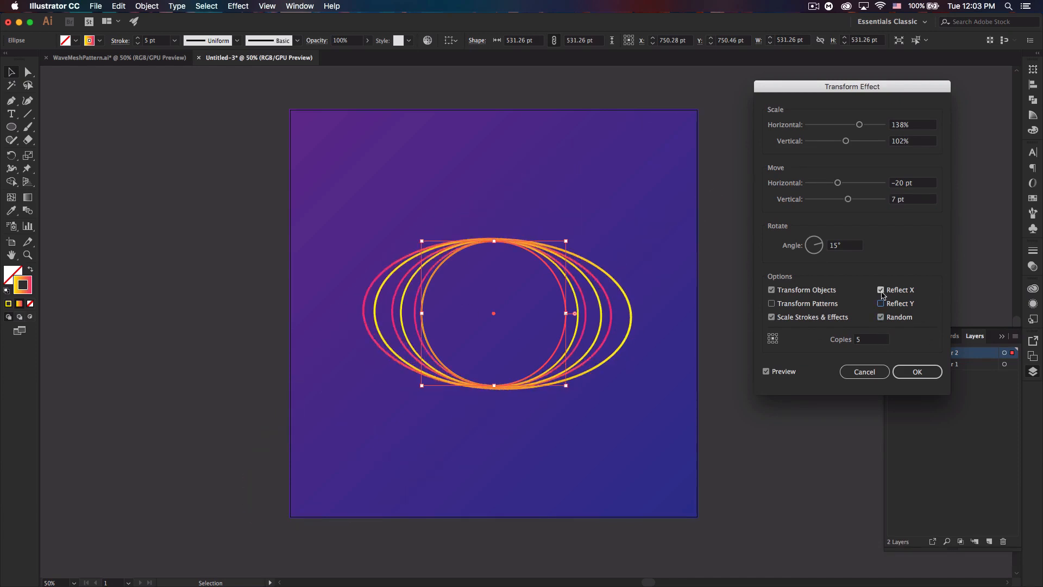
pyautogui.click(880, 290)
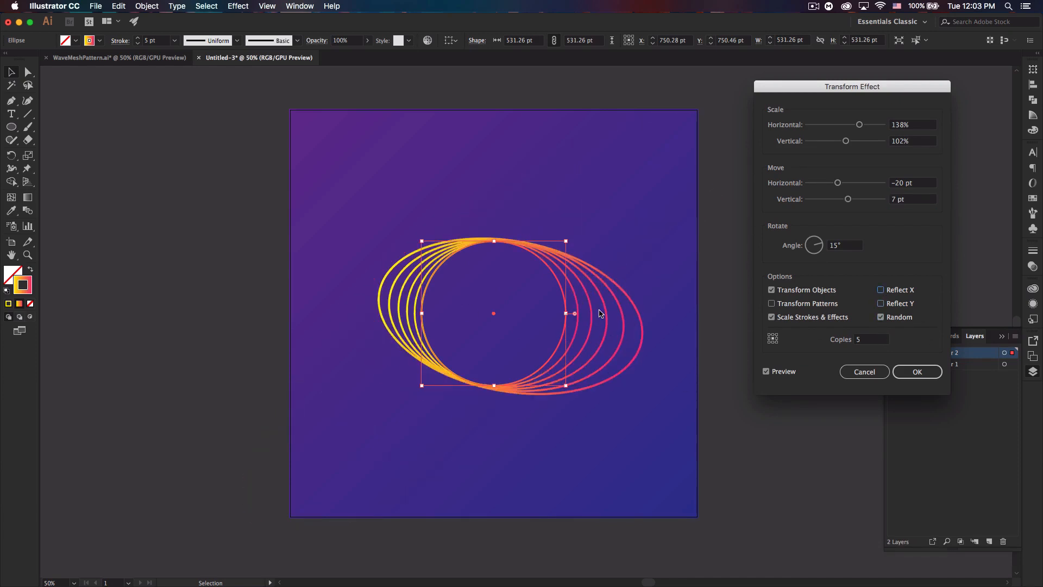
pyautogui.write('2')
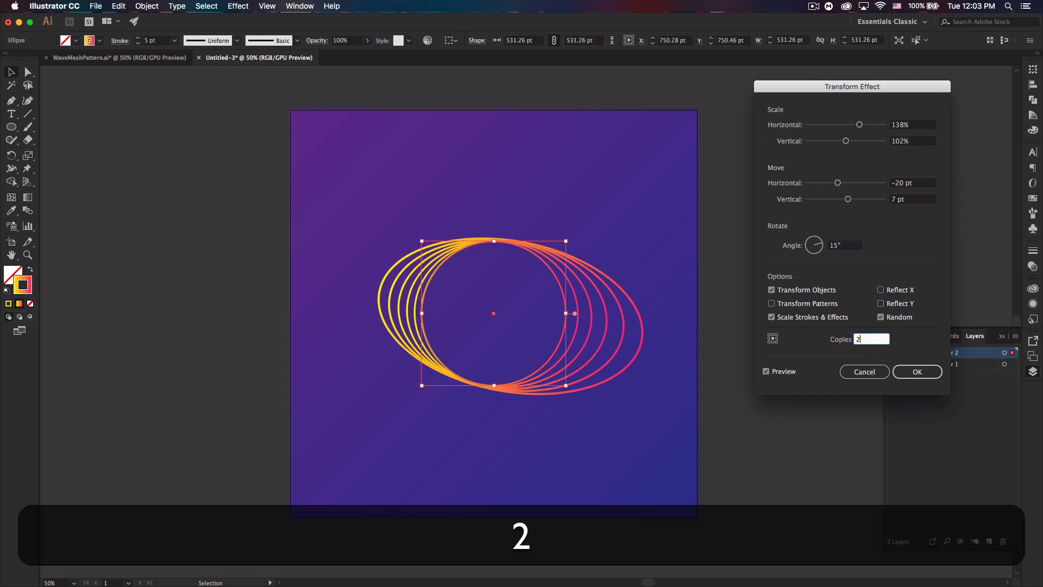
pyautogui.write('20')
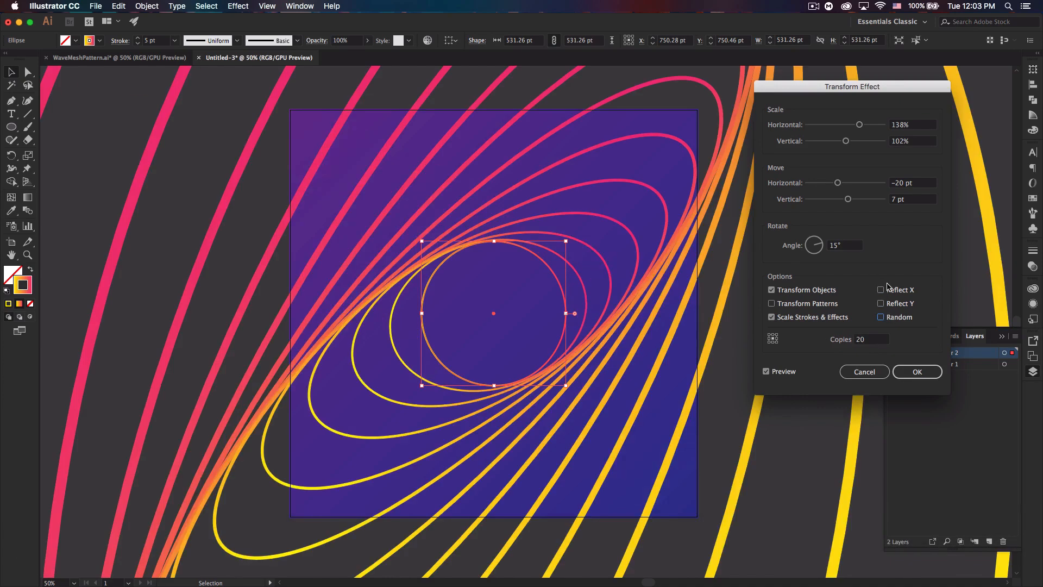
# Apply the Transform effect, then hide and lock the ellipse-spiral layer beneath a new empty layer.
pyautogui.click(916, 371)
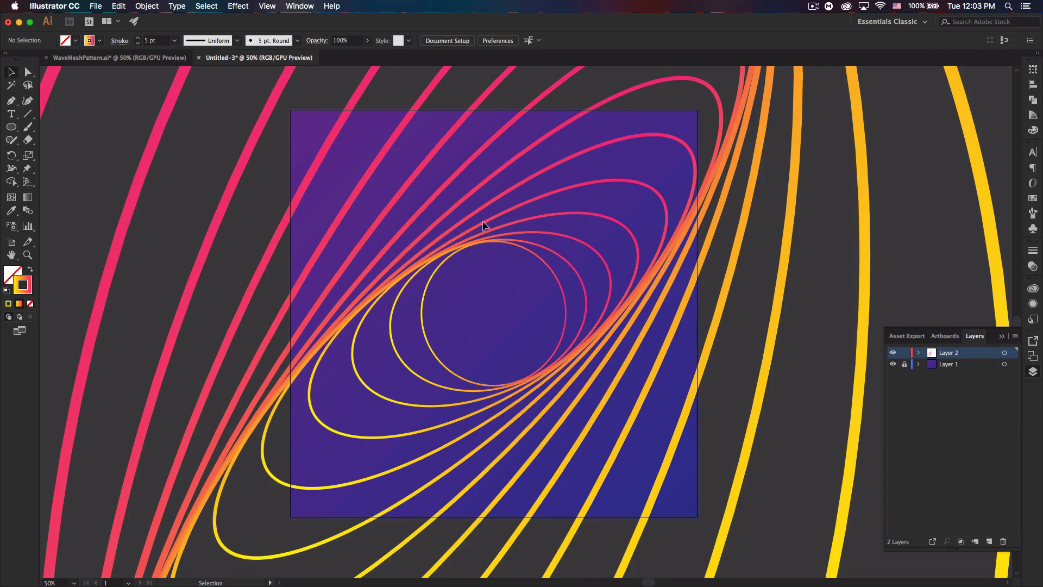
pyautogui.moveTo(488, 278)
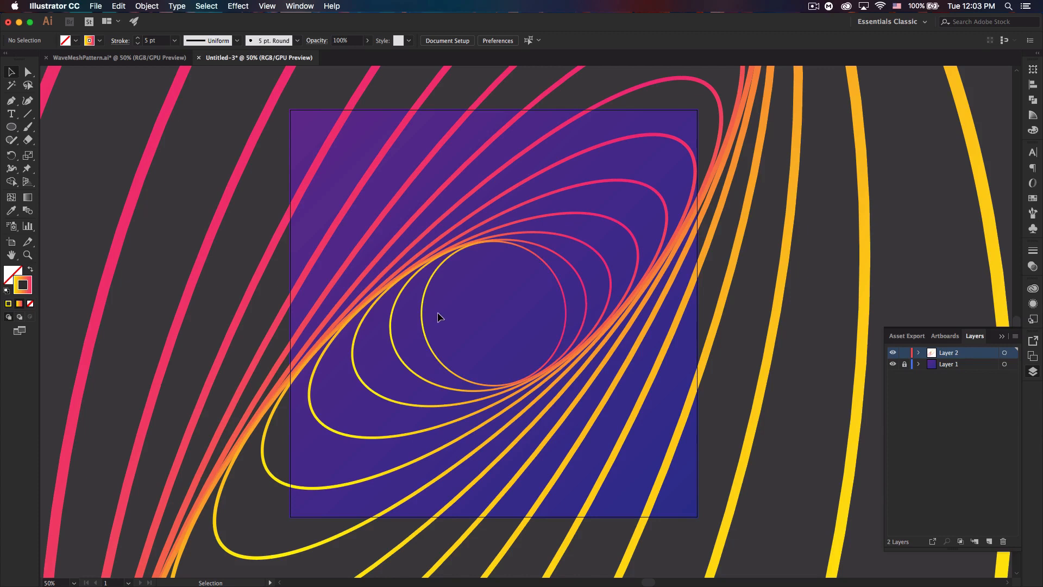
pyautogui.moveTo(558, 339)
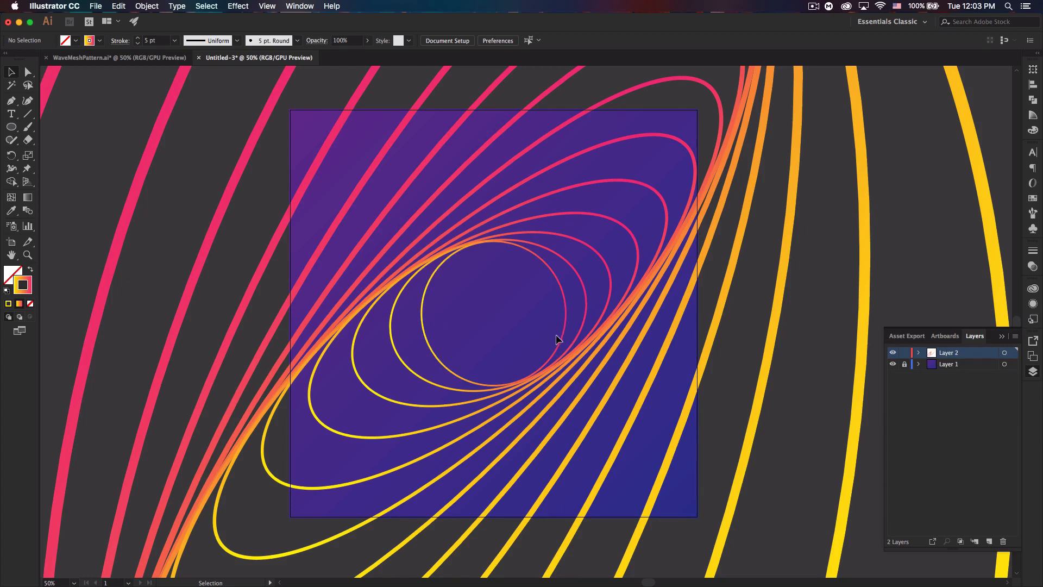
pyautogui.click(904, 352)
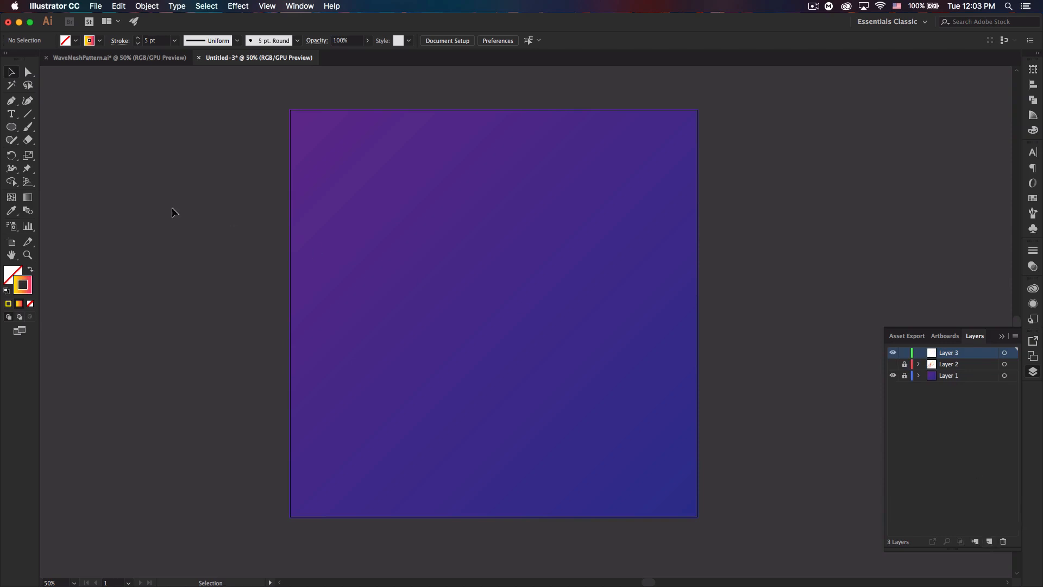
# Draw a gradient-stroked hexagon from the square's centre with the Polygon tool.
pyautogui.click(11, 126)
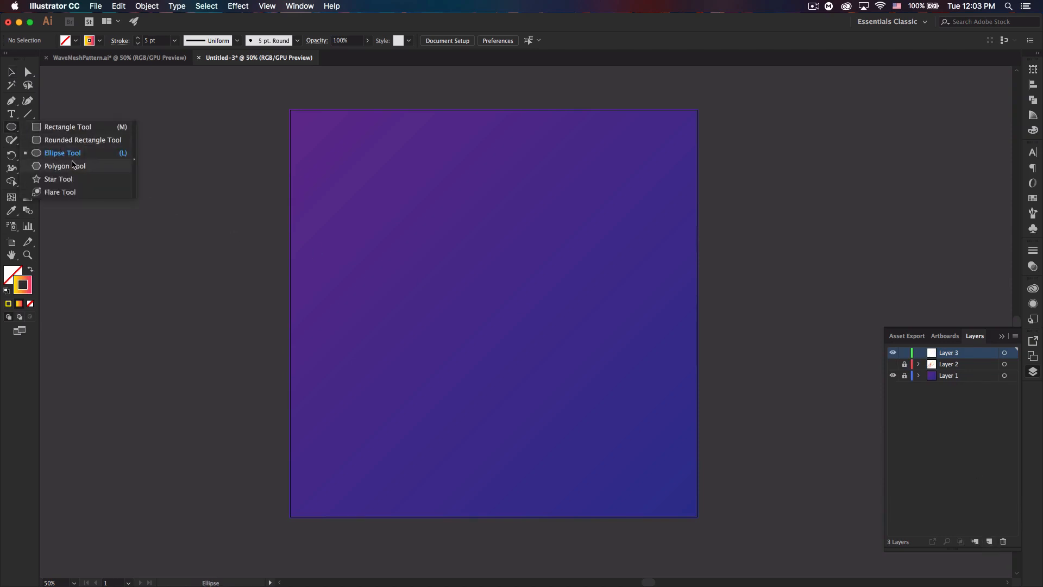
pyautogui.click(66, 166)
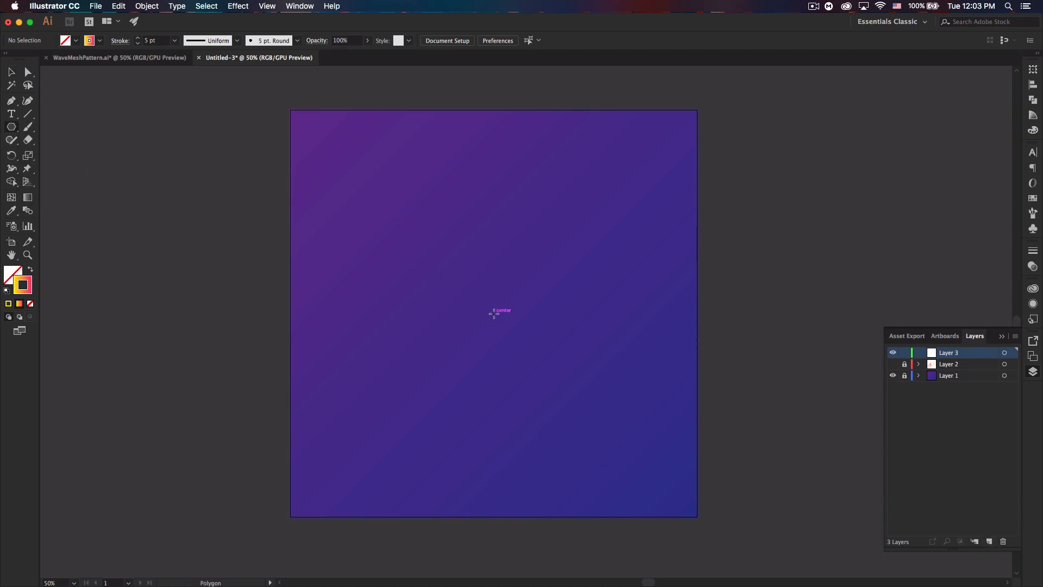
pyautogui.moveTo(493, 313); pyautogui.dragTo(563, 374)
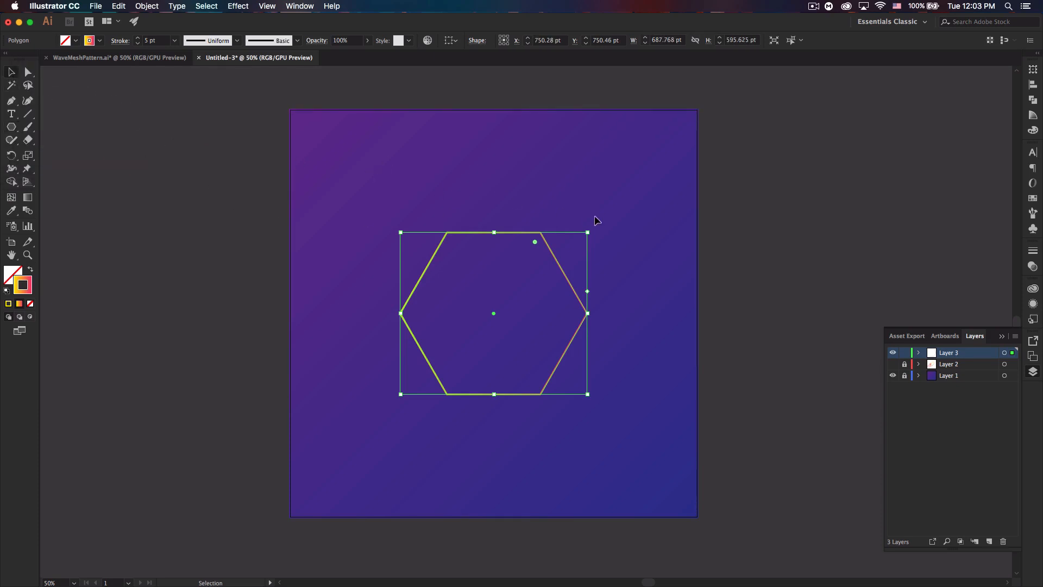
pyautogui.moveTo(557, 296)
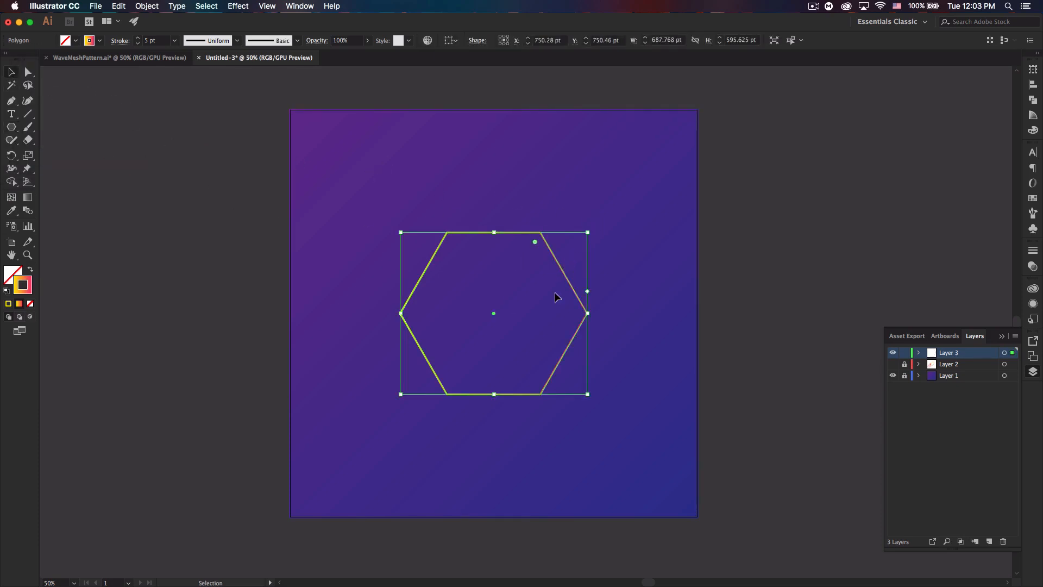
pyautogui.click(238, 6)
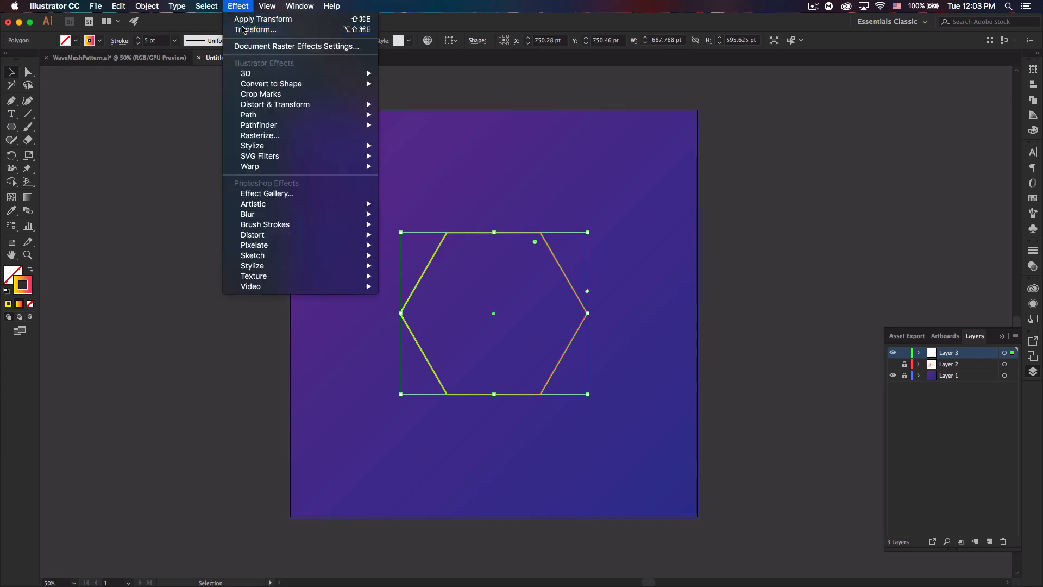
# Give the hexagon a Transform effect: Scale 174%/133%, Move −100/−96 pt, Angle 14°, 20 copies.
pyautogui.click(254, 29)
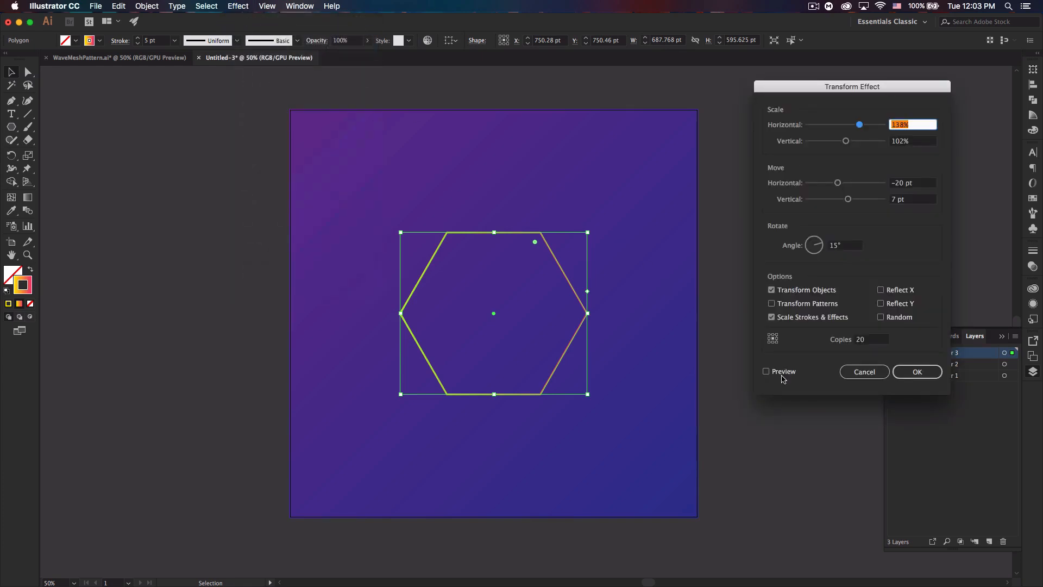
pyautogui.click(766, 371)
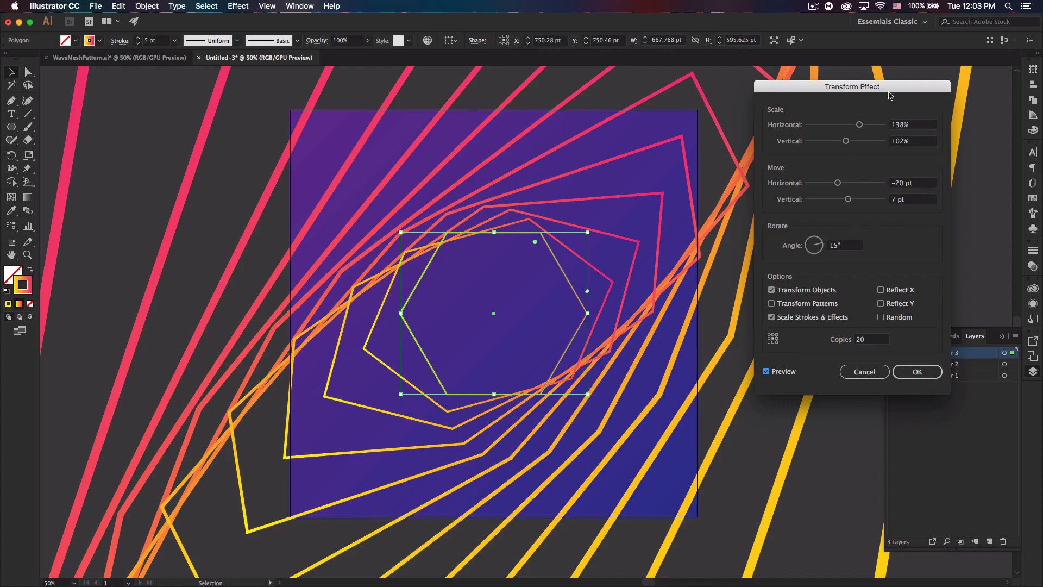
pyautogui.moveTo(791, 175)
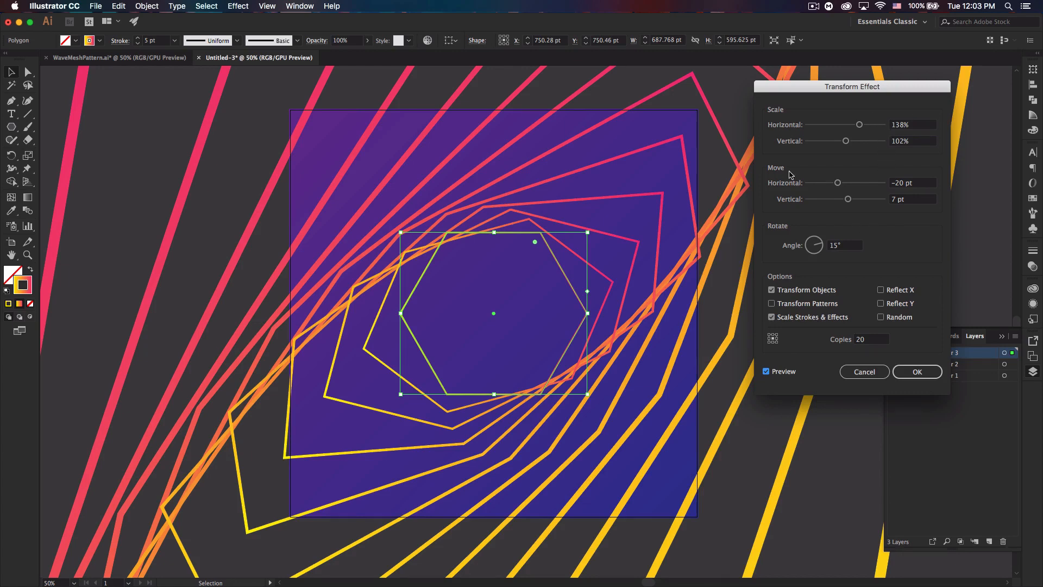
pyautogui.moveTo(829, 220)
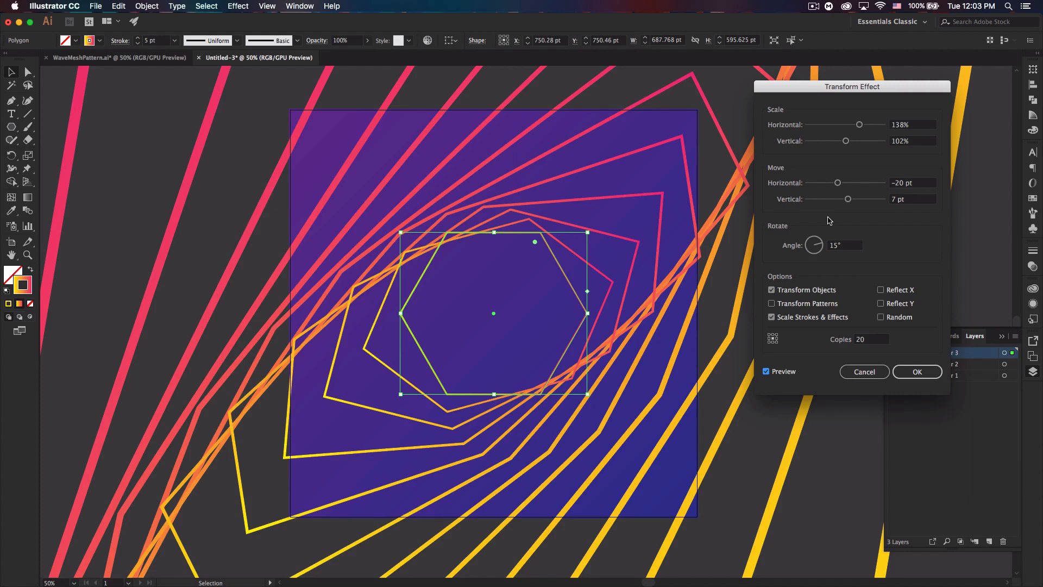
pyautogui.moveTo(851, 149)
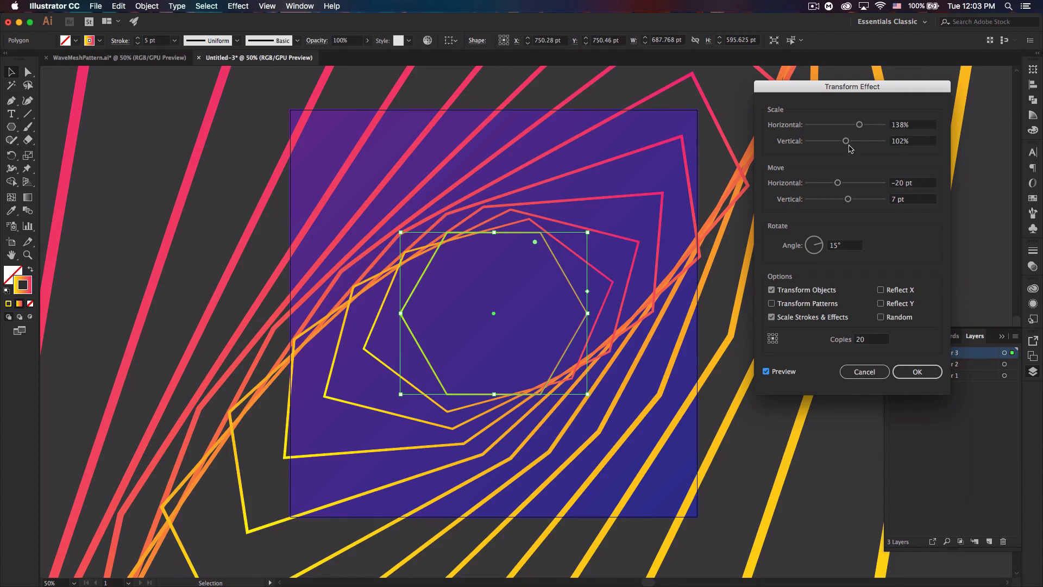
pyautogui.moveTo(845, 140); pyautogui.dragTo(849, 140)
pyautogui.write('174')
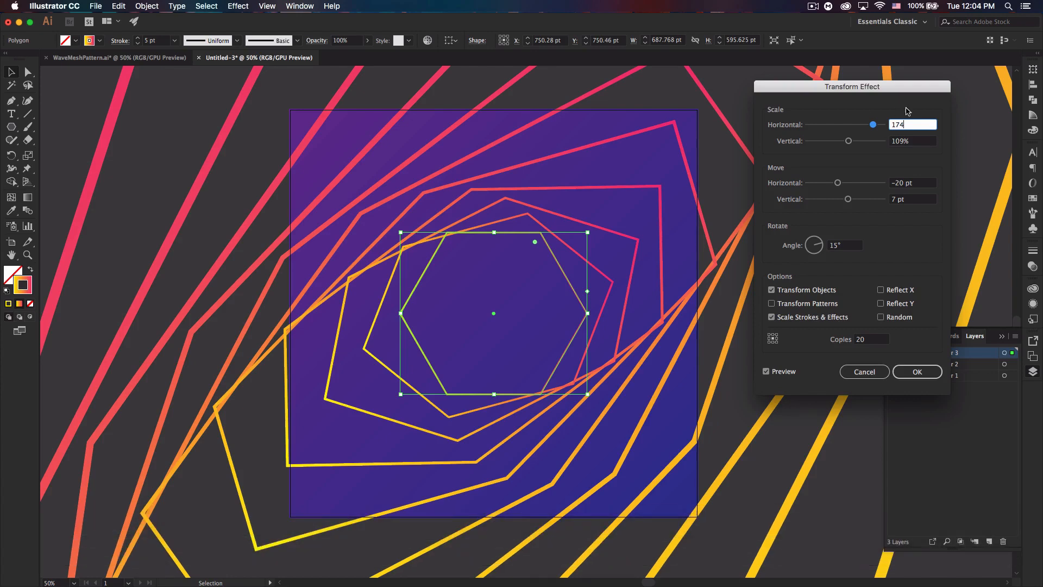
pyautogui.write('133')
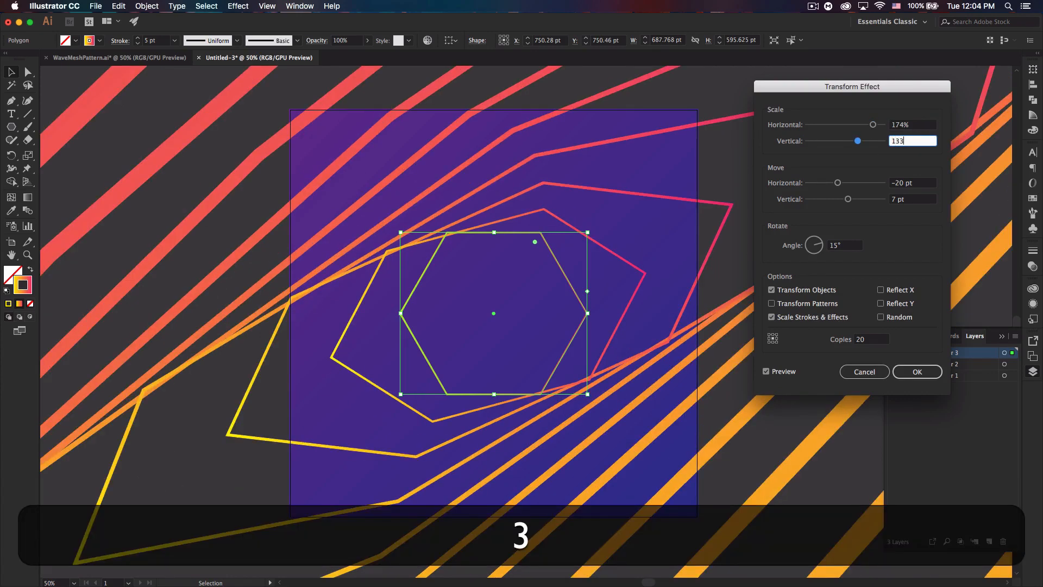
pyautogui.click(912, 182)
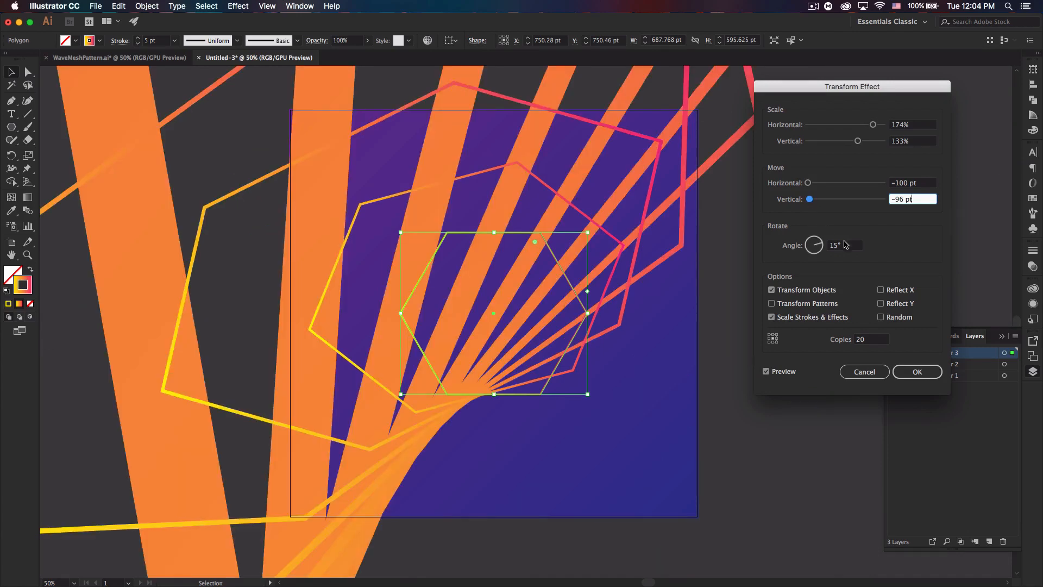
pyautogui.click(845, 245)
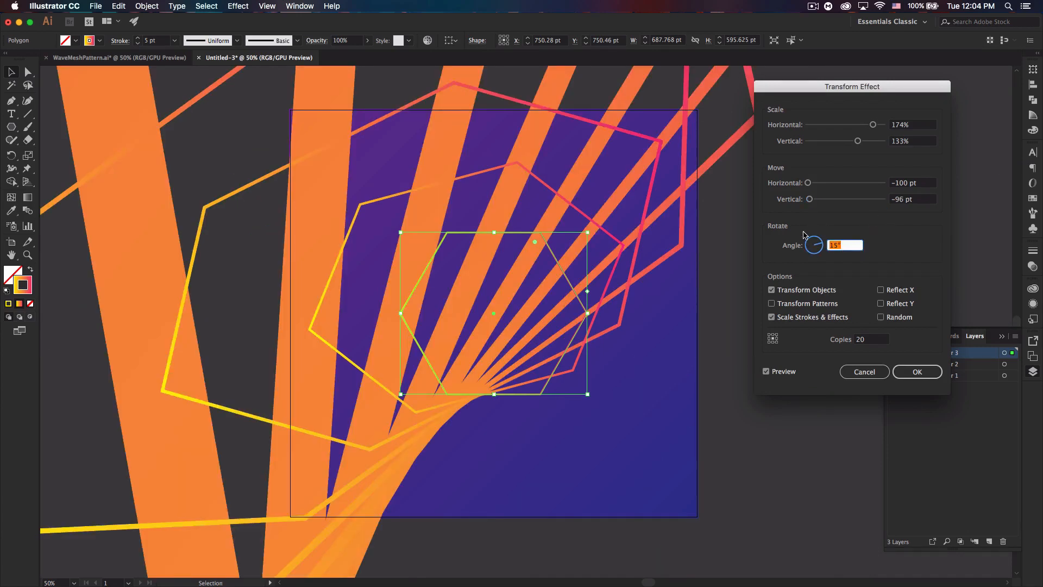
pyautogui.write('14')
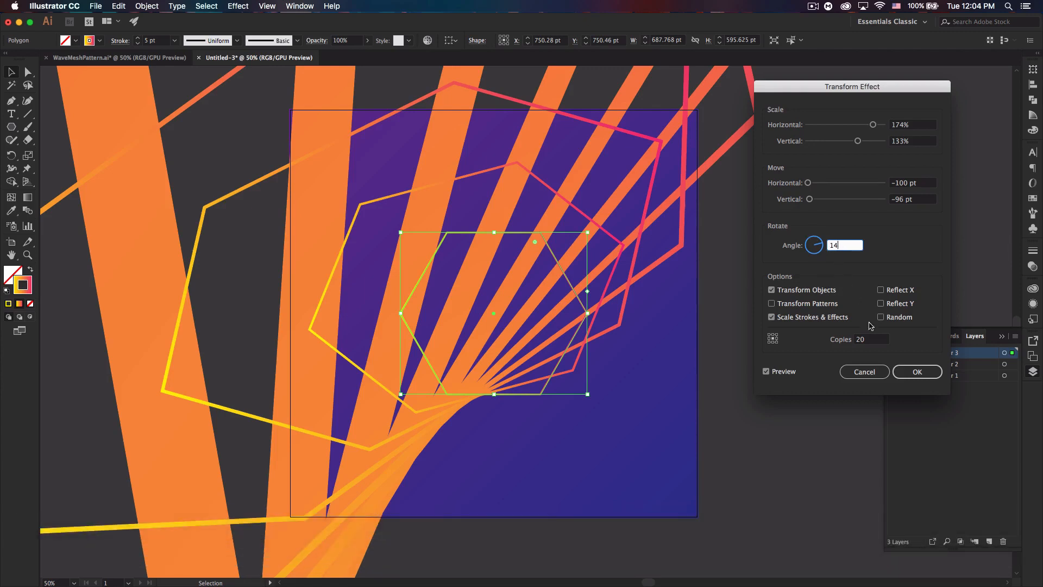
pyautogui.moveTo(865, 290)
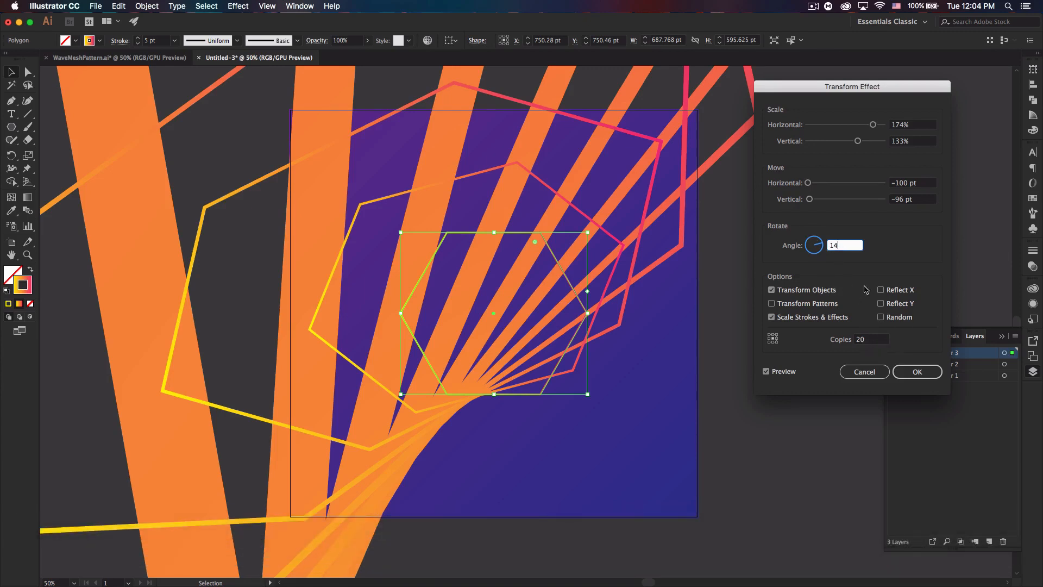
pyautogui.click(916, 371)
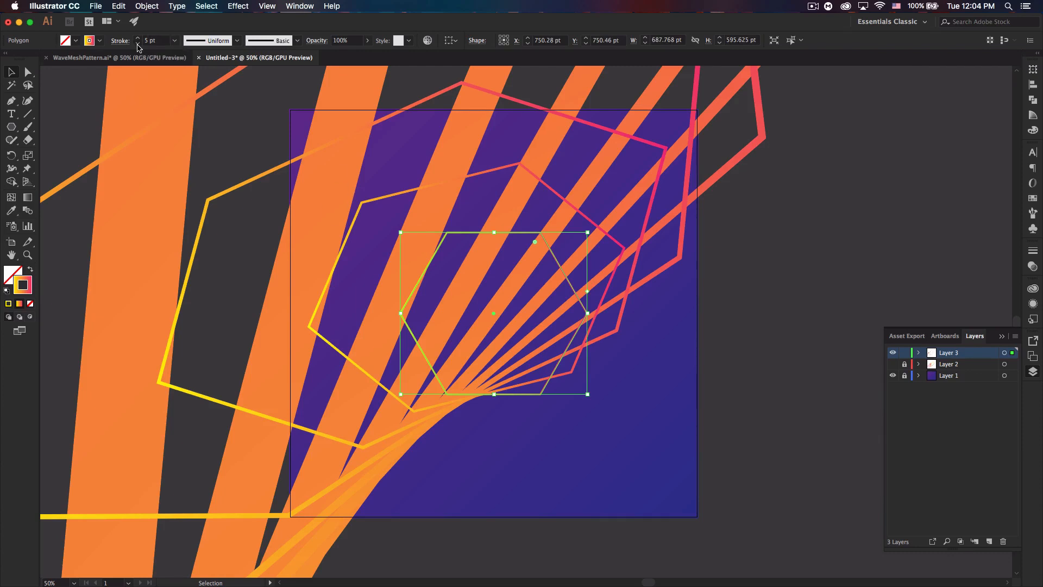
# Reduce the hexagon spiral's stroke weight from 5 pt to 2 pt.
pyautogui.click(137, 41)
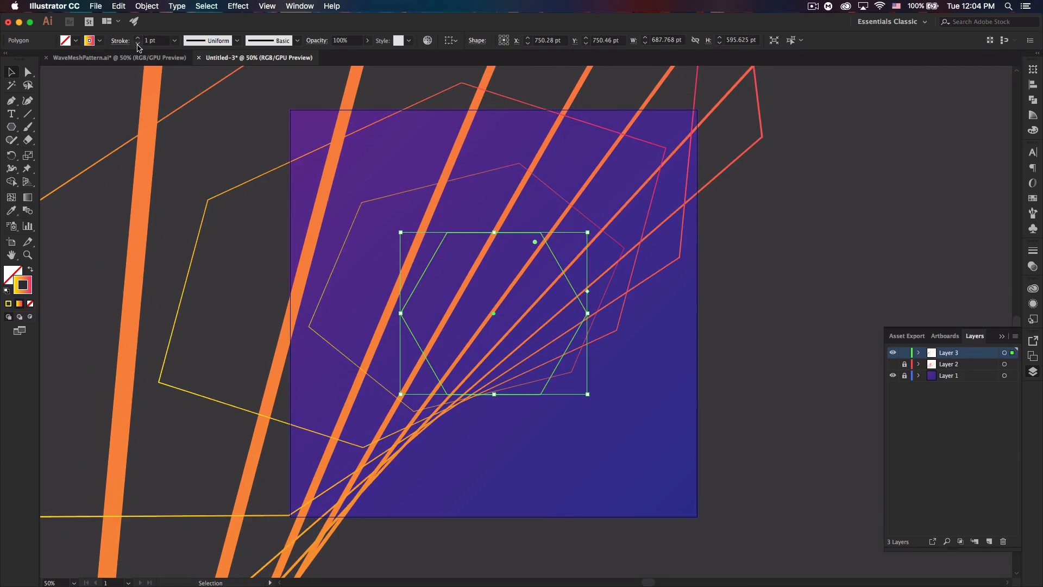
pyautogui.click(704, 378)
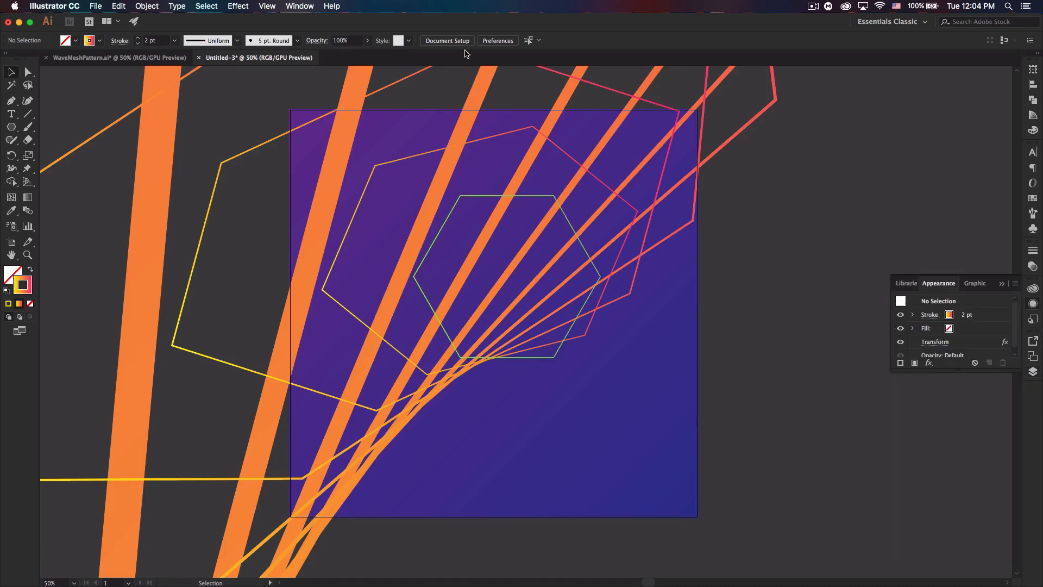
# Select the hexagon spiral and rework its Transform scale to 84% horizontal and 75% vertical with no vertical offset.
pyautogui.click(299, 6)
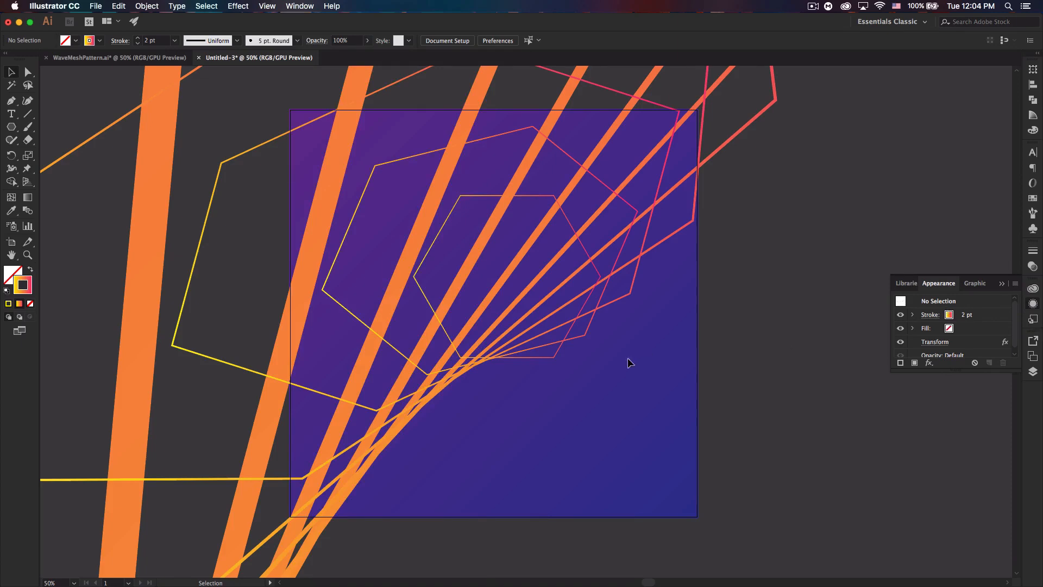
pyautogui.click(592, 299)
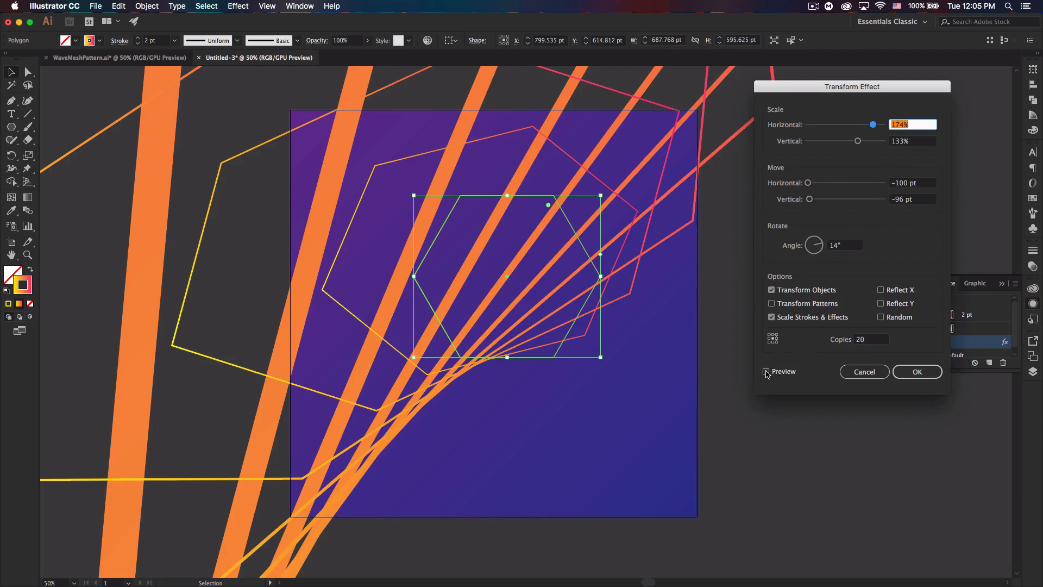
pyautogui.moveTo(872, 125); pyautogui.dragTo(828, 125)
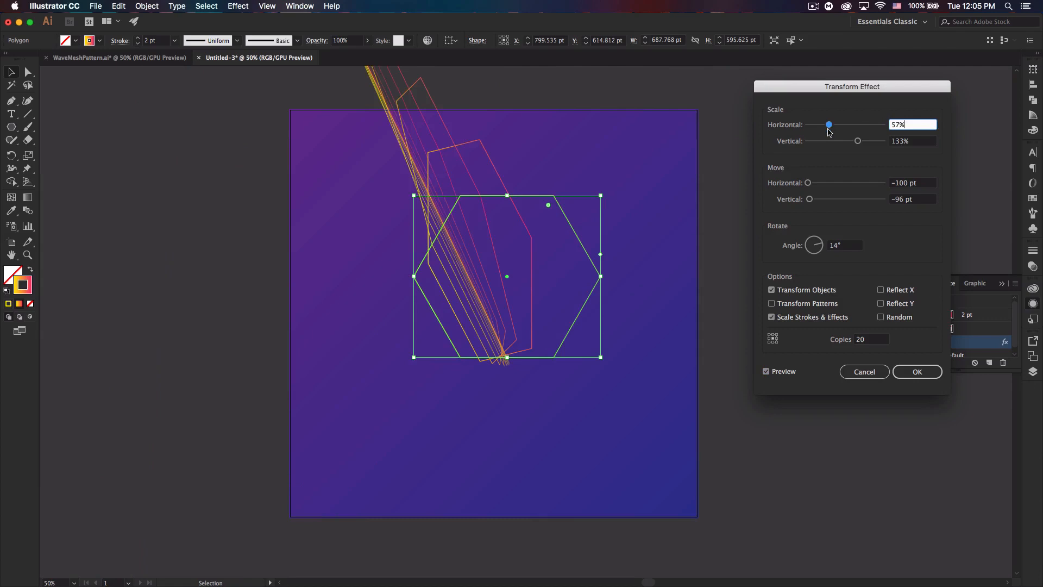
pyautogui.moveTo(857, 140); pyautogui.dragTo(835, 141)
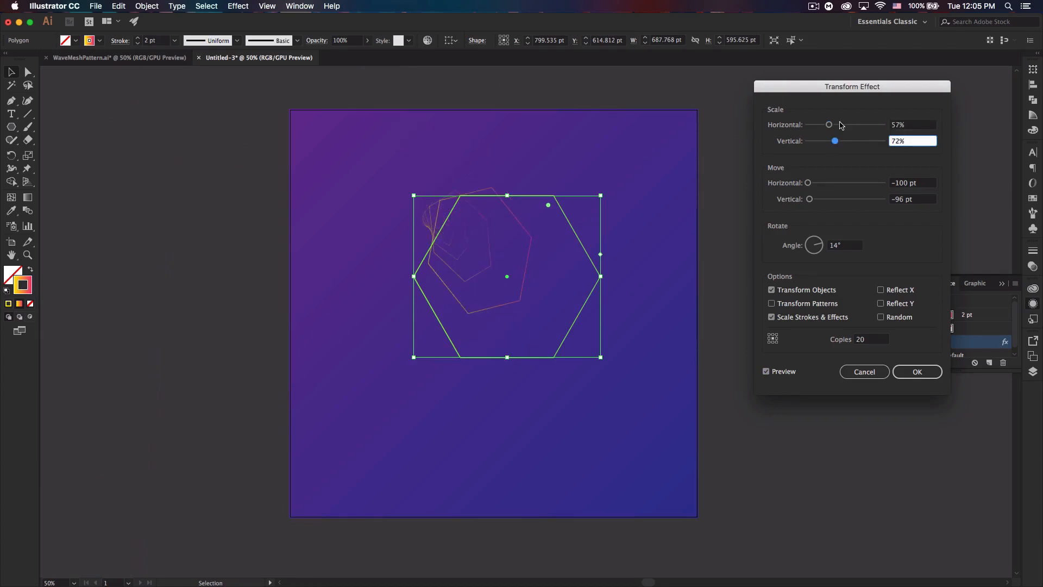
pyautogui.moveTo(828, 125); pyautogui.dragTo(839, 124)
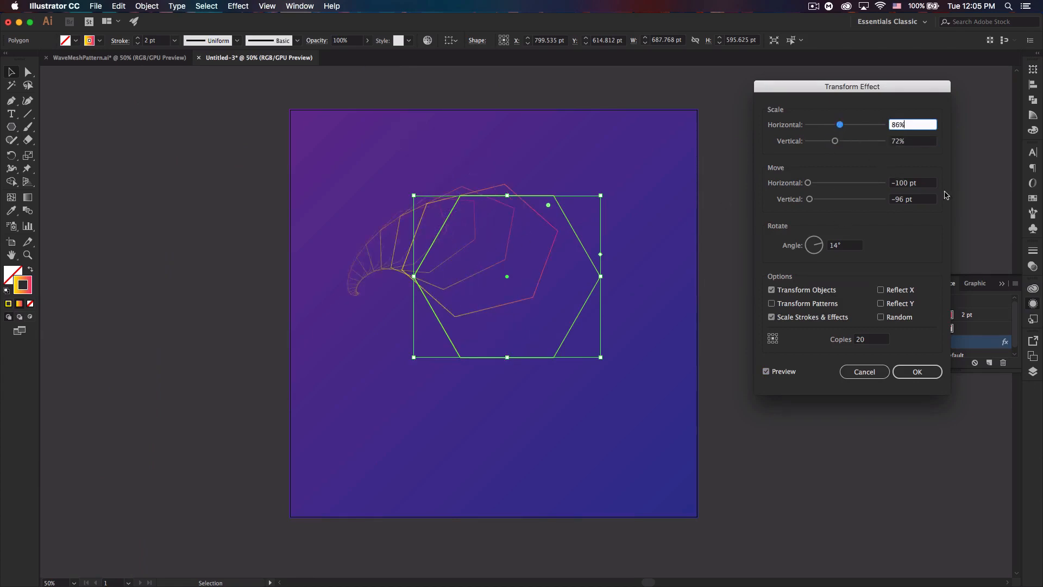
pyautogui.write('0')
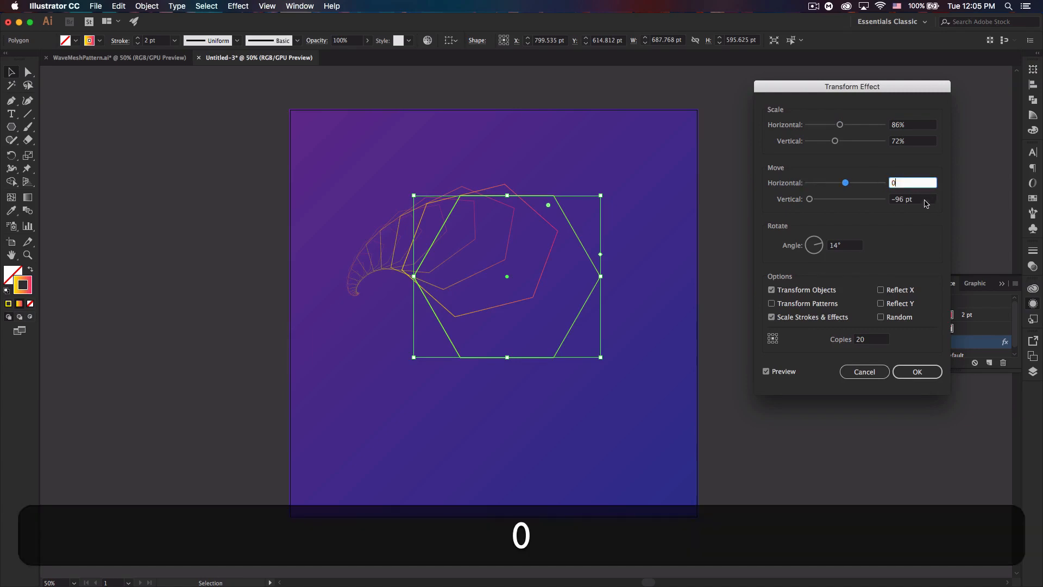
pyautogui.click(912, 198)
pyautogui.write('0')
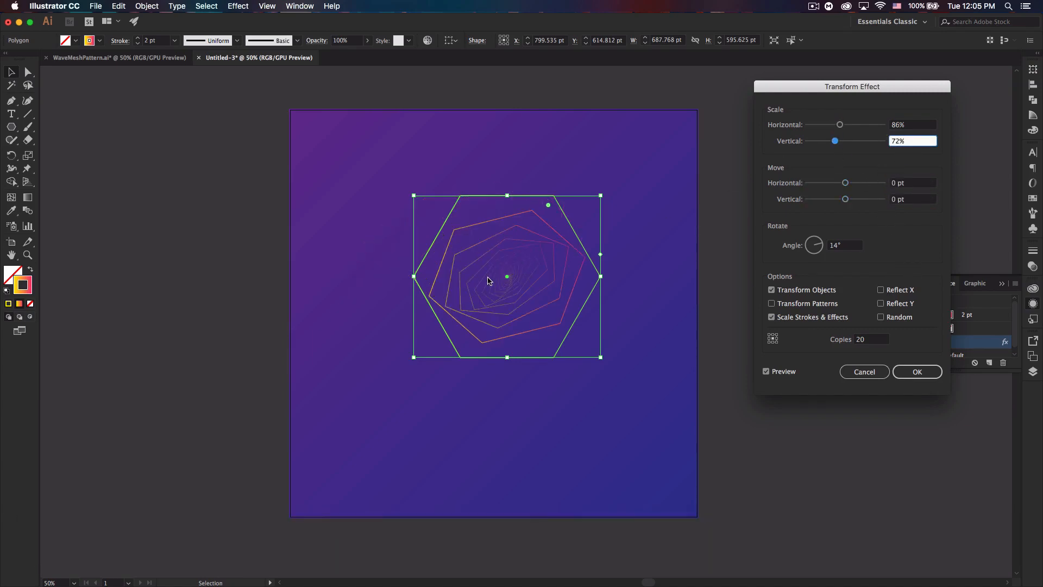
pyautogui.moveTo(835, 140); pyautogui.dragTo(830, 140)
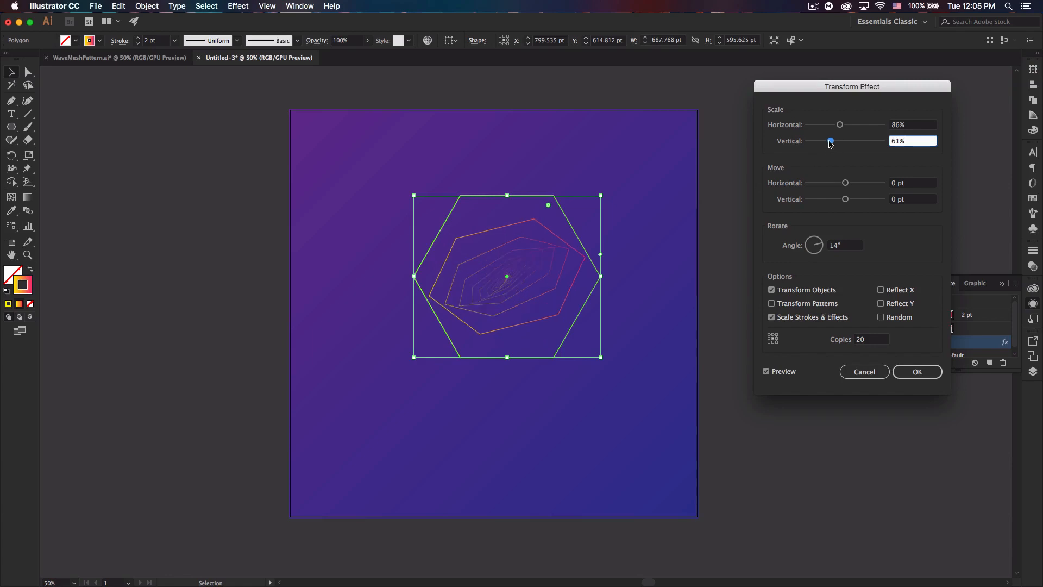
pyautogui.moveTo(839, 125); pyautogui.dragTo(844, 125)
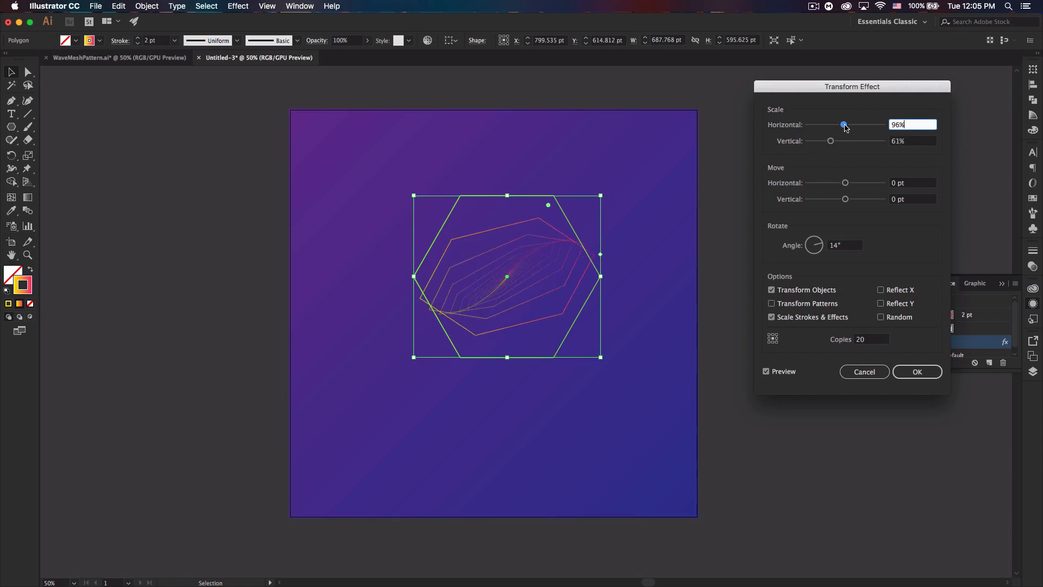
pyautogui.moveTo(829, 140); pyautogui.dragTo(835, 140)
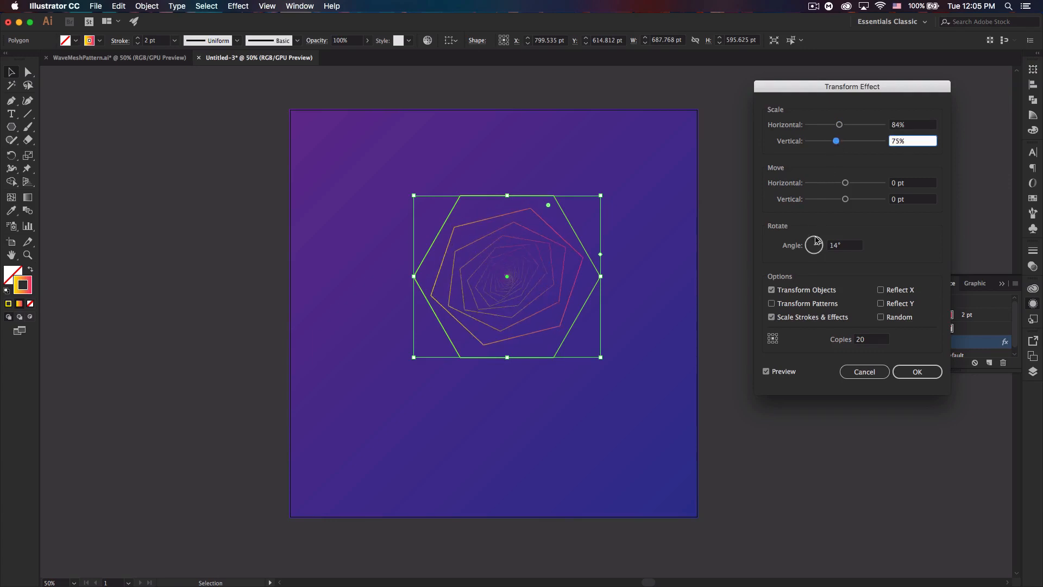
# Set the rotation angle to 81° and Move to 87 pt/100 pt, then apply the effect.
pyautogui.write('115')
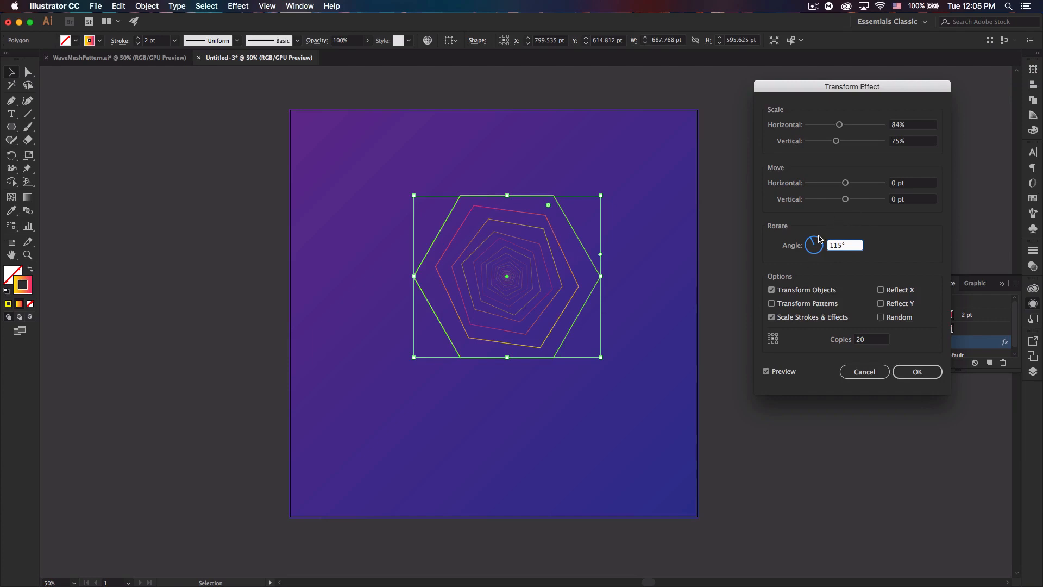
pyautogui.write('81')
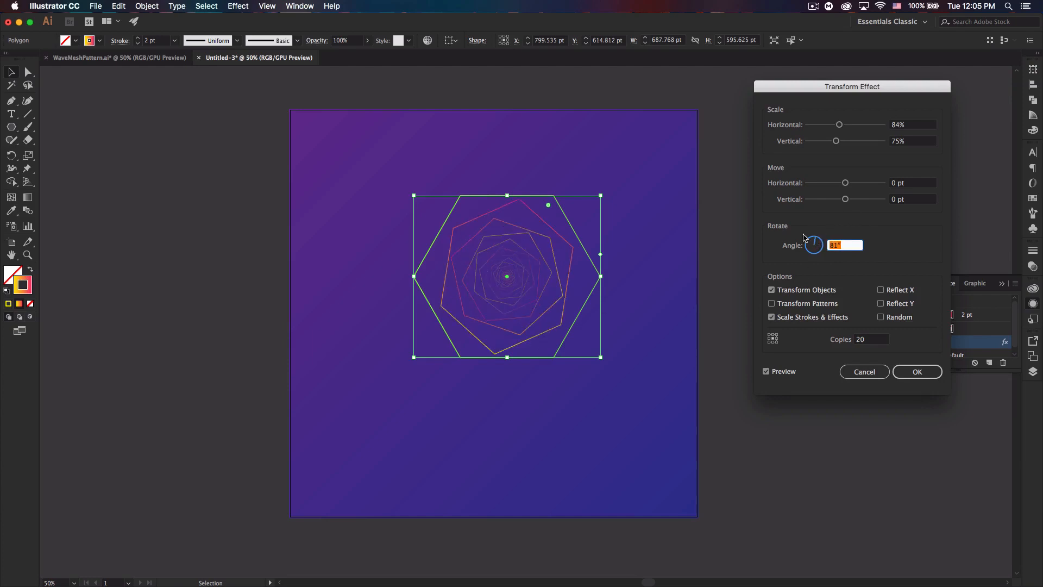
pyautogui.moveTo(564, 237)
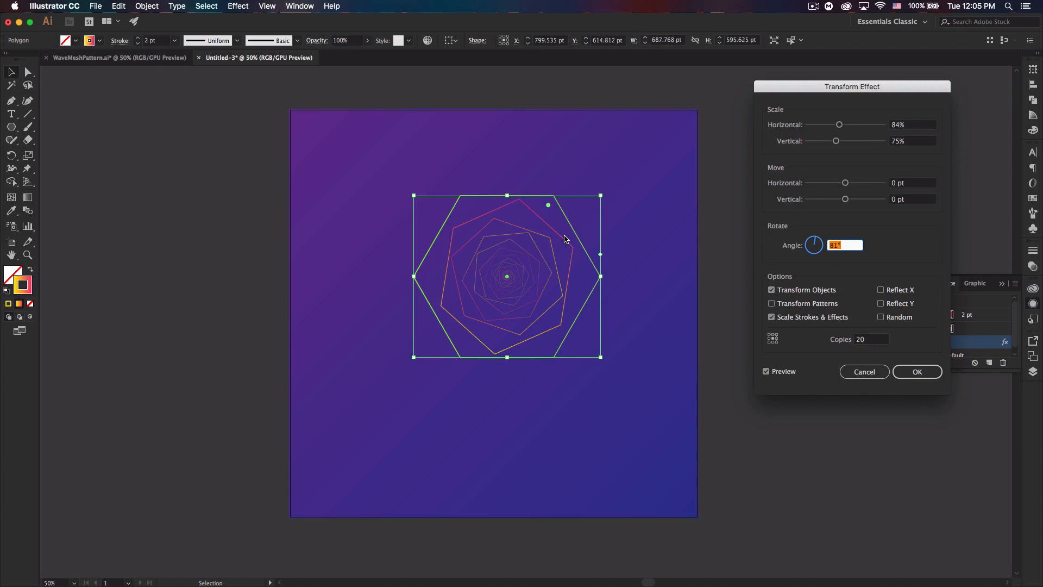
pyautogui.moveTo(900, 175)
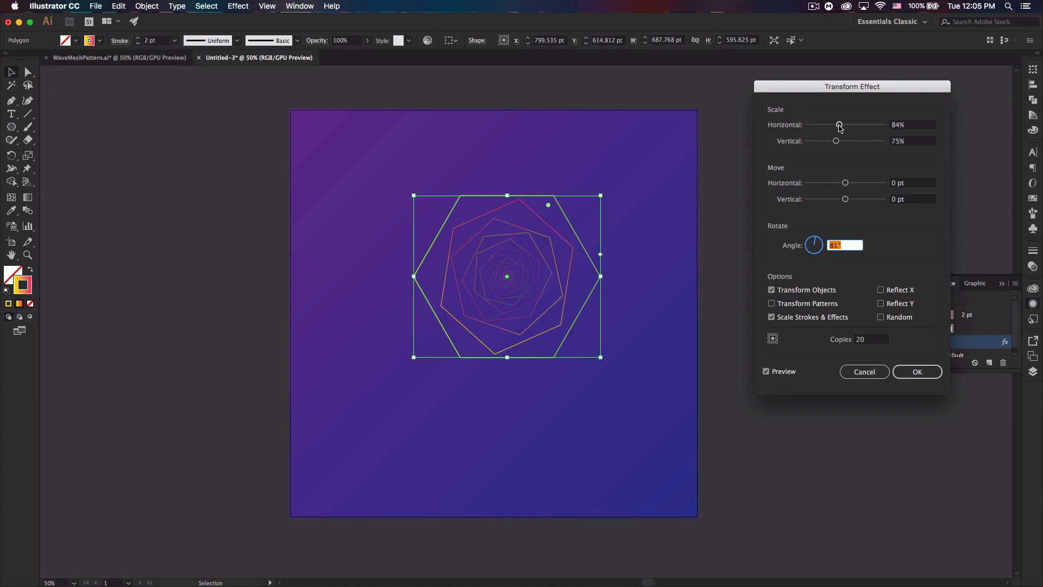
pyautogui.moveTo(858, 176)
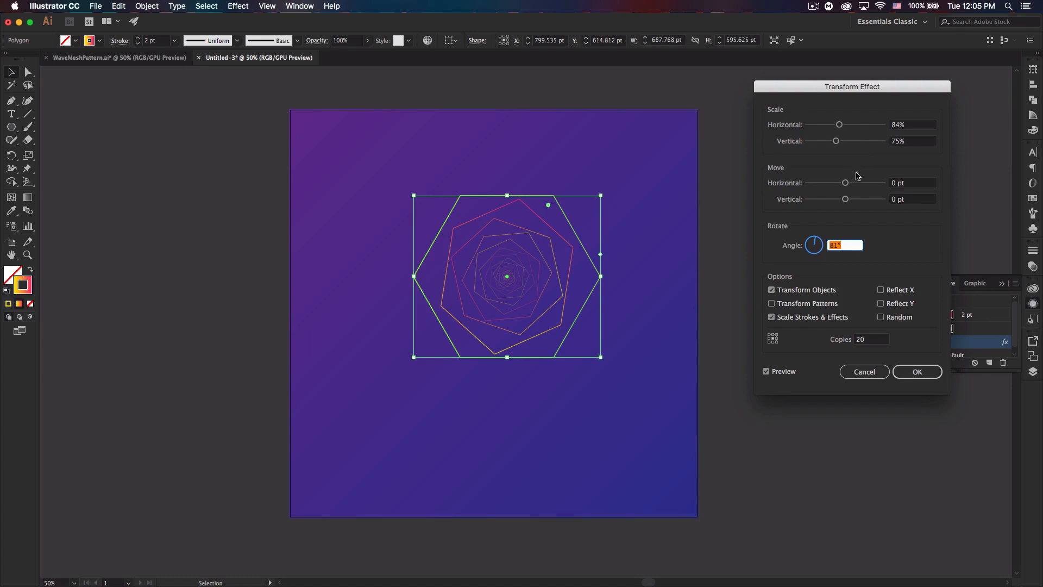
pyautogui.moveTo(845, 183); pyautogui.dragTo(869, 183)
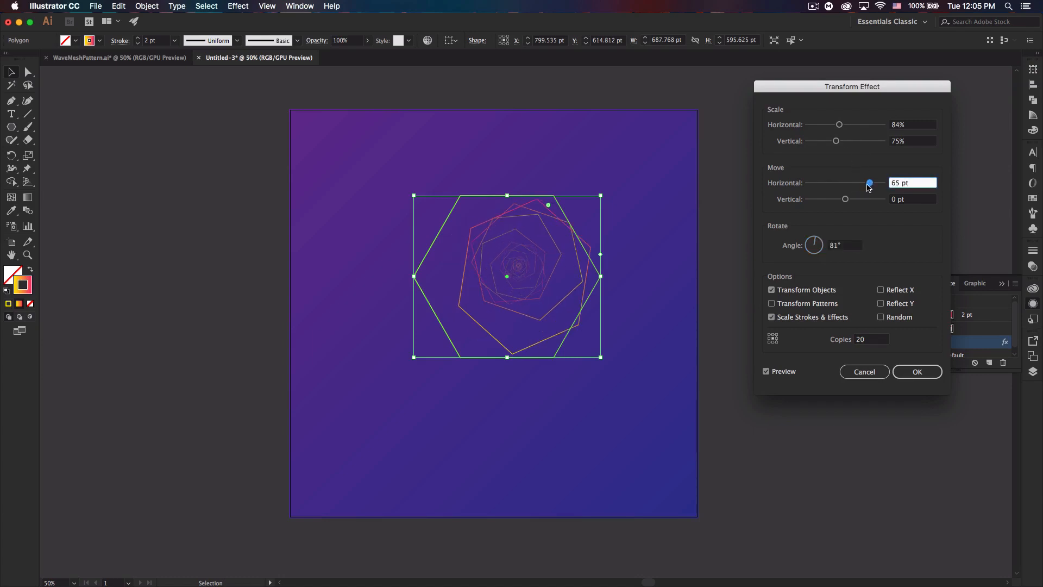
pyautogui.moveTo(844, 199); pyautogui.dragTo(883, 198)
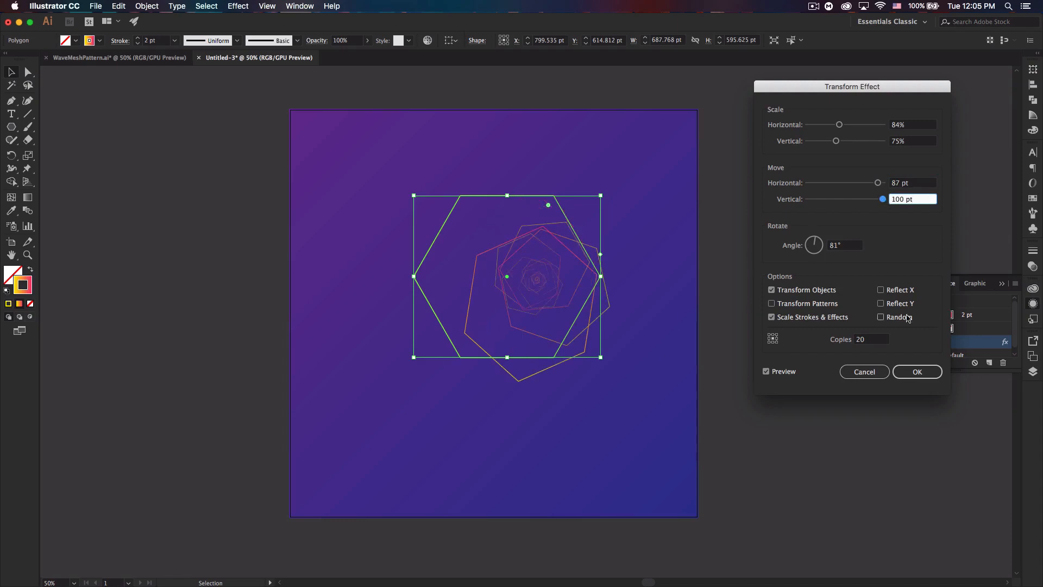
pyautogui.click(916, 370)
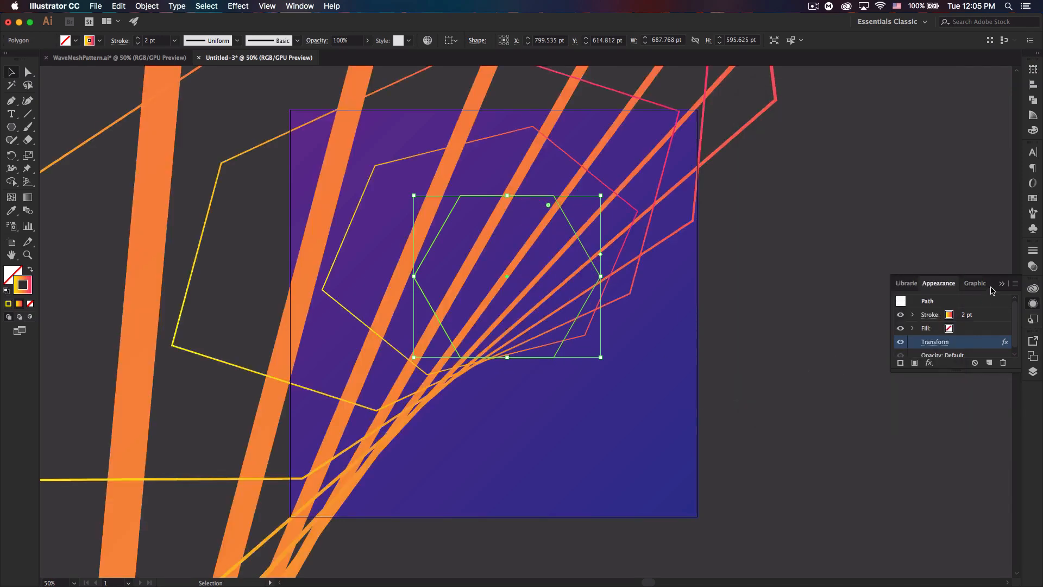
# Hide the hexagon layer, add a new layer and draw a 3-sided polygon triangle on it.
pyautogui.click(974, 336)
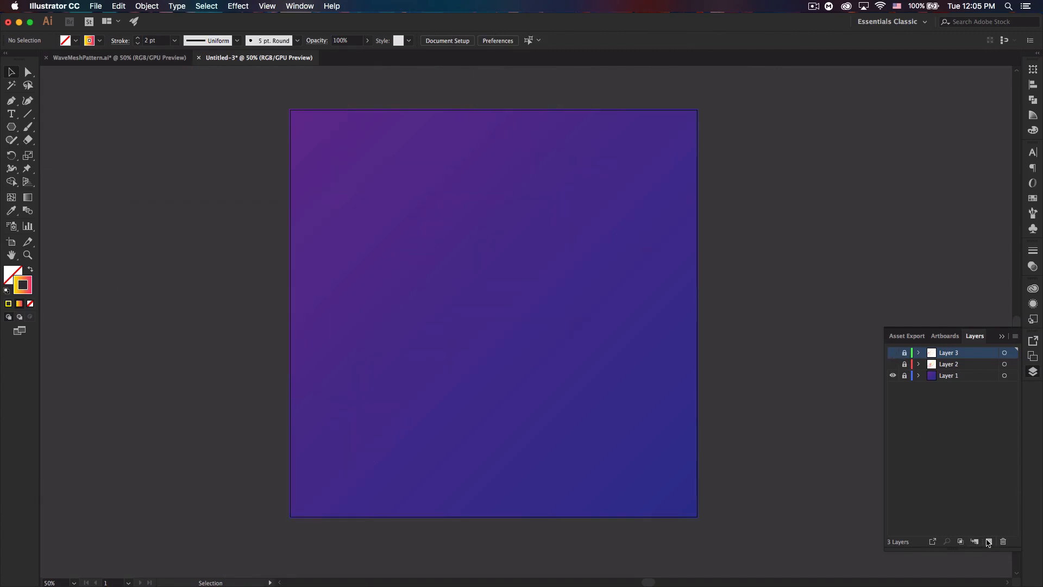
pyautogui.click(988, 542)
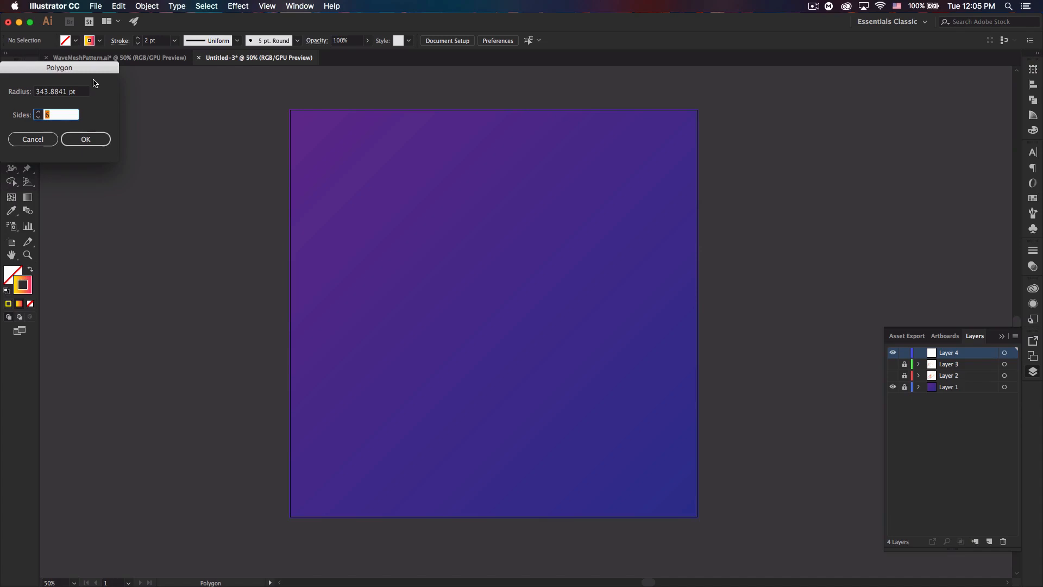
pyautogui.click(85, 139)
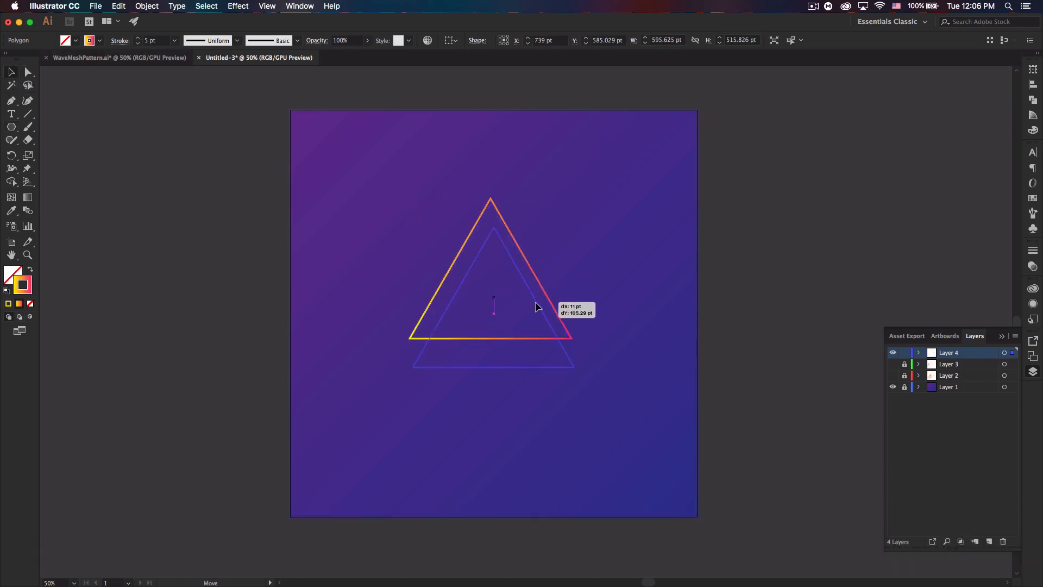
pyautogui.click(237, 6)
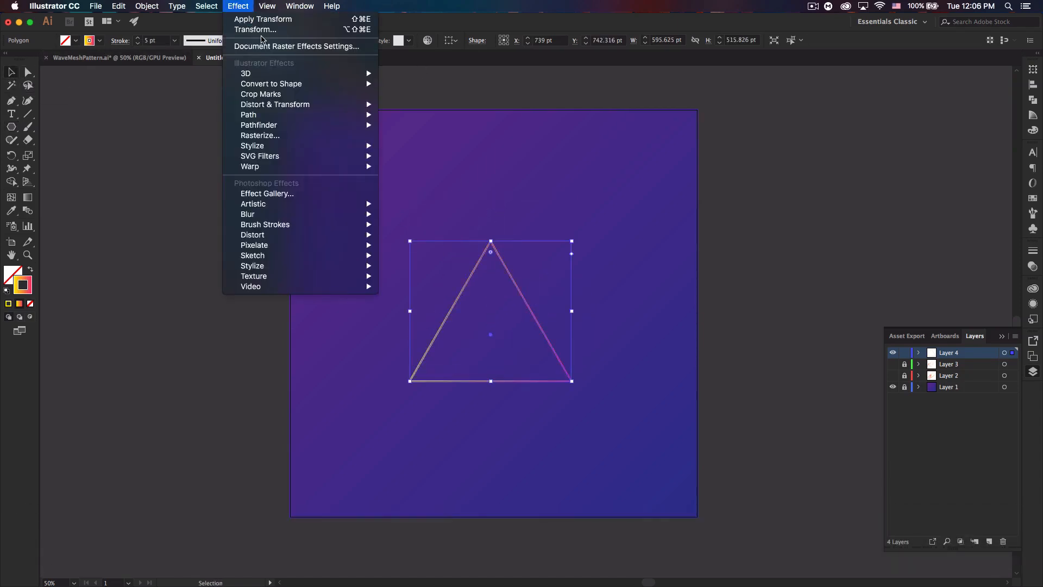
# Apply a Transform effect: scale 147%/100%, move 18 pt/12 pt, angle 14°, 20 copies.
pyautogui.click(255, 29)
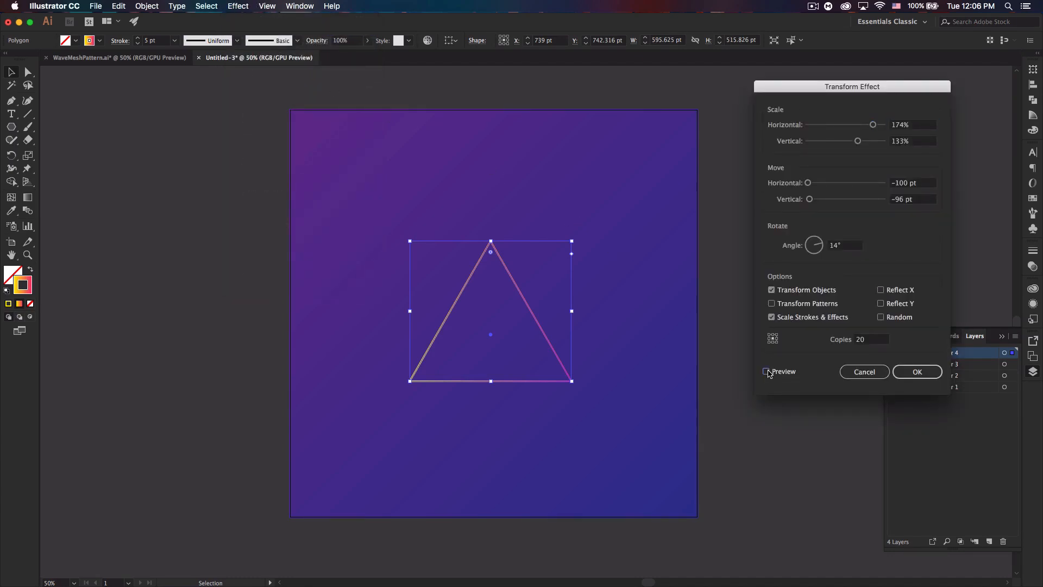
pyautogui.click(767, 371)
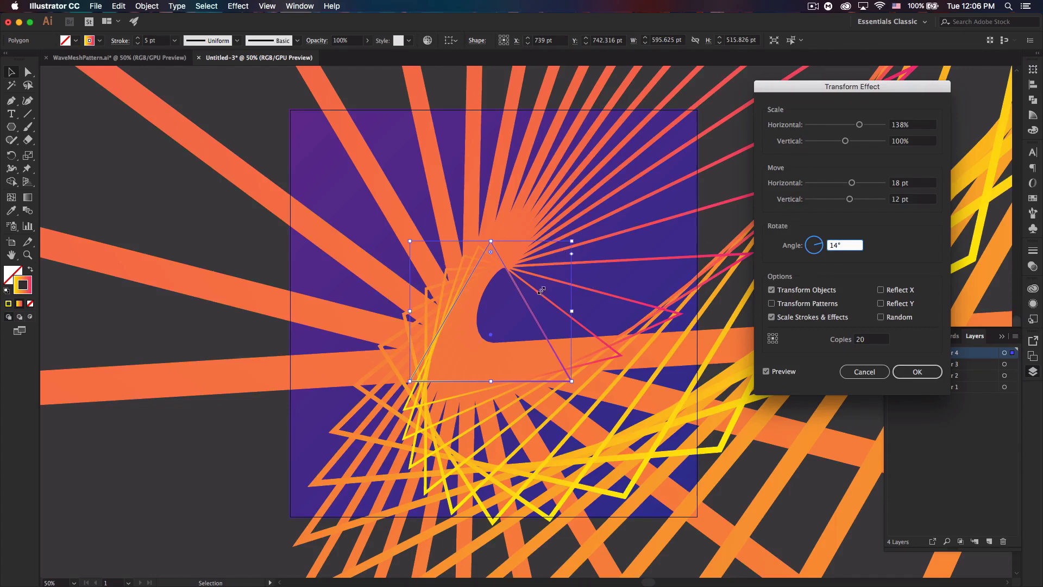
pyautogui.moveTo(521, 281)
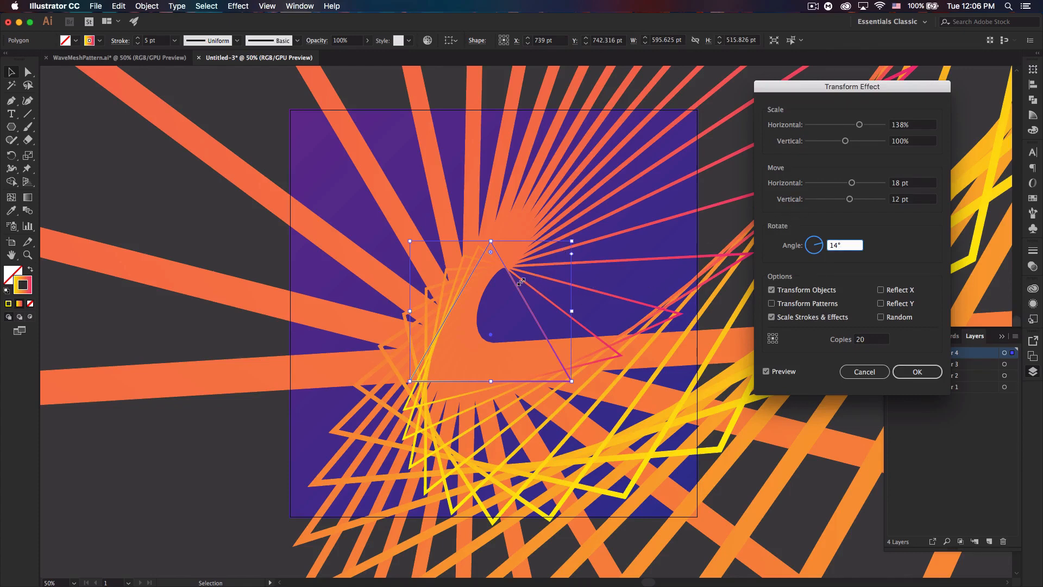
pyautogui.click(844, 245)
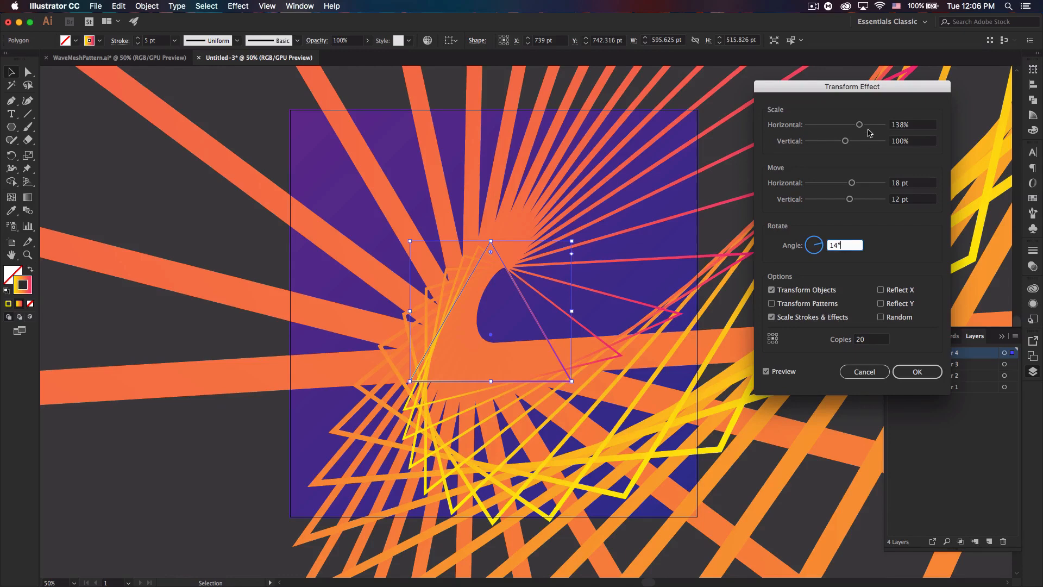
pyautogui.moveTo(860, 125); pyautogui.dragTo(865, 125)
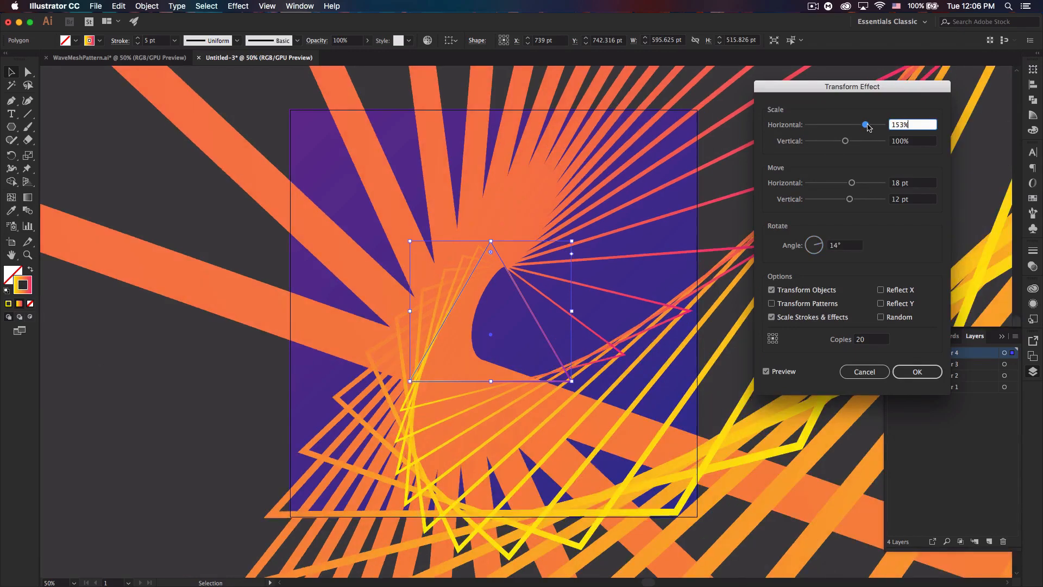
pyautogui.moveTo(866, 124); pyautogui.dragTo(863, 125)
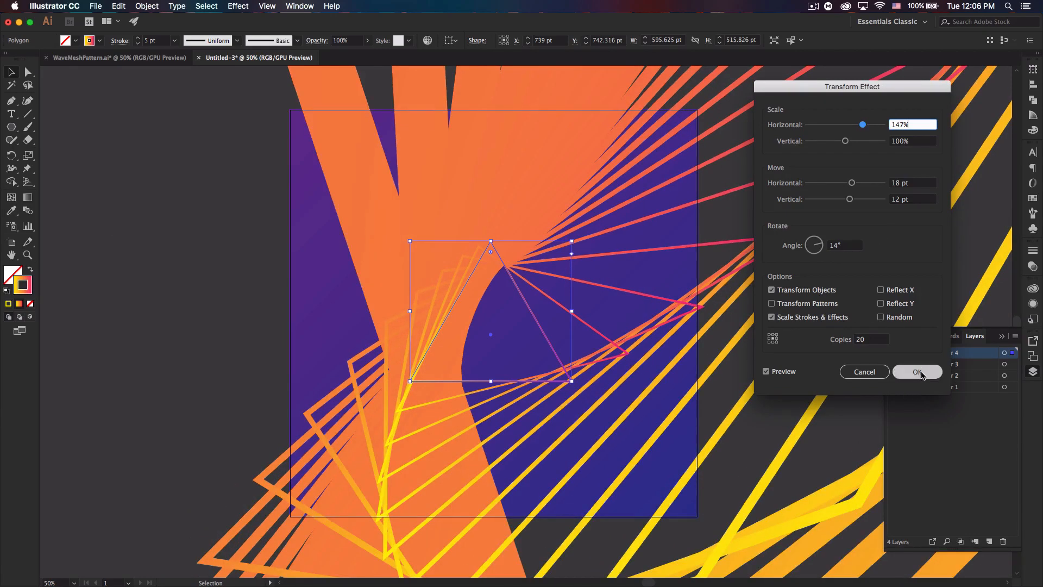
pyautogui.click(918, 371)
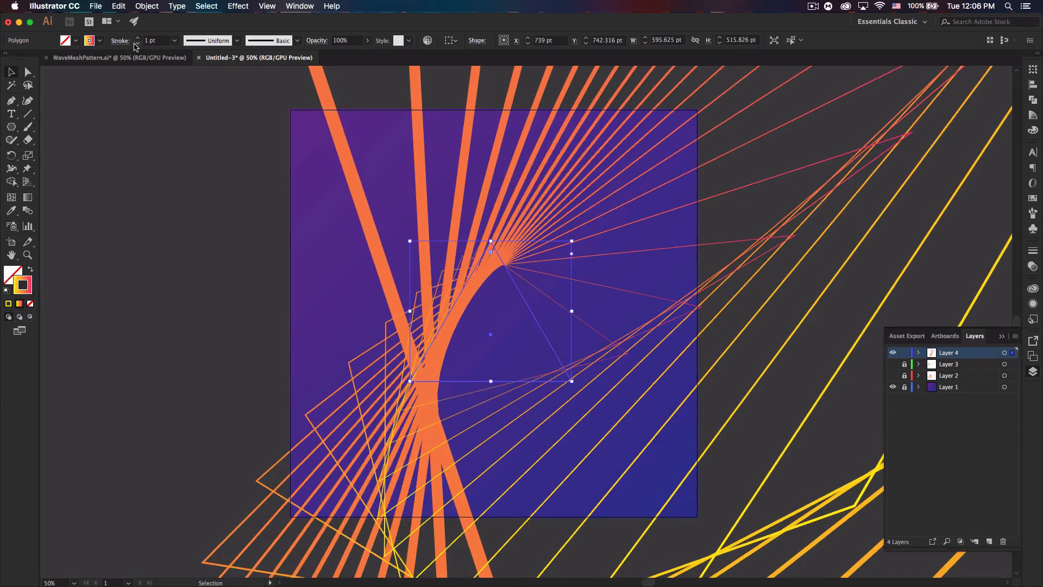
# Thin the triangle's stroke to 1 pt and hide Layer 4, leaving only the gradient square.
pyautogui.click(521, 326)
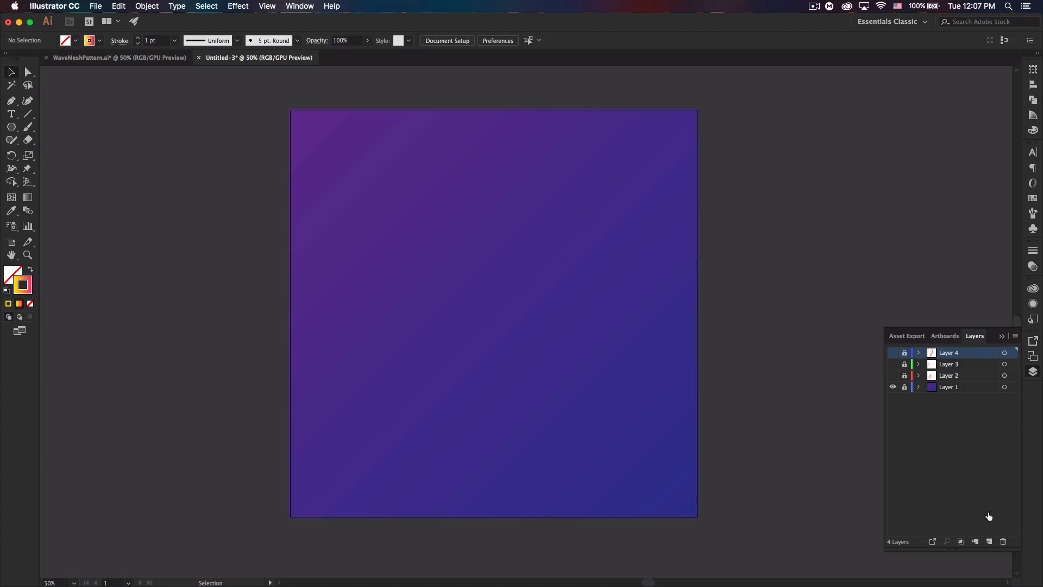
# Review the WaveMeshPattern.ai reference, toggling a layer, then return and add Layer 5.
pyautogui.click(989, 541)
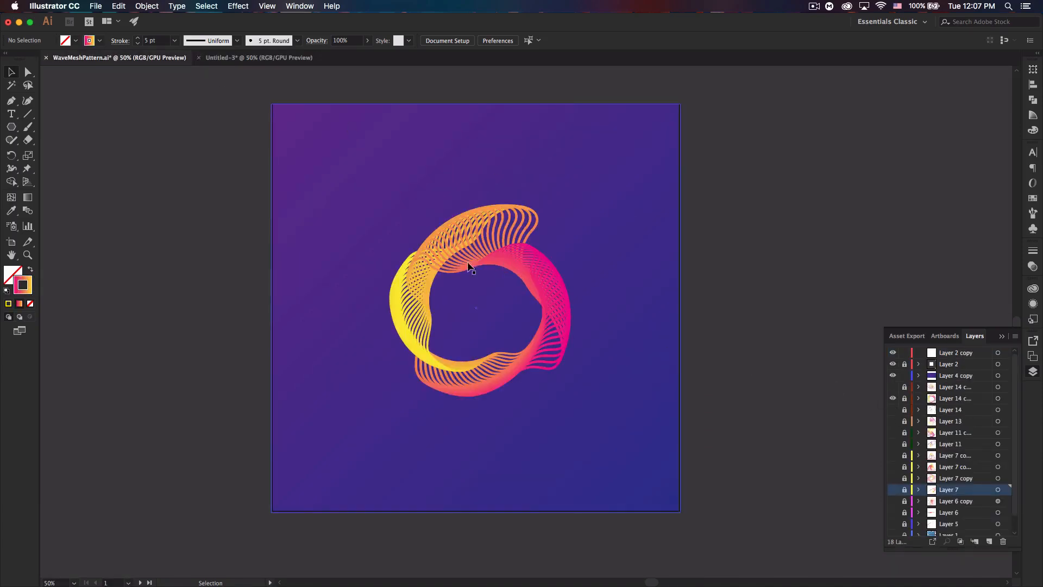
pyautogui.moveTo(503, 251)
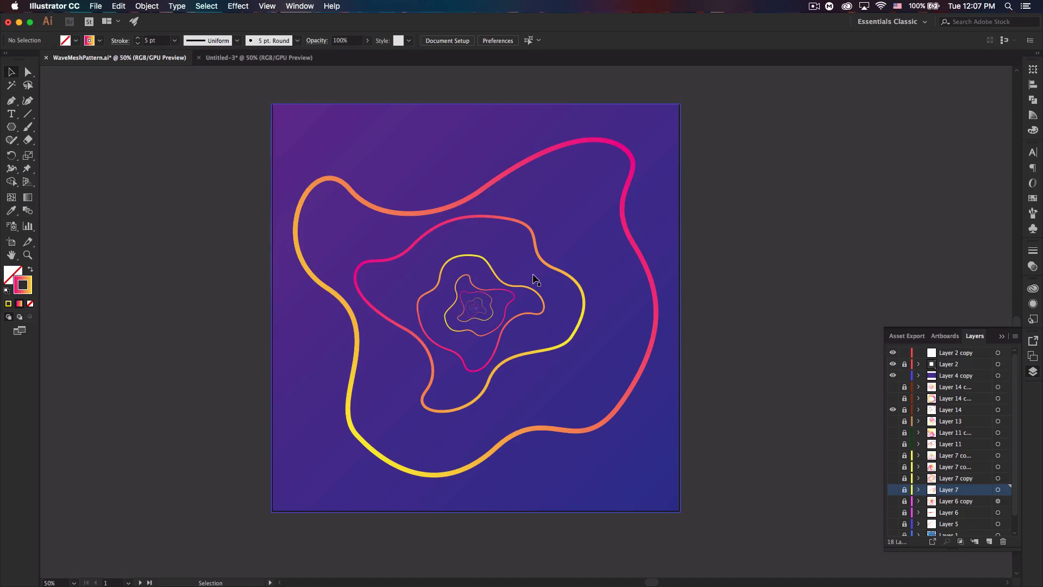
pyautogui.moveTo(991, 369)
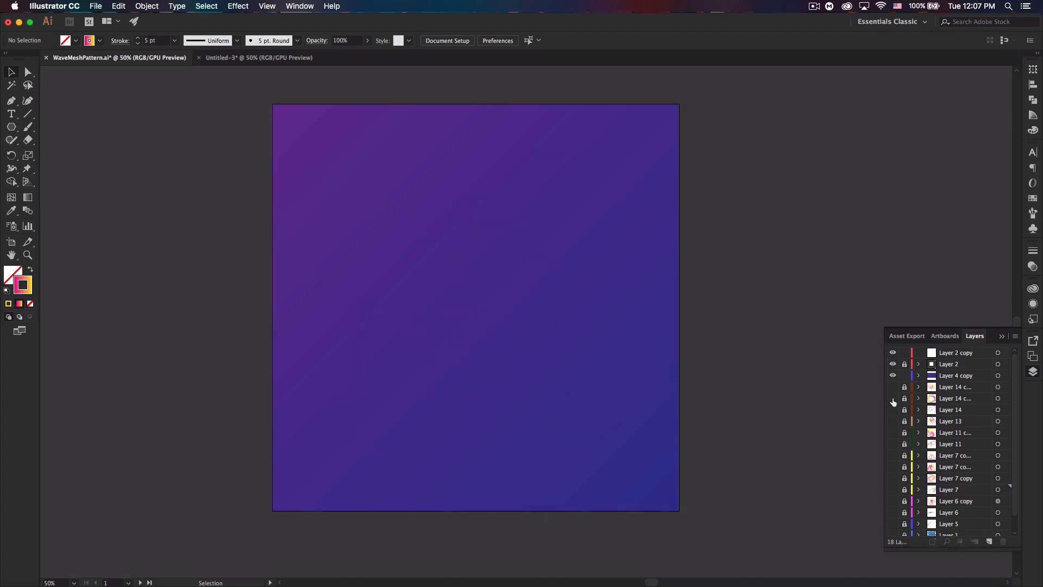
pyautogui.click(893, 387)
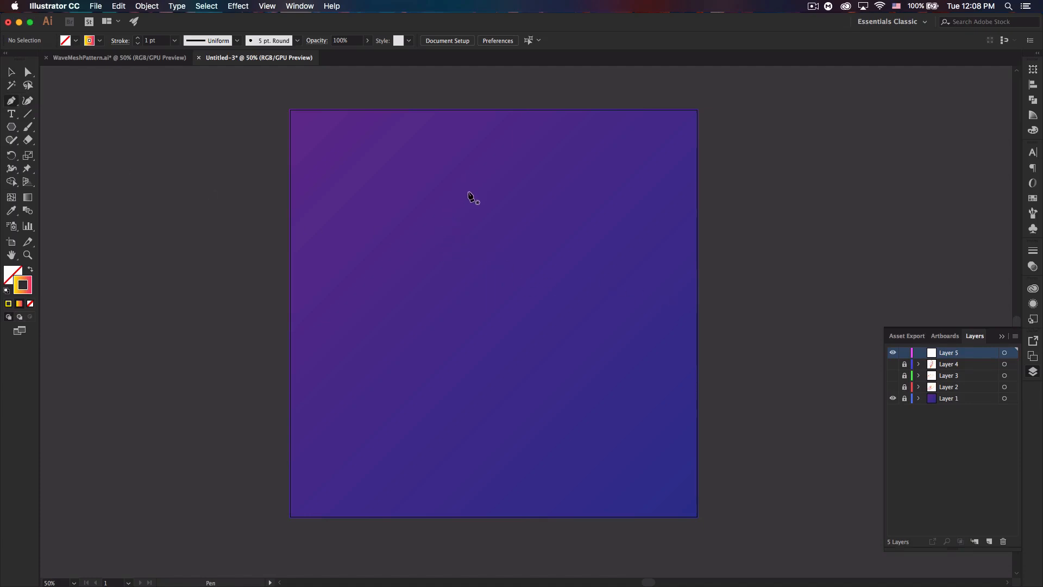
pyautogui.moveTo(512, 219)
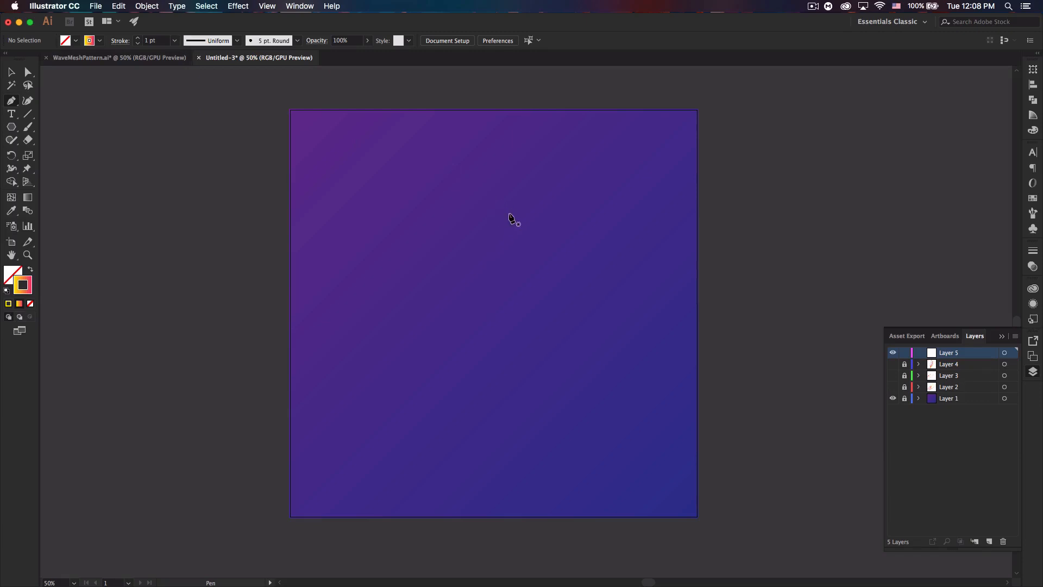
# Draw a closed zigzag Pen path, give it a 5 pt yellow-pink gradient stroke and centre it.
pyautogui.click(384, 226)
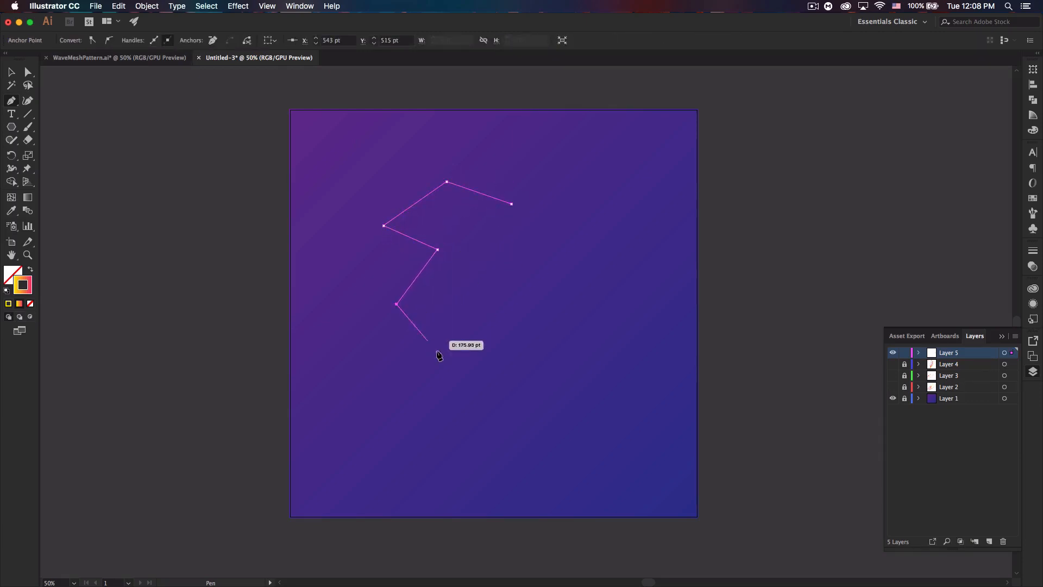
pyautogui.click(602, 276)
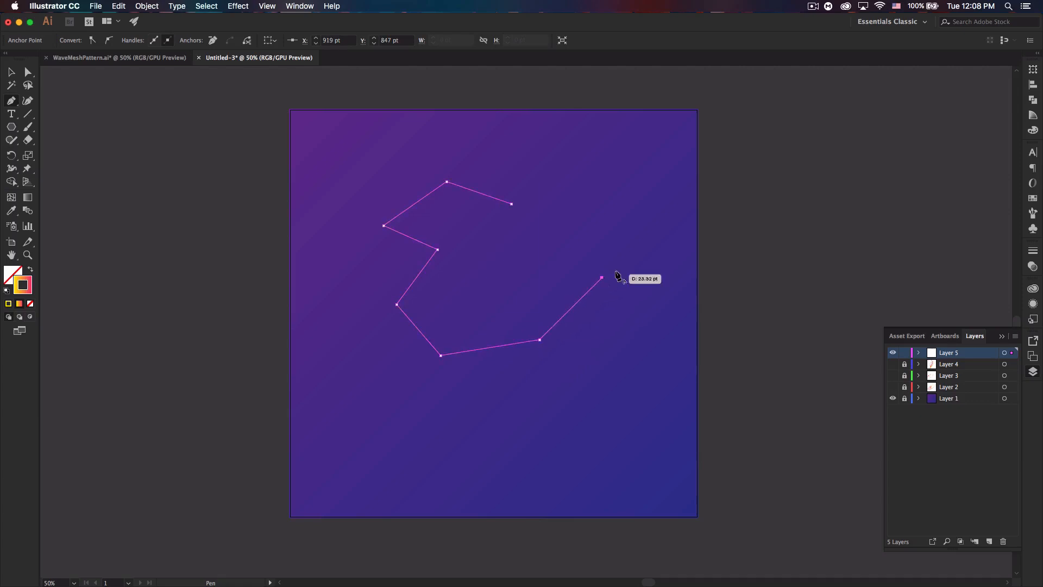
pyautogui.click(635, 310)
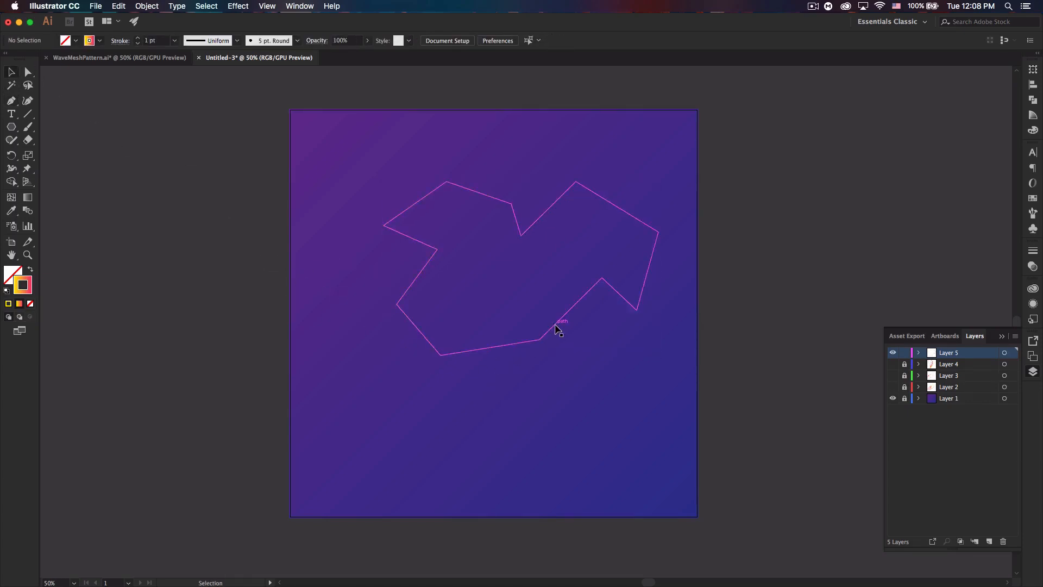
pyautogui.click(539, 341)
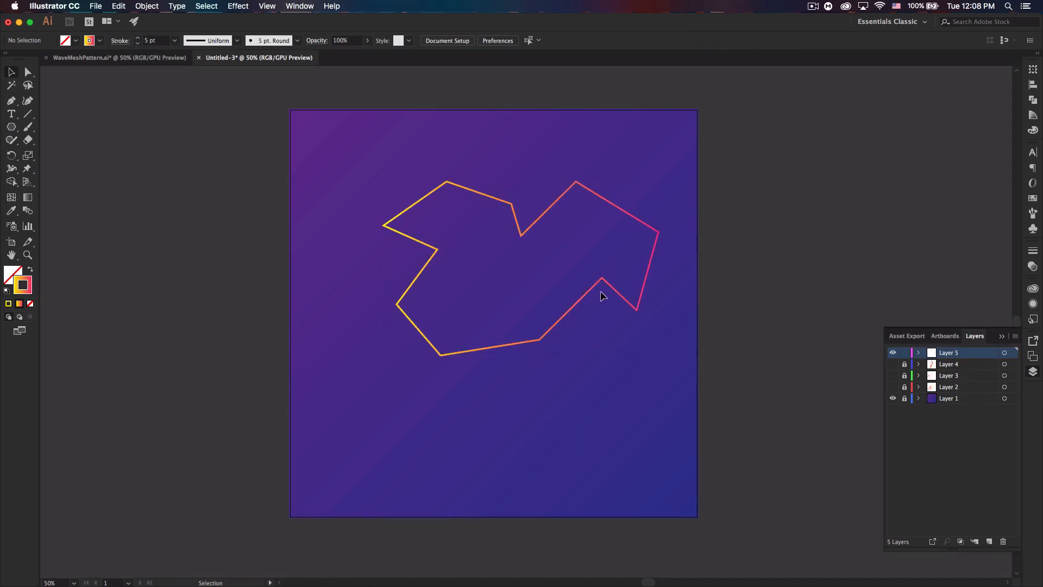
pyautogui.moveTo(601, 283); pyautogui.dragTo(592, 309)
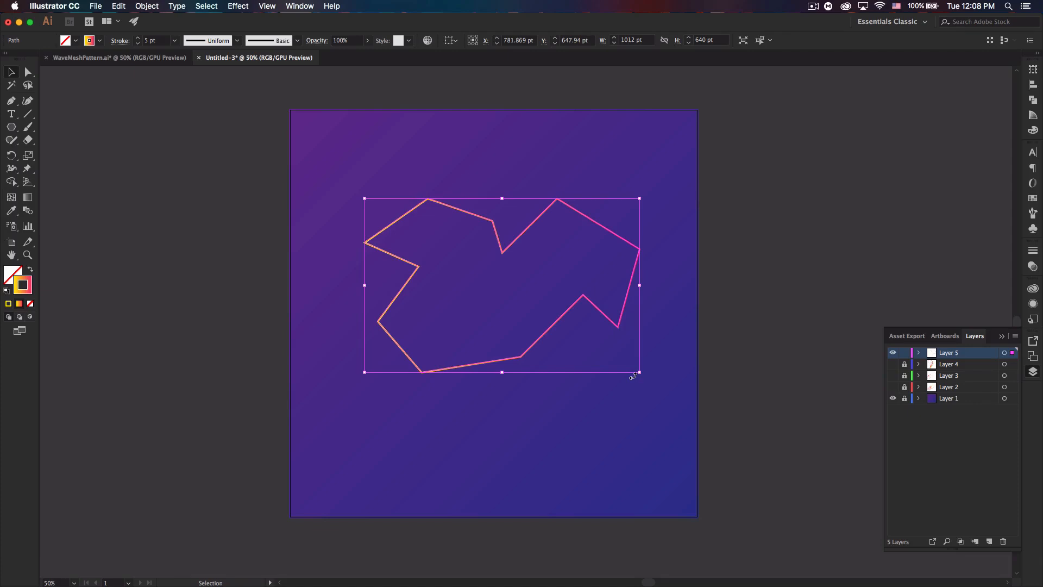
# Start a Transform effect with Preview, reducing horizontal scale, offset and setting angle 18°.
pyautogui.click(238, 6)
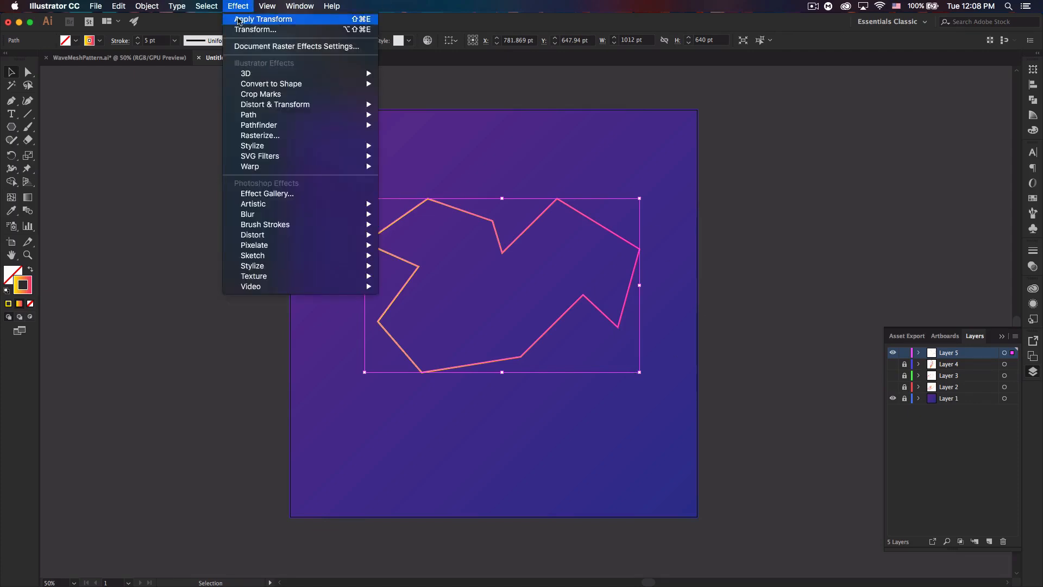
pyautogui.click(255, 30)
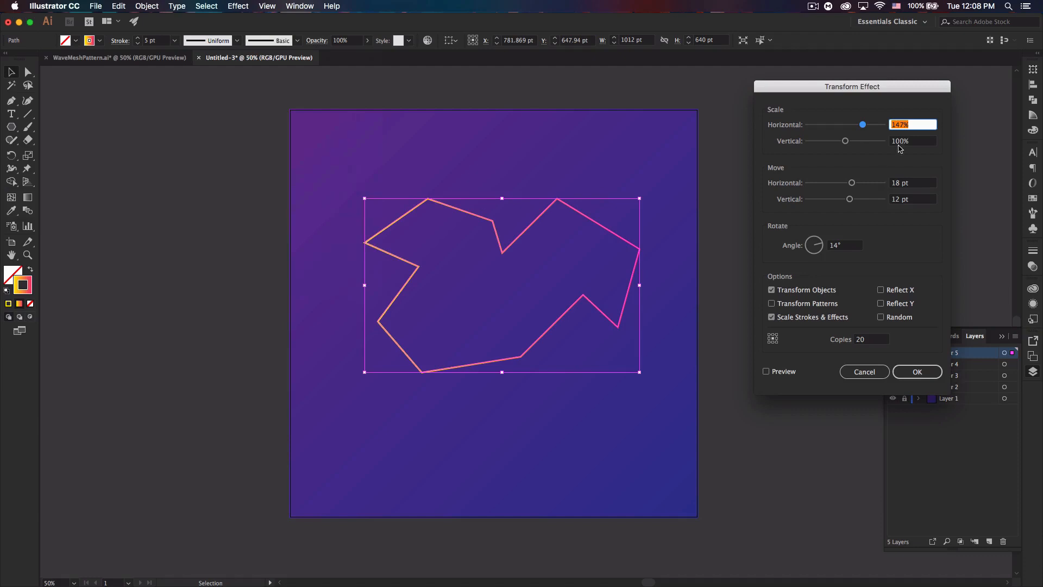
pyautogui.click(765, 371)
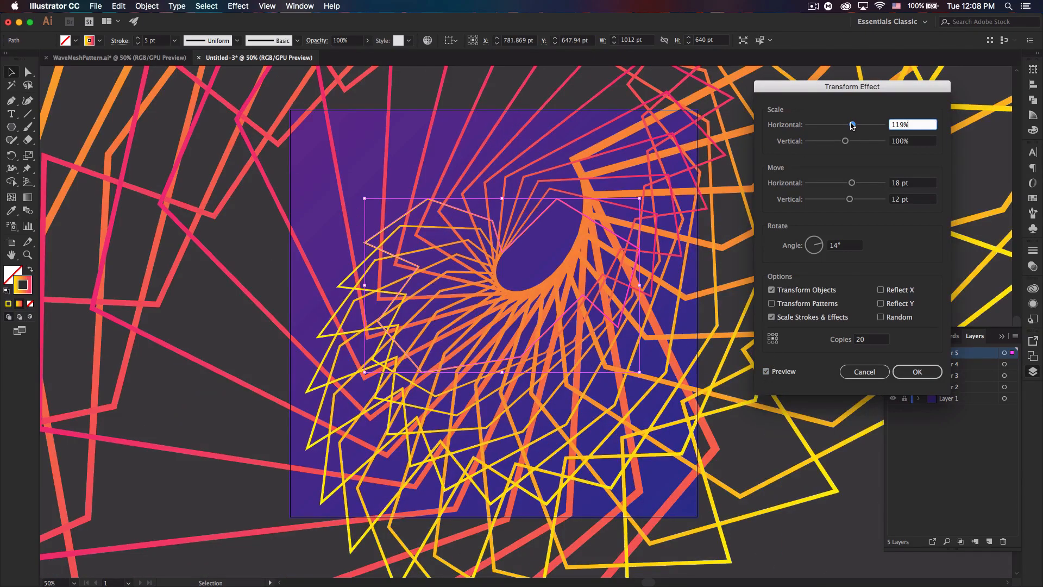
pyautogui.click(912, 124)
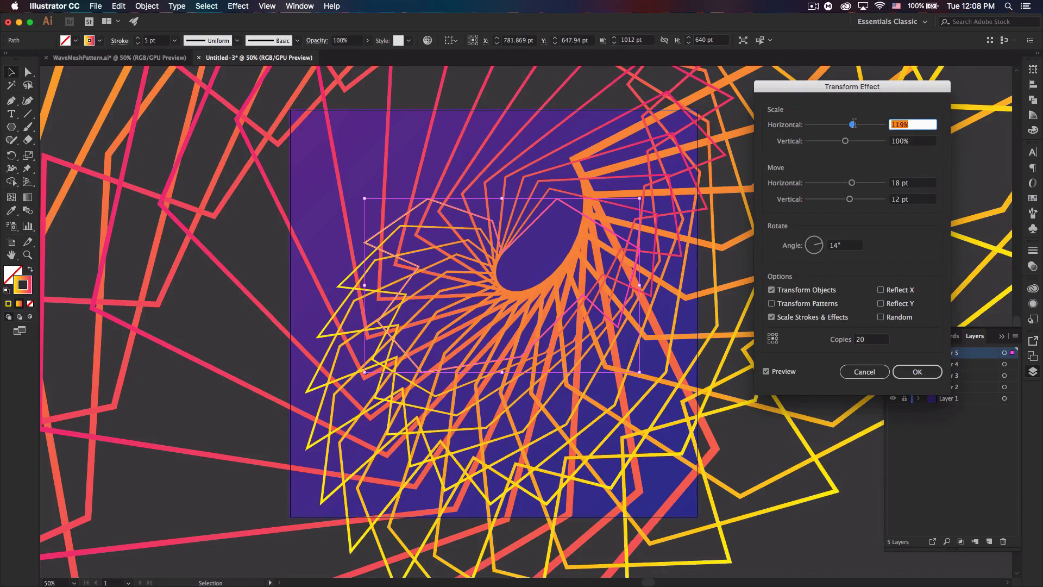
pyautogui.moveTo(854, 125); pyautogui.dragTo(847, 124)
pyautogui.write('116')
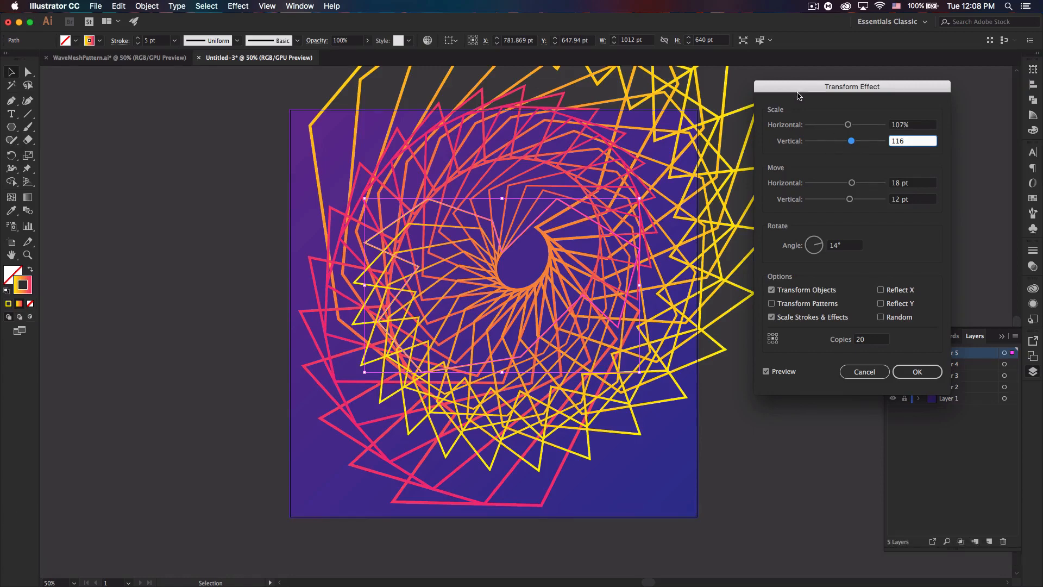
pyautogui.click(911, 182)
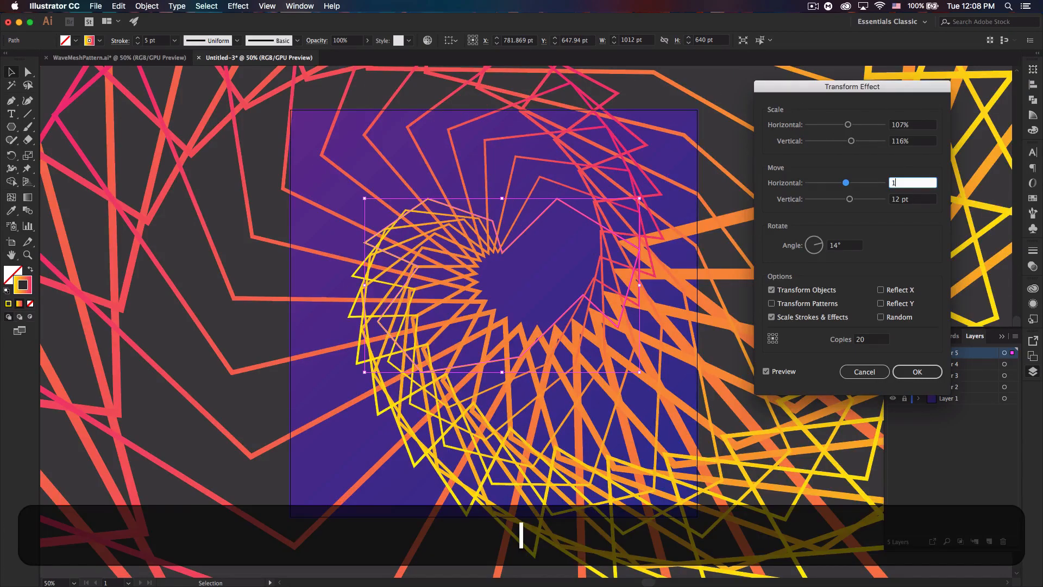
pyautogui.press('Tab')
pyautogui.write('-1')
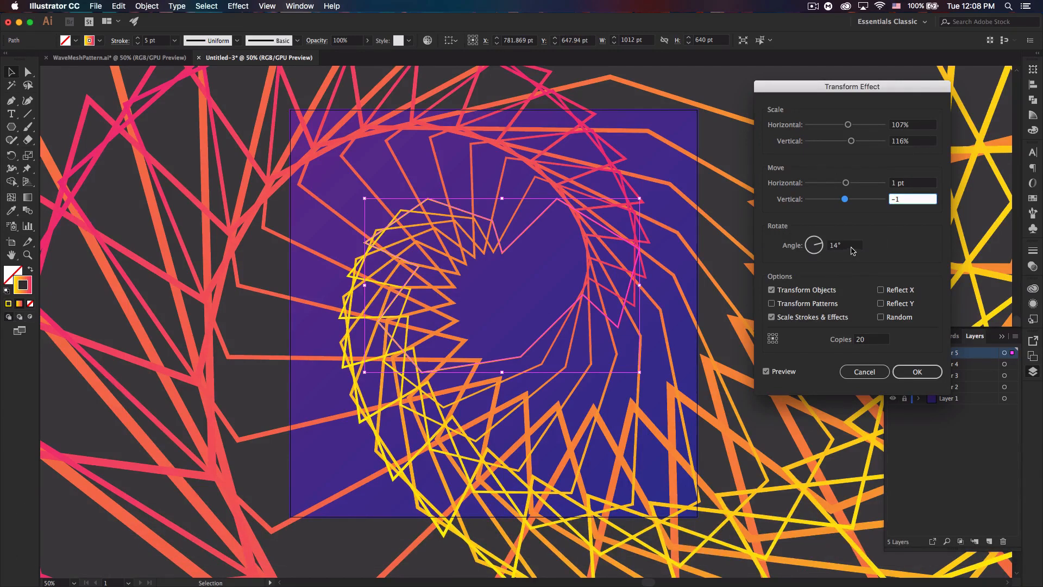
pyautogui.click(845, 244)
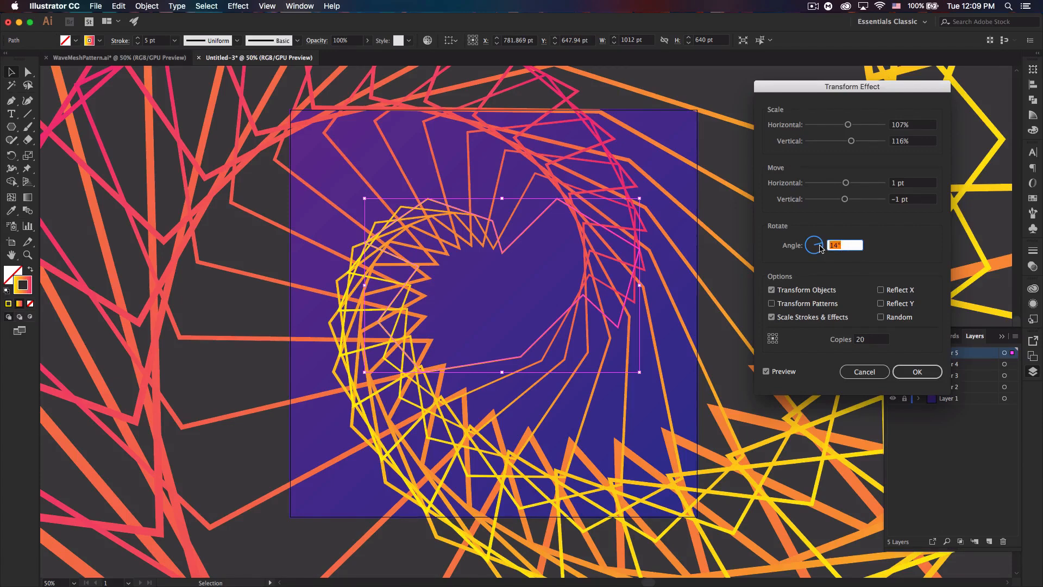
pyautogui.write('18')
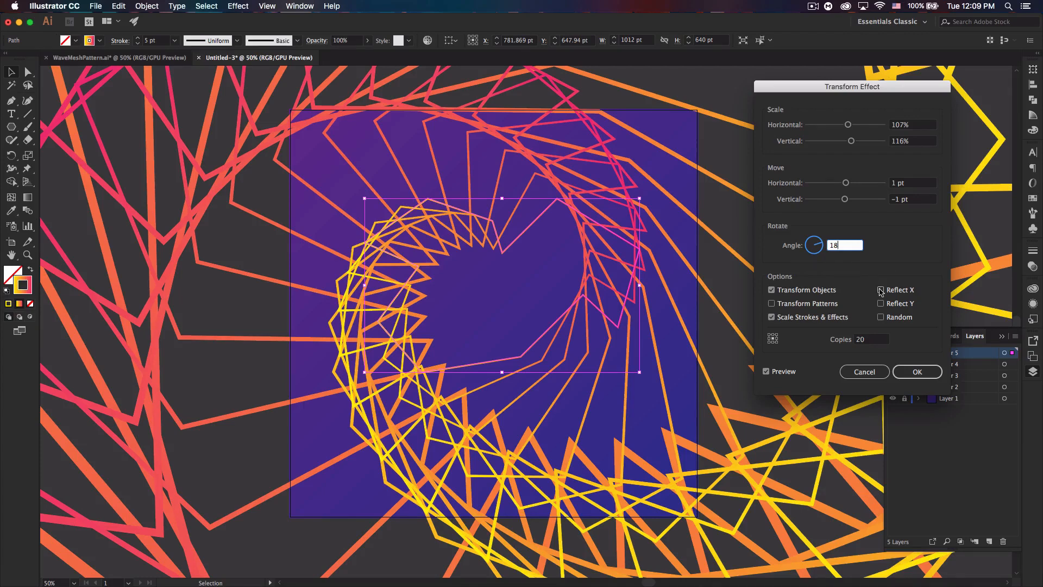
# Enable Random and shrink the copies' scaling to about 56% by 60%.
pyautogui.click(881, 316)
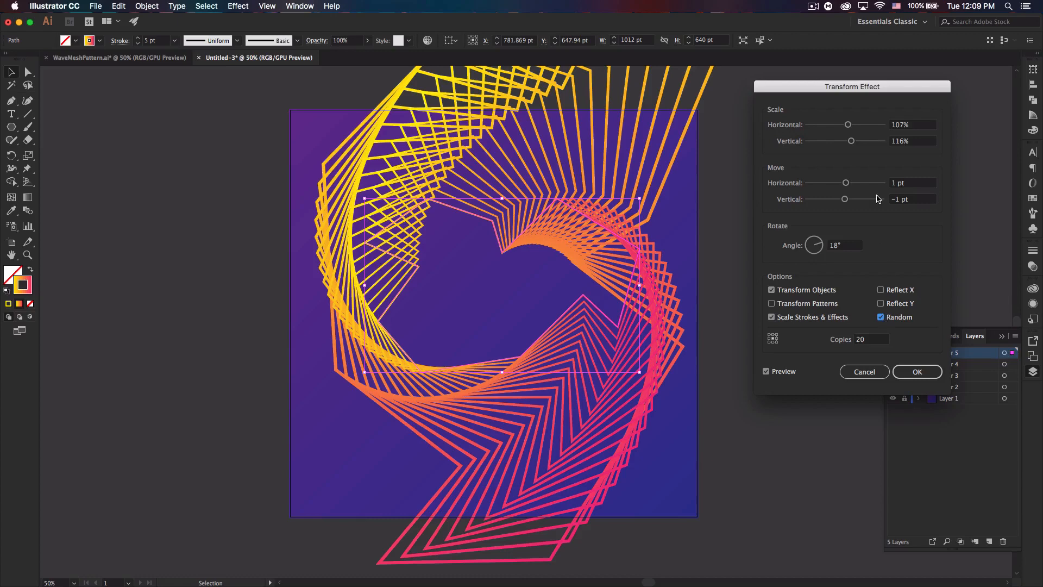
pyautogui.moveTo(858, 140); pyautogui.dragTo(850, 141)
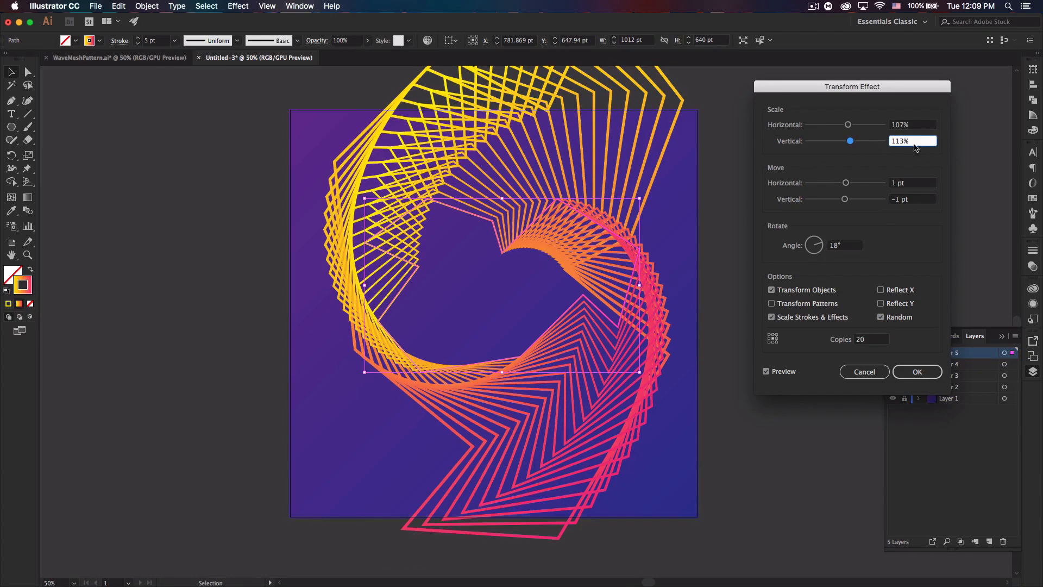
pyautogui.write('107%')
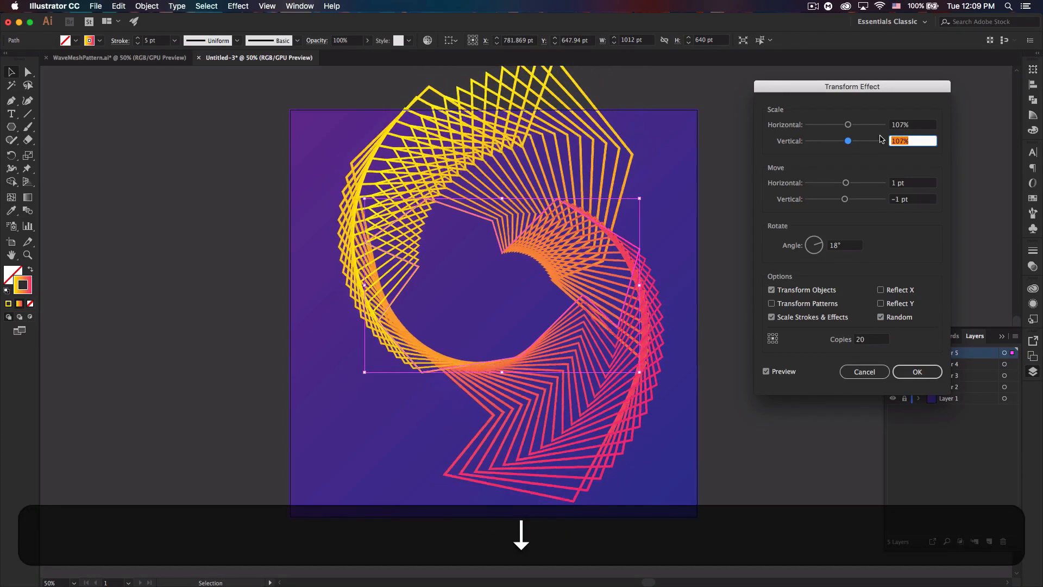
pyautogui.moveTo(847, 140); pyautogui.dragTo(844, 140)
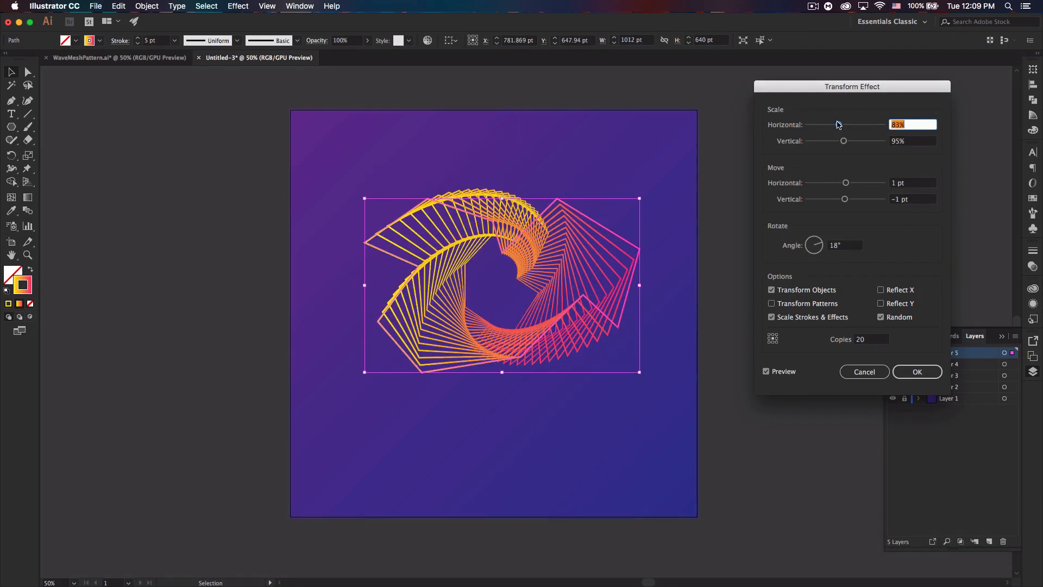
pyautogui.write('56%')
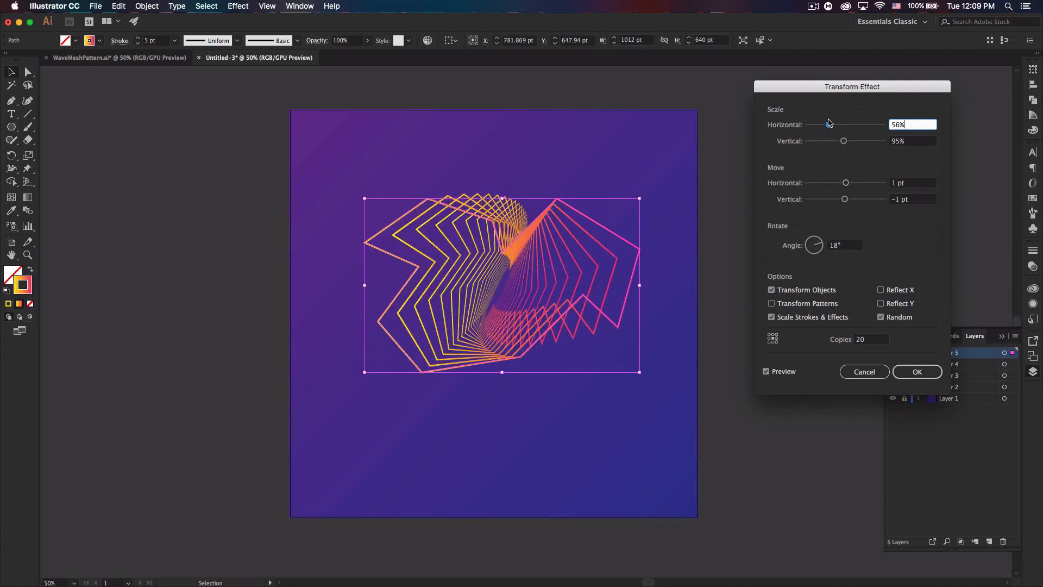
pyautogui.moveTo(813, 125); pyautogui.dragTo(828, 124)
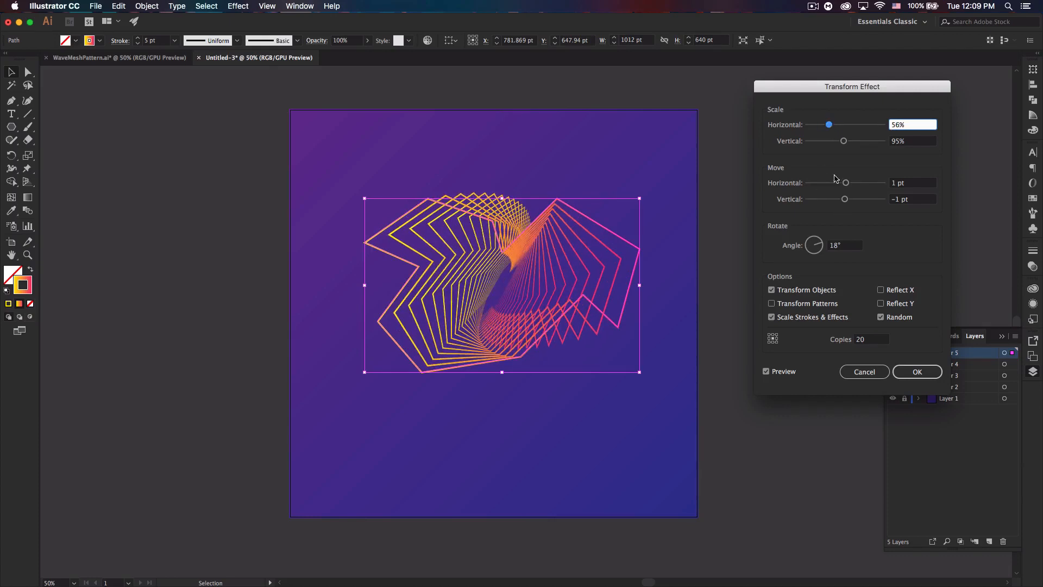
pyautogui.moveTo(844, 140); pyautogui.dragTo(829, 140)
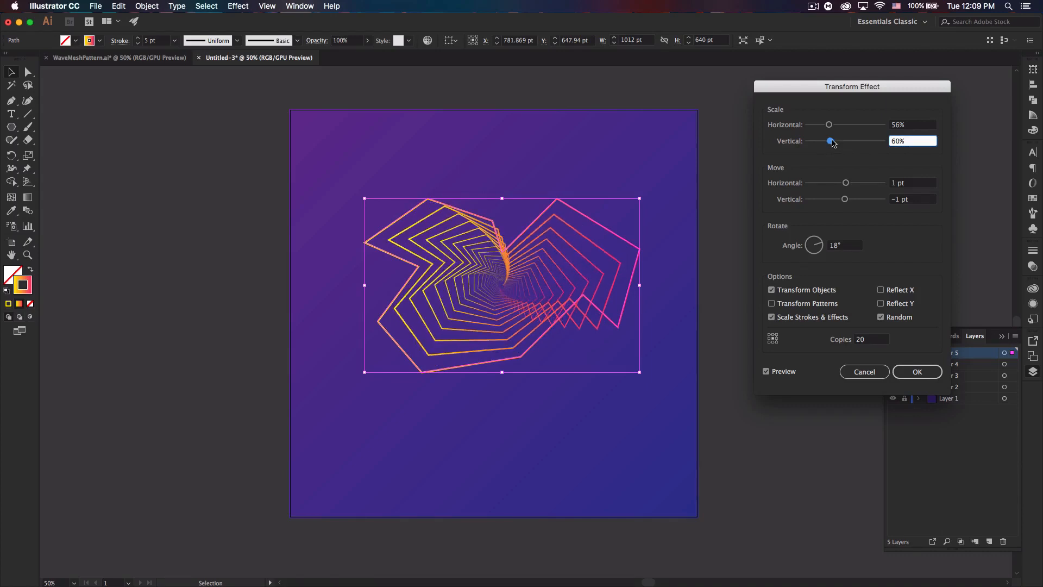
# Shift the copies sideways, then restore scaling near 100% by 95% with offset near zero.
pyautogui.moveTo(846, 182); pyautogui.dragTo(852, 182)
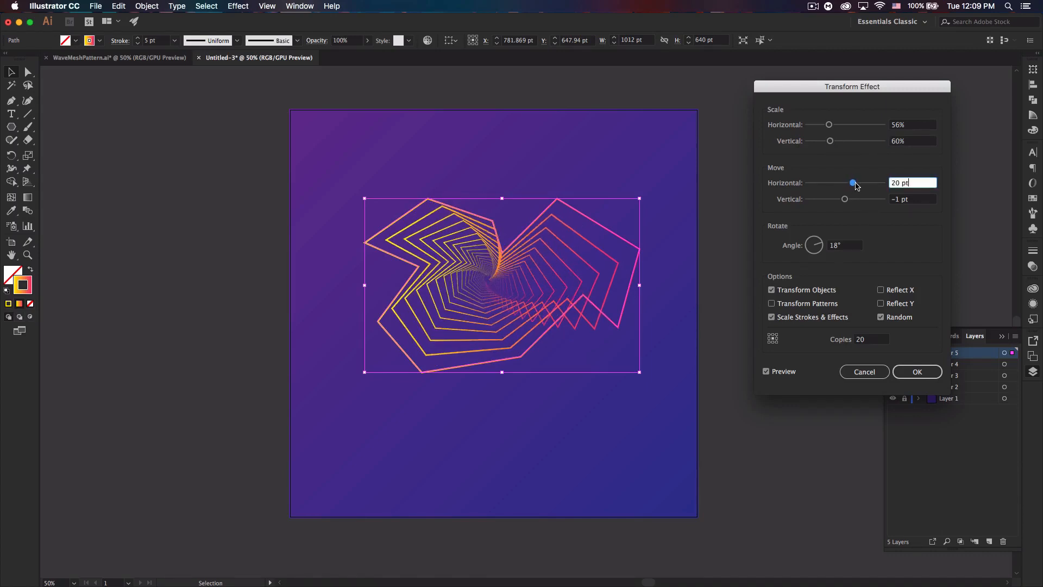
pyautogui.moveTo(853, 182); pyautogui.dragTo(859, 182)
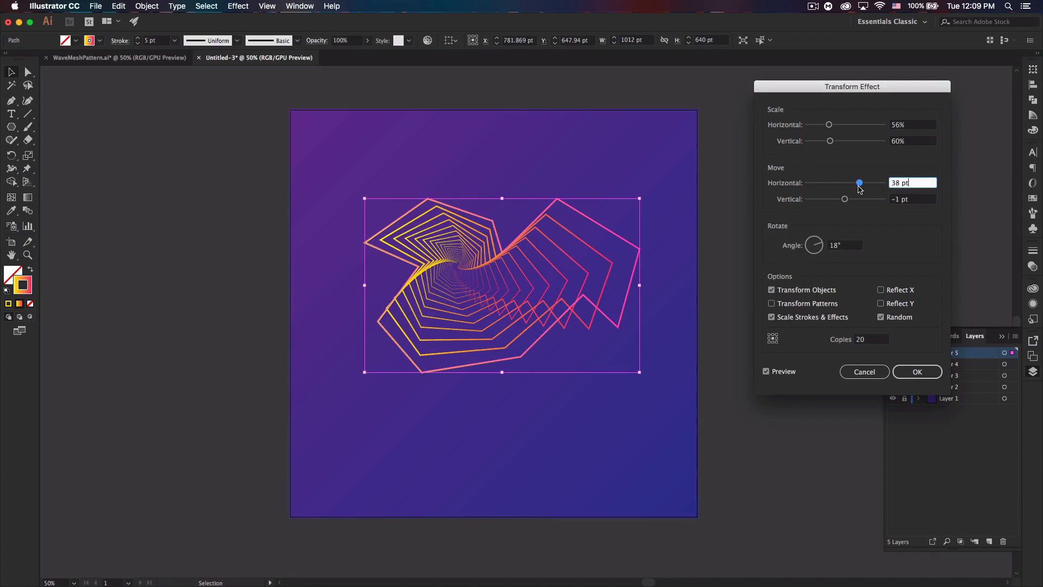
pyautogui.moveTo(859, 182); pyautogui.dragTo(817, 182)
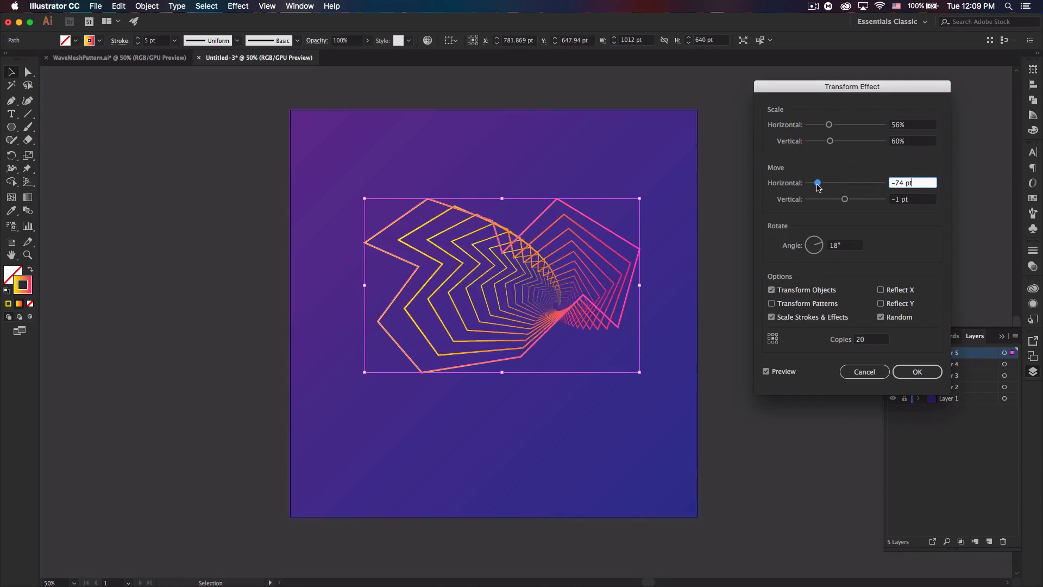
pyautogui.moveTo(829, 140); pyautogui.dragTo(842, 140)
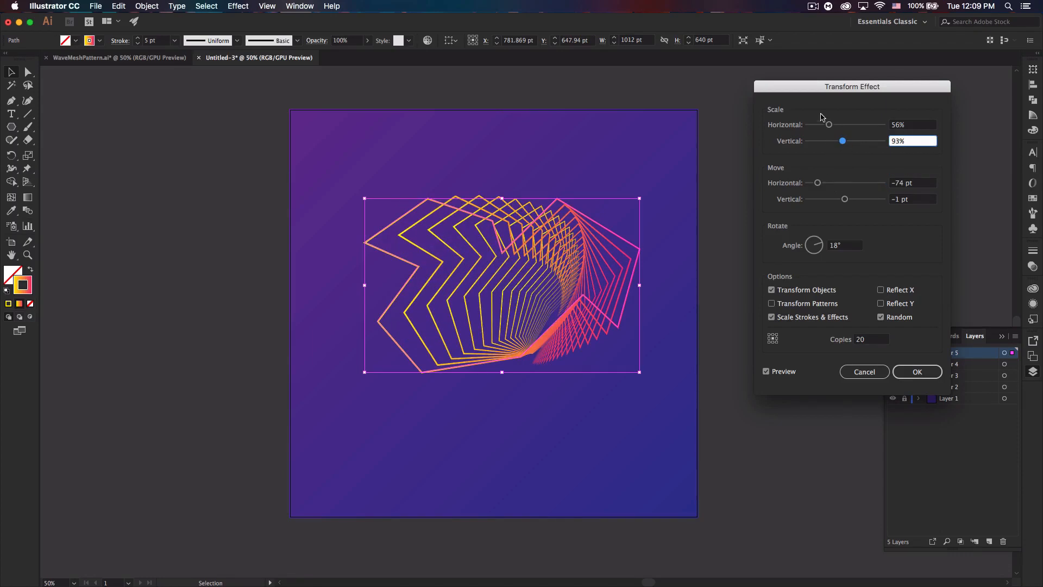
pyautogui.moveTo(829, 124); pyautogui.dragTo(848, 125)
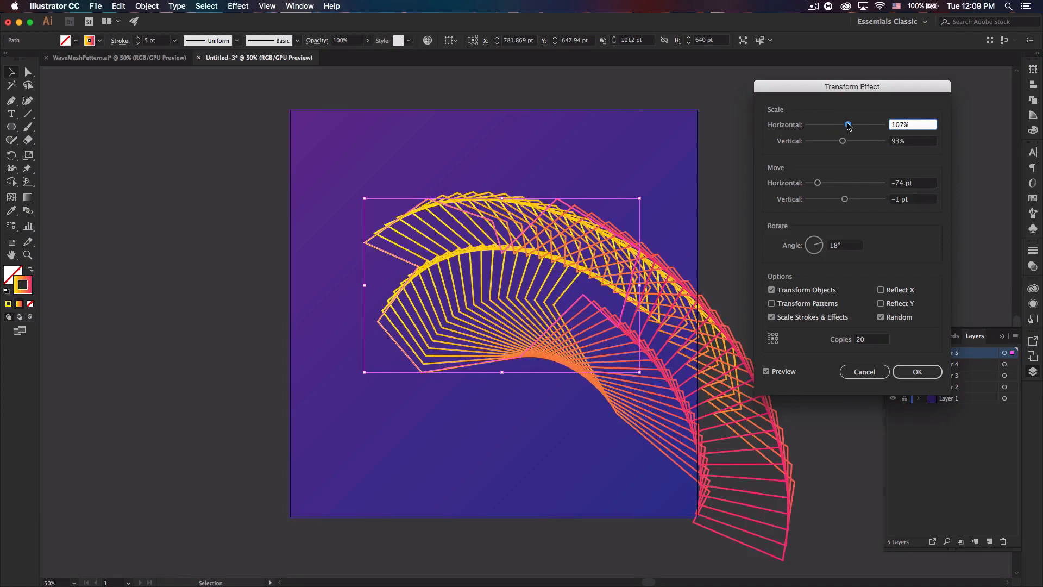
pyautogui.moveTo(821, 141); pyautogui.dragTo(848, 141)
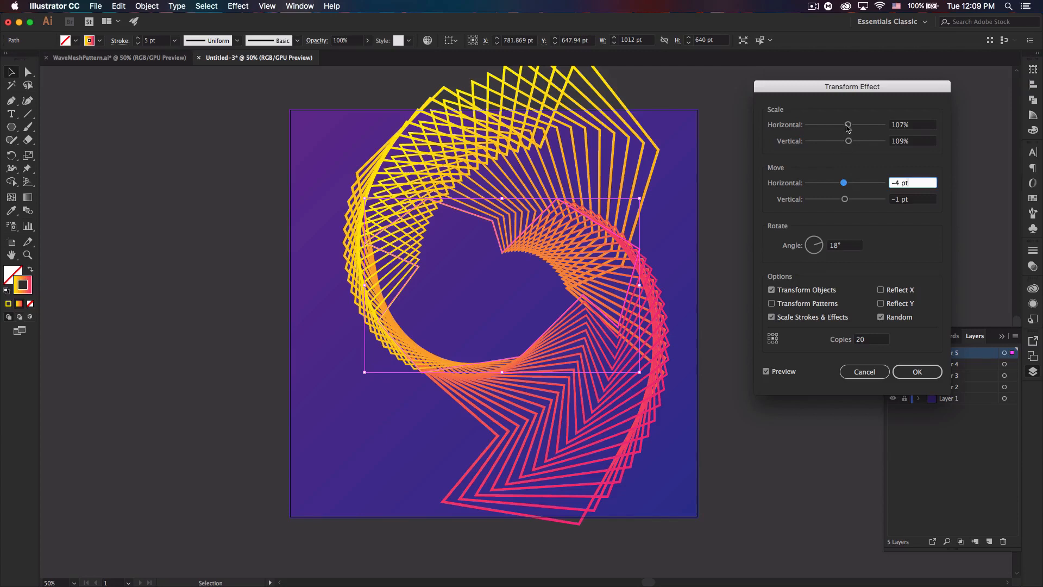
pyautogui.moveTo(848, 140); pyautogui.dragTo(847, 140)
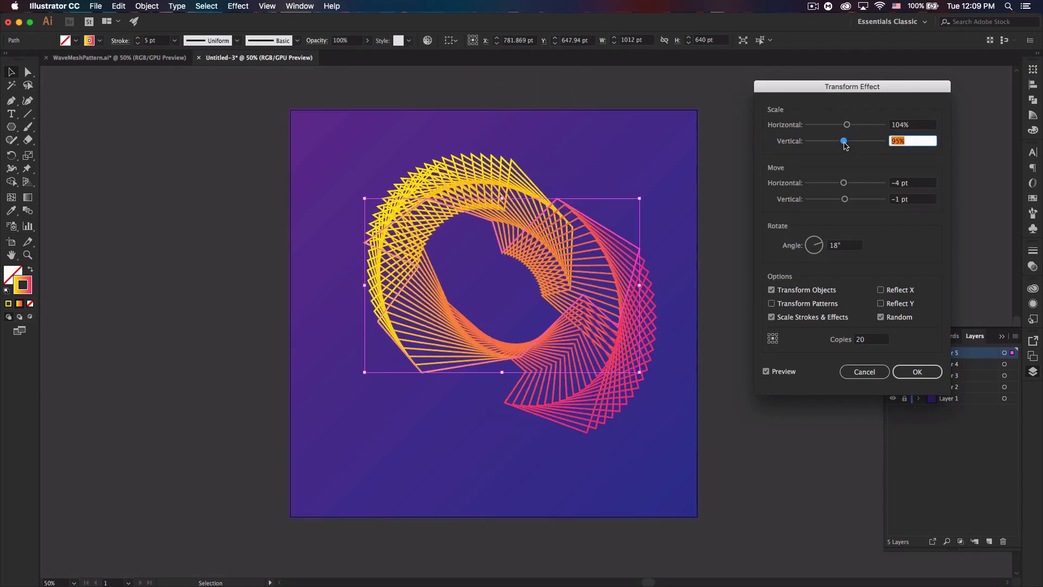
pyautogui.moveTo(843, 140); pyautogui.dragTo(847, 140)
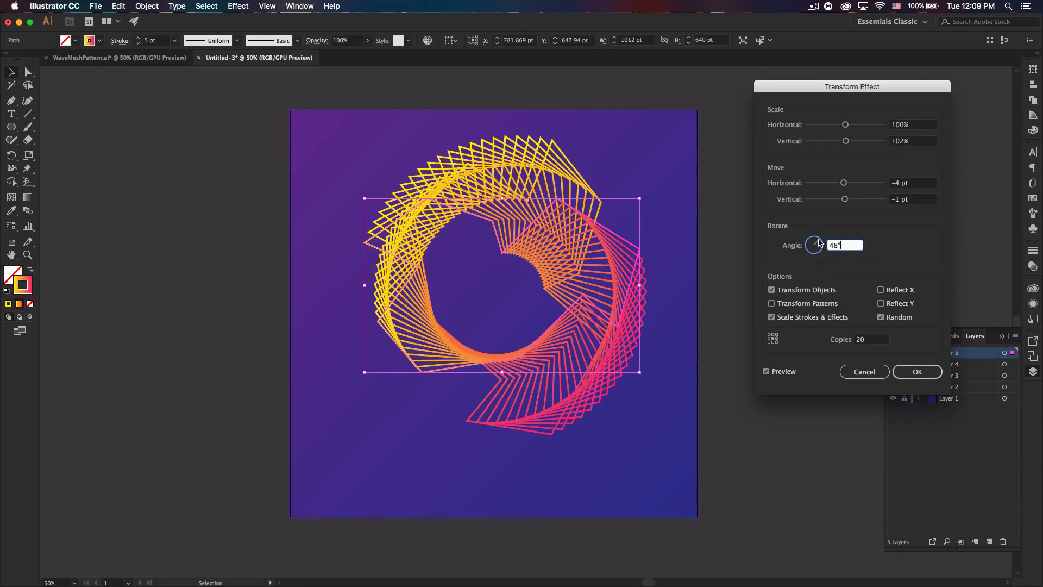
# Try successive values 45, 15 and 7 in the Transform dialog while tuning.
pyautogui.write('45')
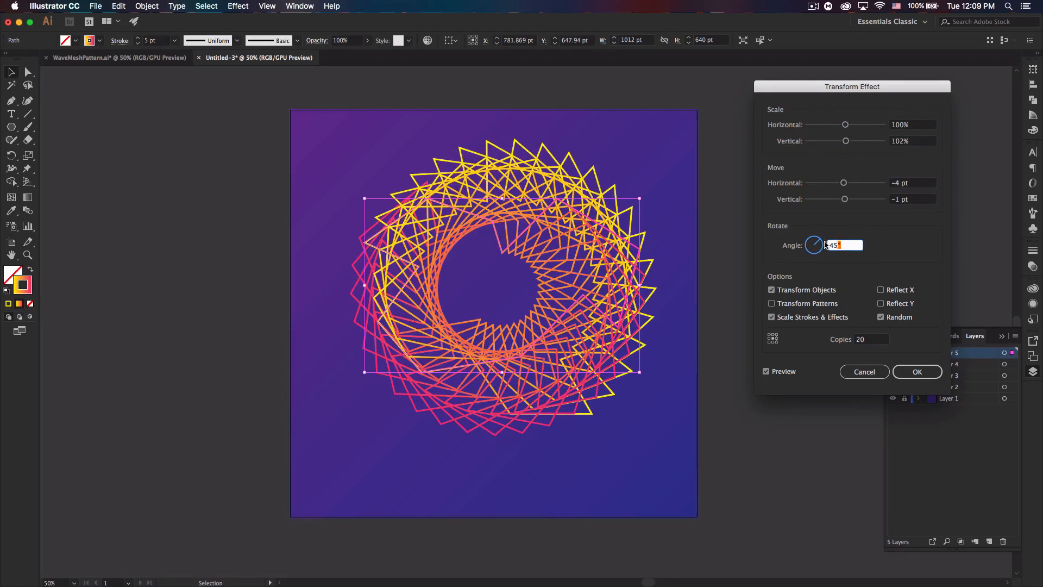
pyautogui.write('15')
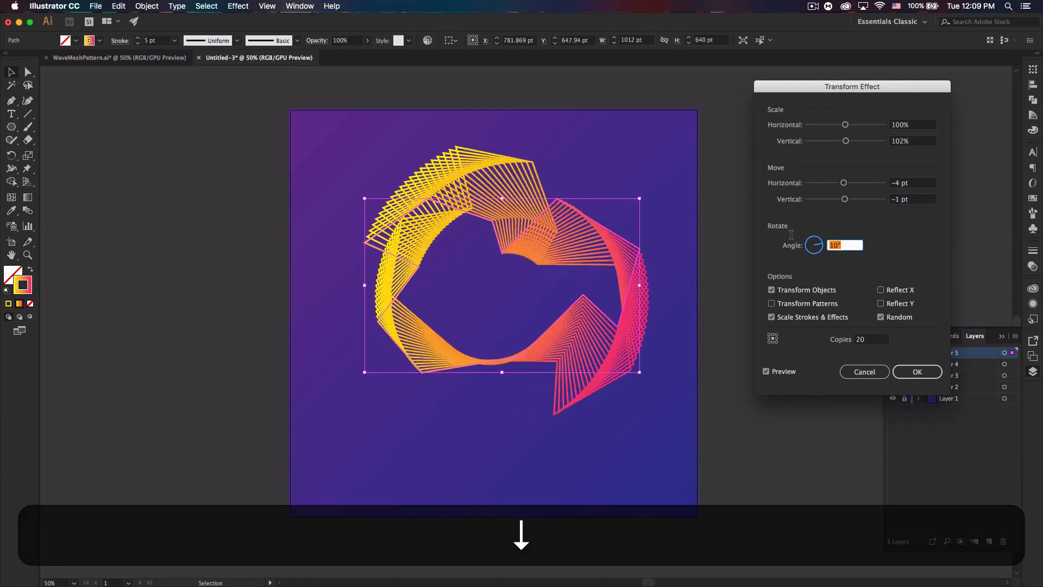
pyautogui.write('7')
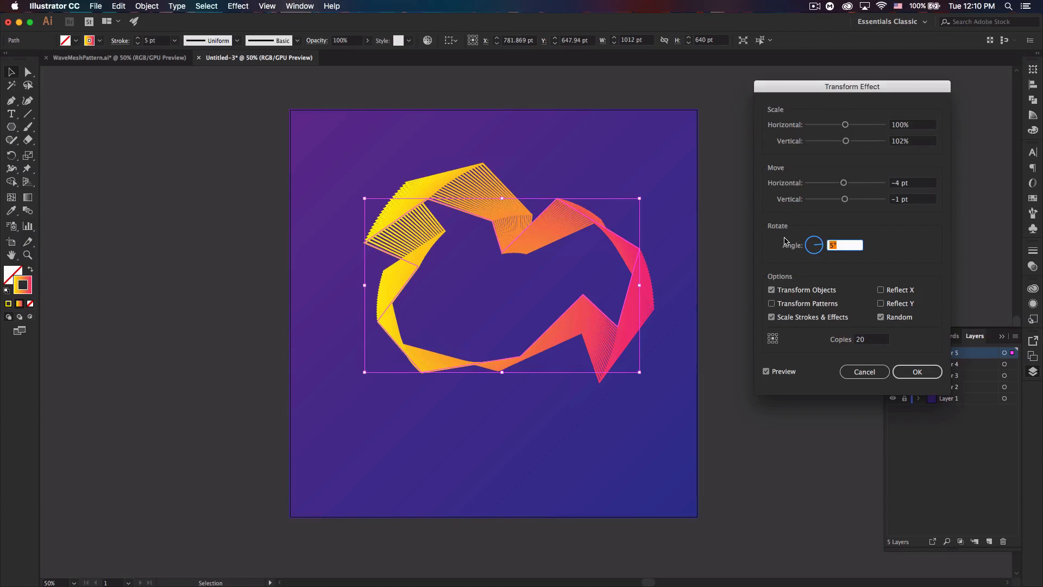
# Settle scale at 91% by 98%, move 10 pt, angle 5°, toggle Random, untick Reflect X and apply.
pyautogui.moveTo(845, 140); pyautogui.dragTo(844, 140)
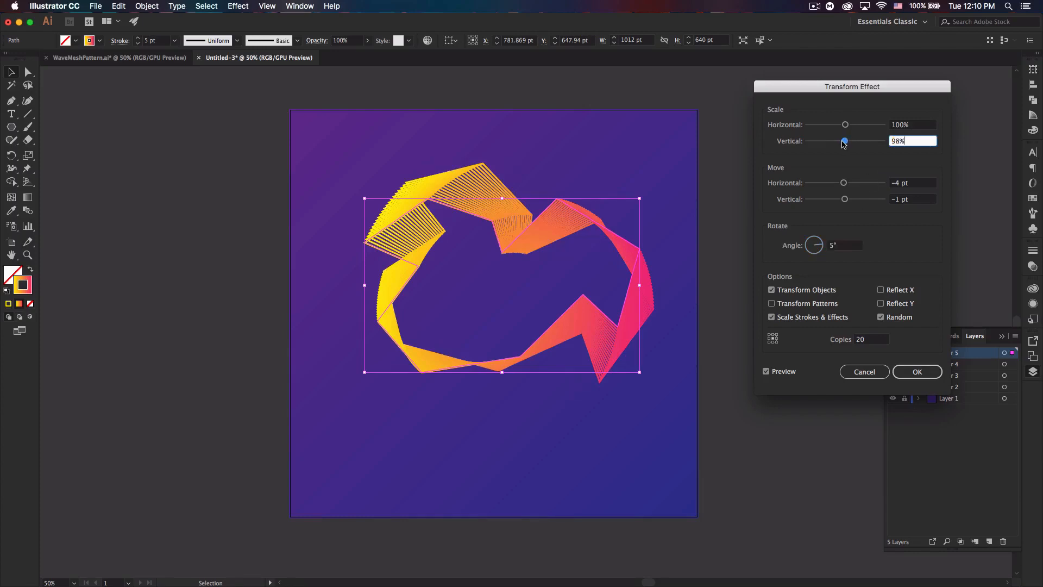
pyautogui.moveTo(845, 125); pyautogui.dragTo(841, 124)
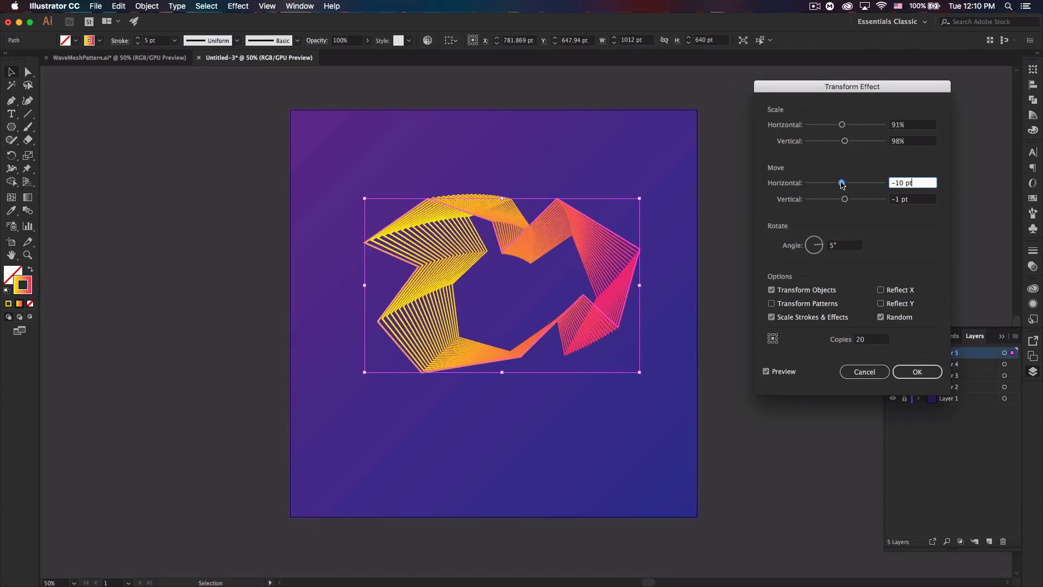
pyautogui.moveTo(842, 183); pyautogui.dragTo(857, 182)
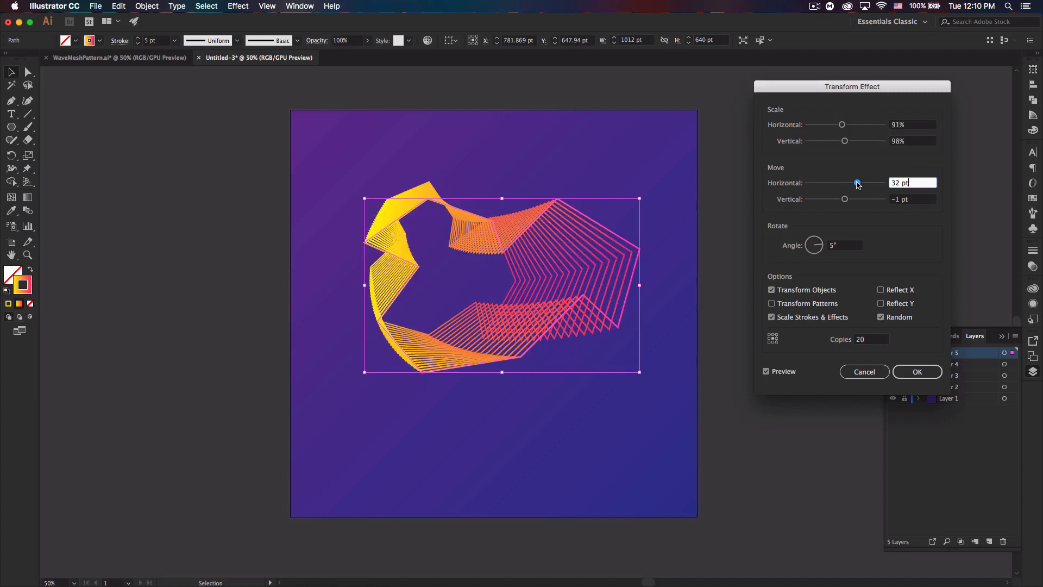
pyautogui.moveTo(857, 182); pyautogui.dragTo(854, 183)
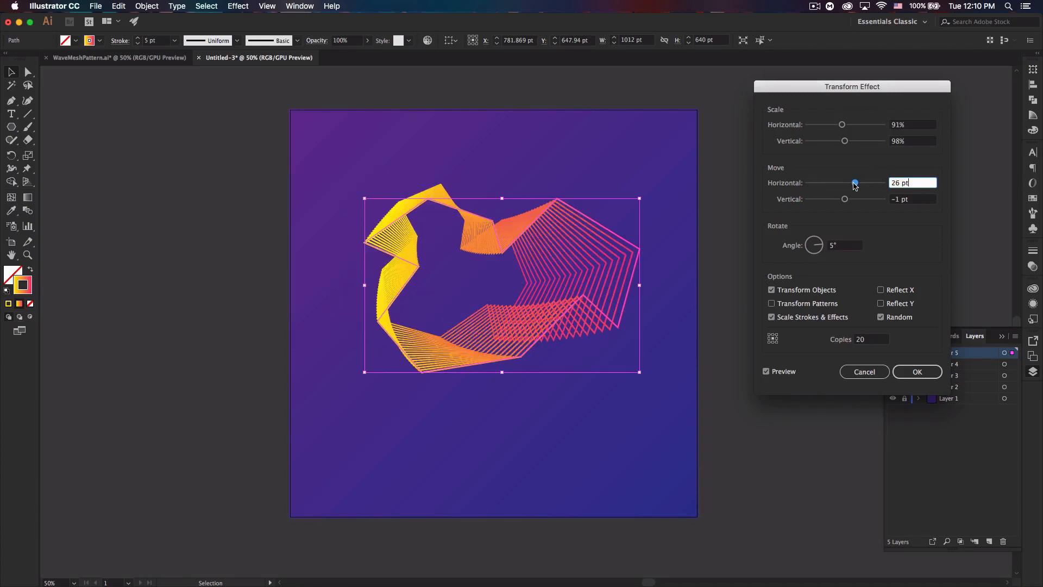
pyautogui.moveTo(854, 182); pyautogui.dragTo(847, 182)
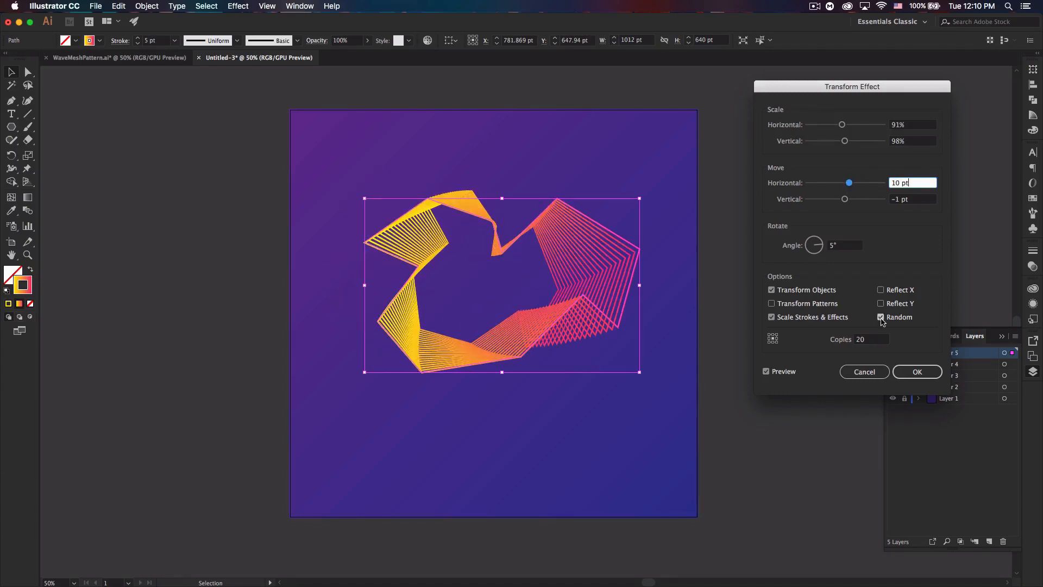
pyautogui.click(881, 290)
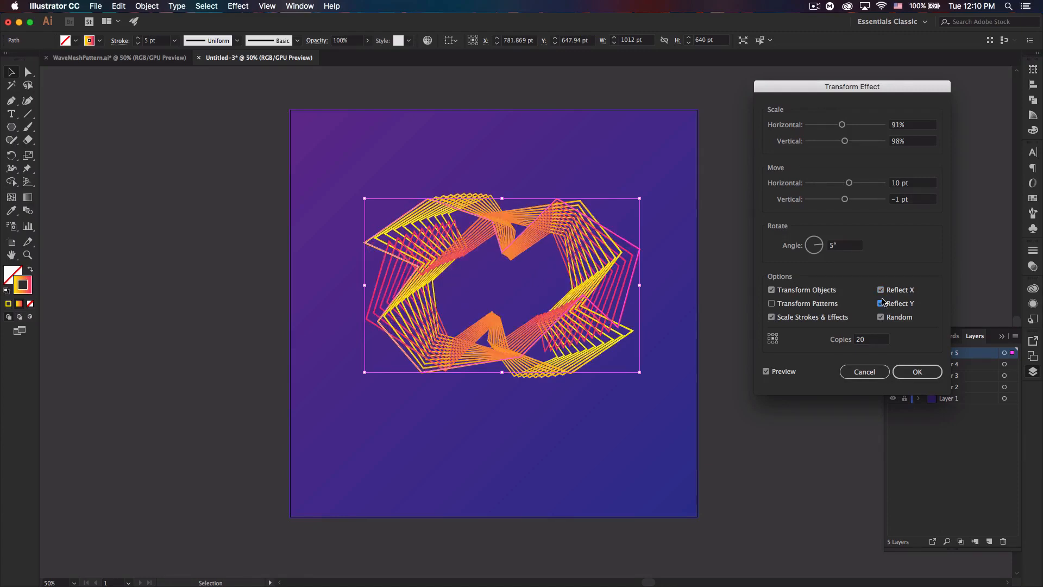
pyautogui.click(880, 302)
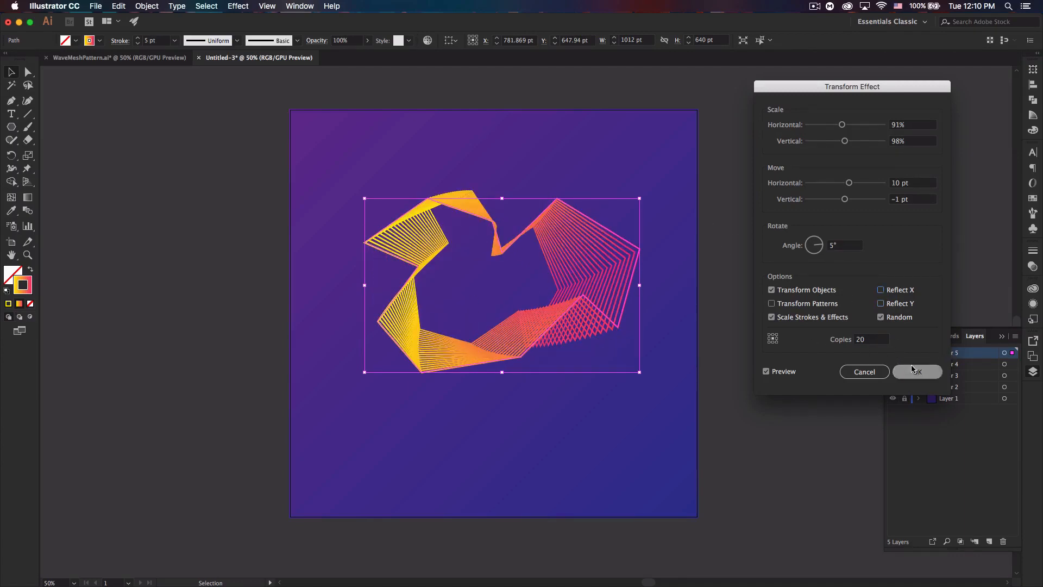
pyautogui.click(916, 371)
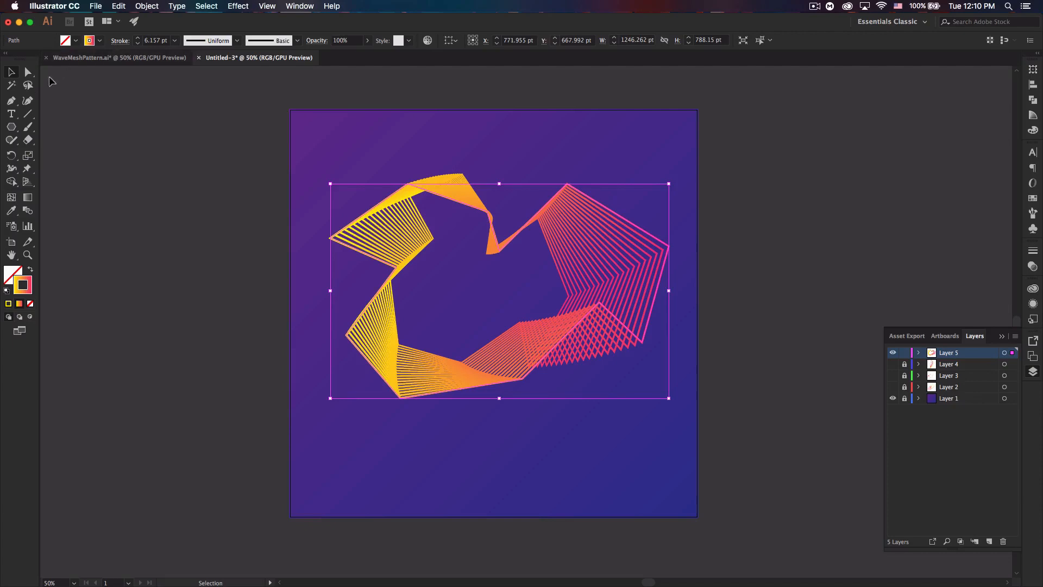
# Round all the freeform shape's corners with the live corner widget so the ribbon flows smoothly.
pyautogui.click(27, 72)
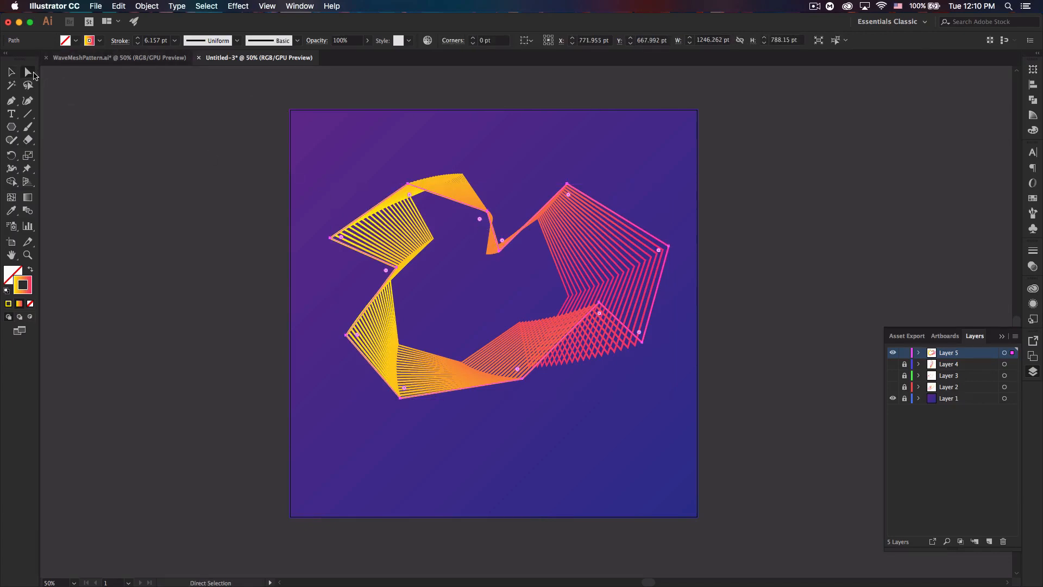
pyautogui.moveTo(502, 240); pyautogui.dragTo(474, 223)
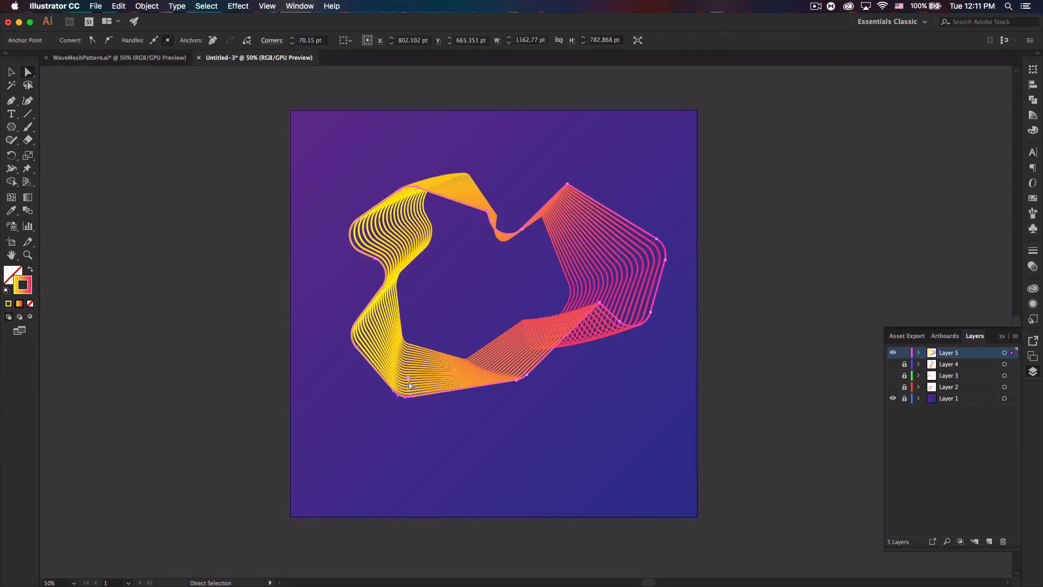
pyautogui.click(582, 229)
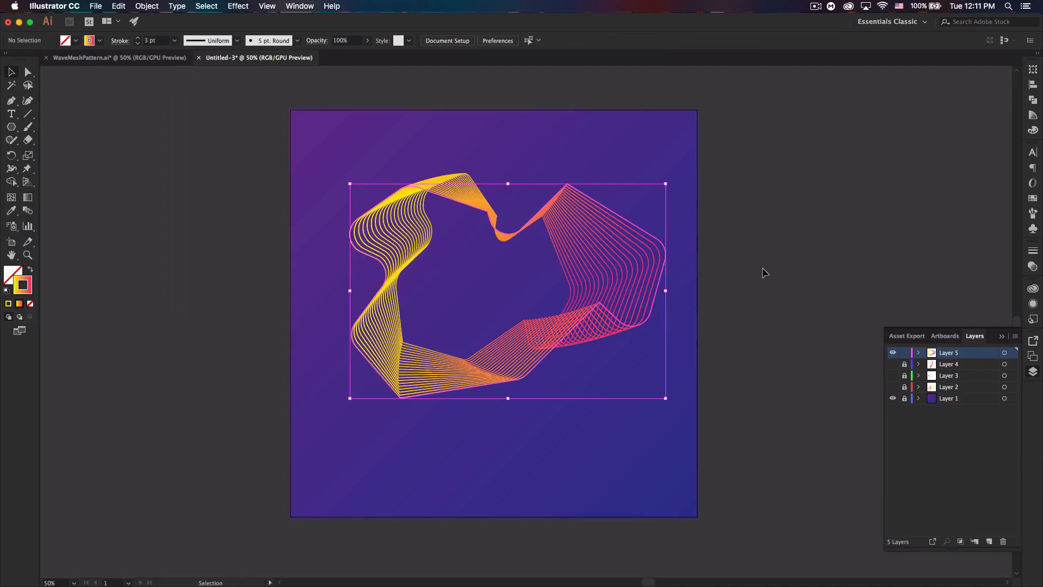
# Set the ribbon's stroke to 8 pt and deselect to view the bolder result.
pyautogui.click(174, 41)
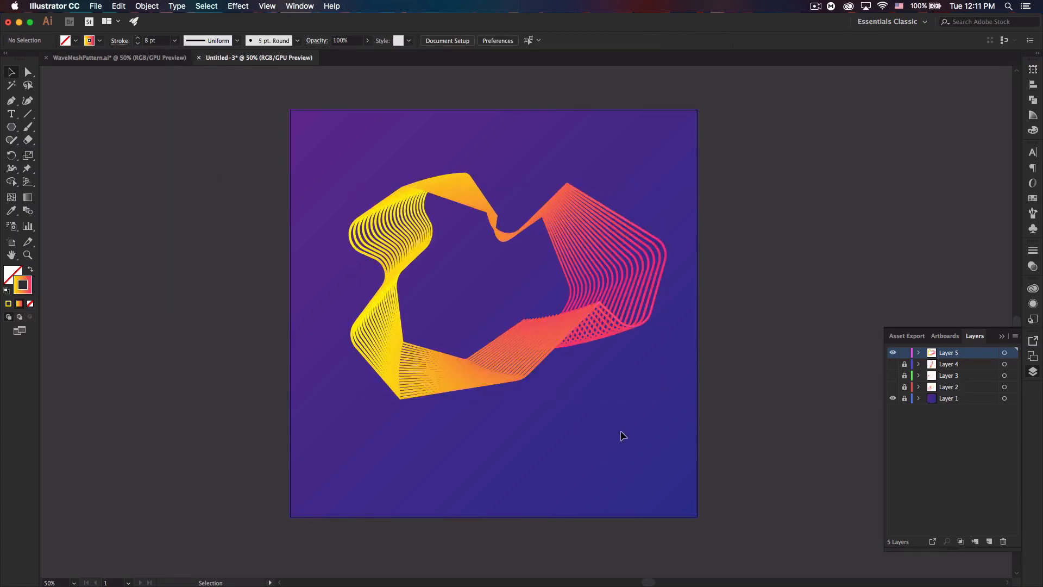
pyautogui.moveTo(649, 370)
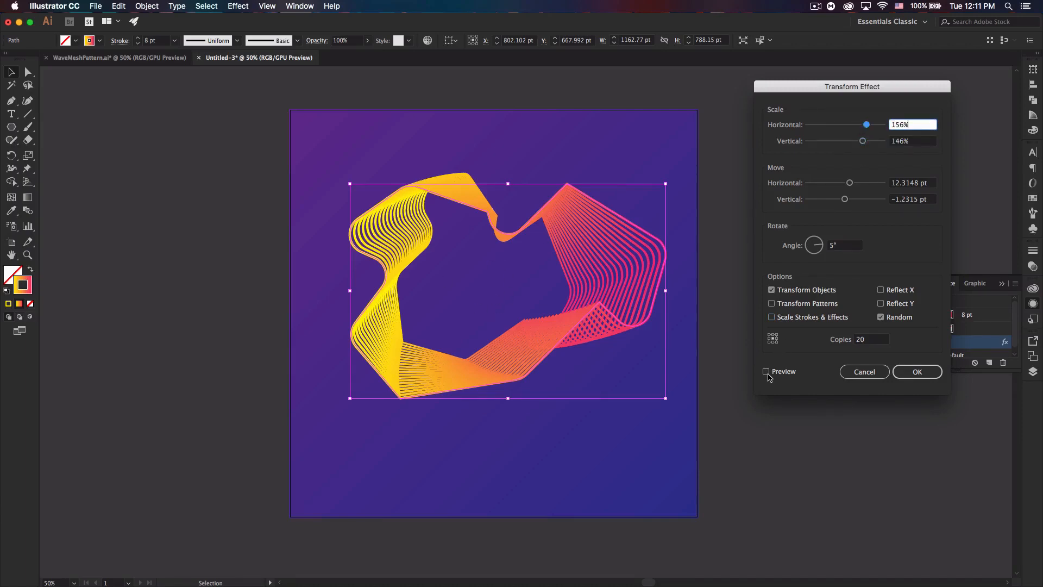
# Preview the reopened Transform, enable Scale Strokes & Effects, adjust scaling toward 64% by 40% and set angle 33°.
pyautogui.click(766, 371)
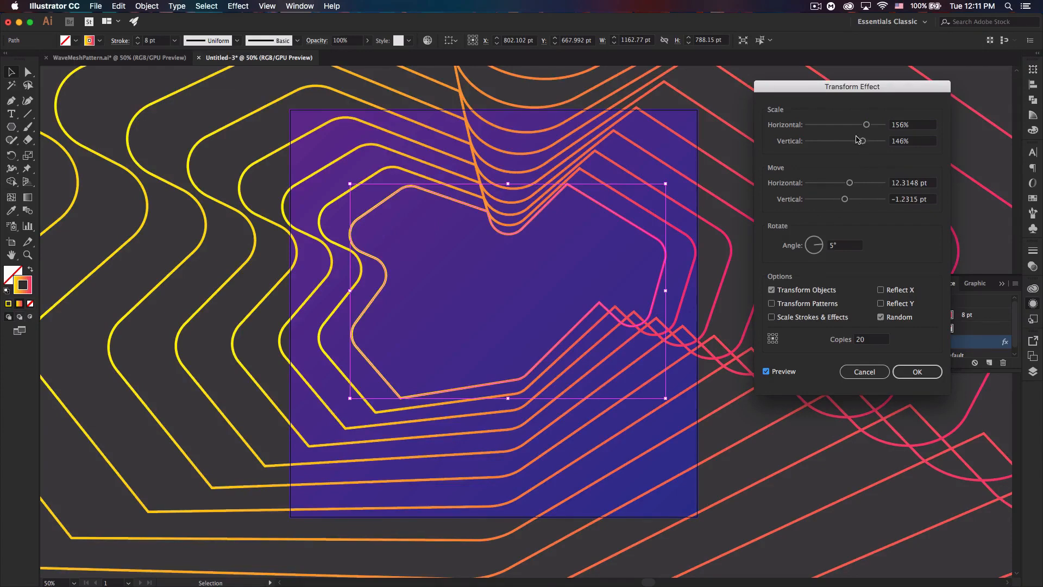
pyautogui.moveTo(865, 124); pyautogui.dragTo(850, 124)
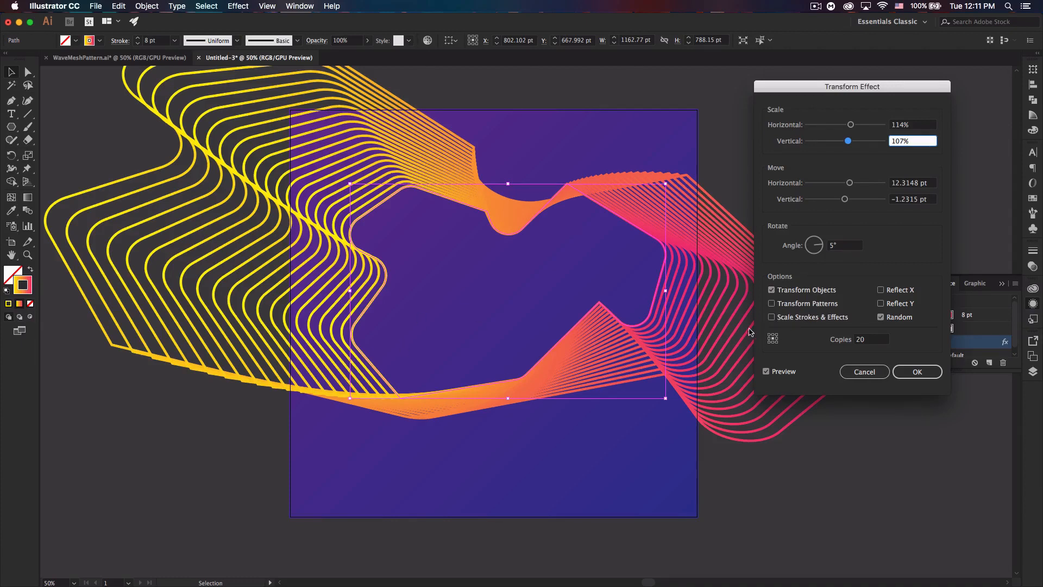
pyautogui.click(771, 317)
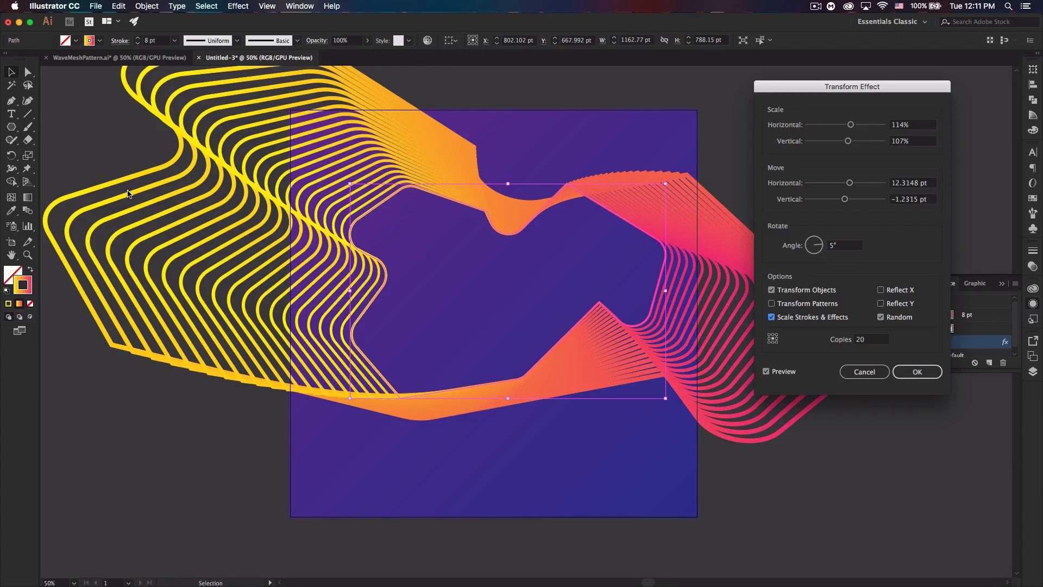
pyautogui.moveTo(847, 194)
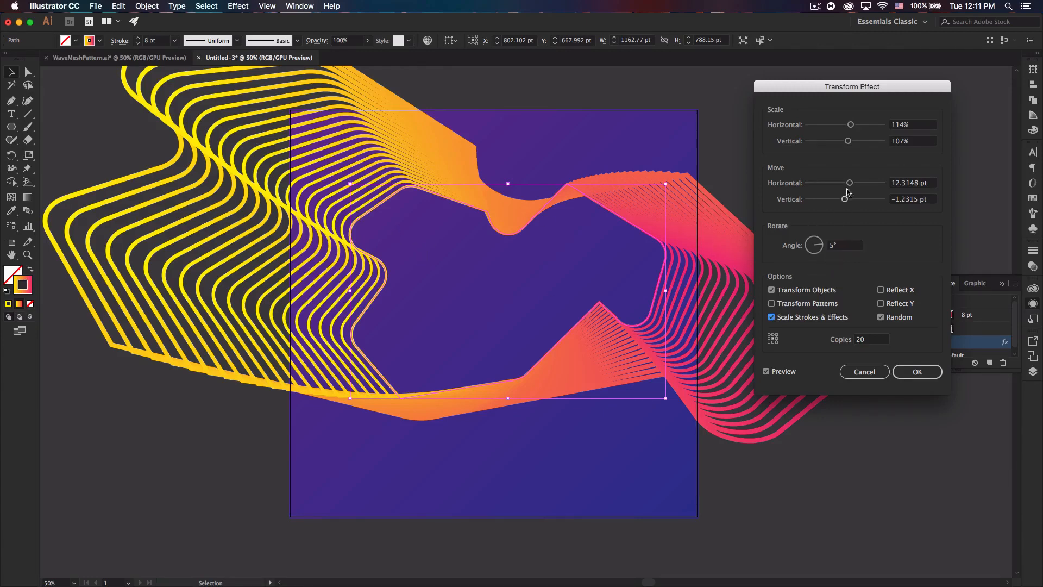
pyautogui.moveTo(850, 124); pyautogui.dragTo(859, 125)
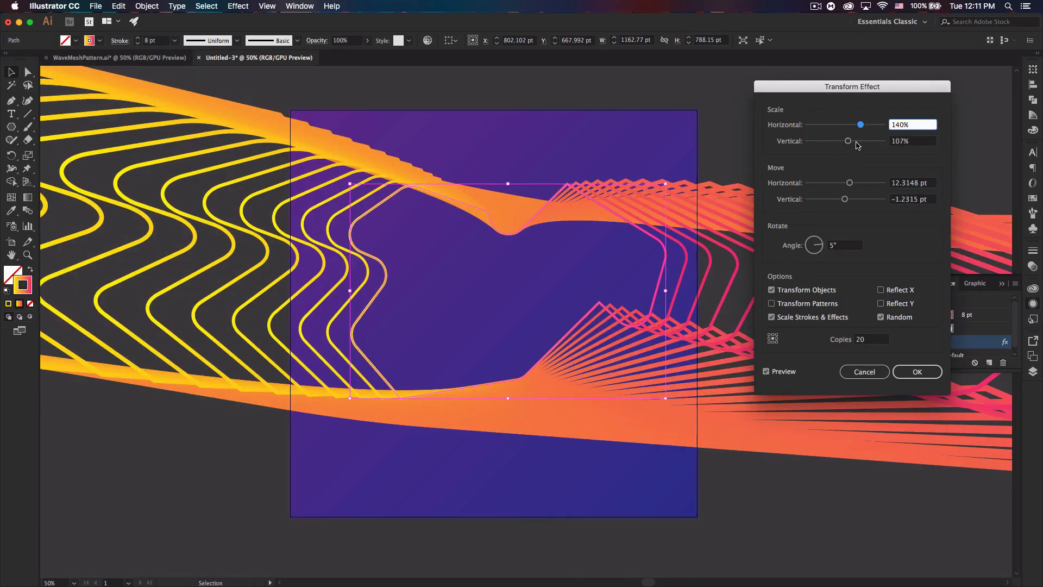
pyautogui.moveTo(847, 140); pyautogui.dragTo(858, 140)
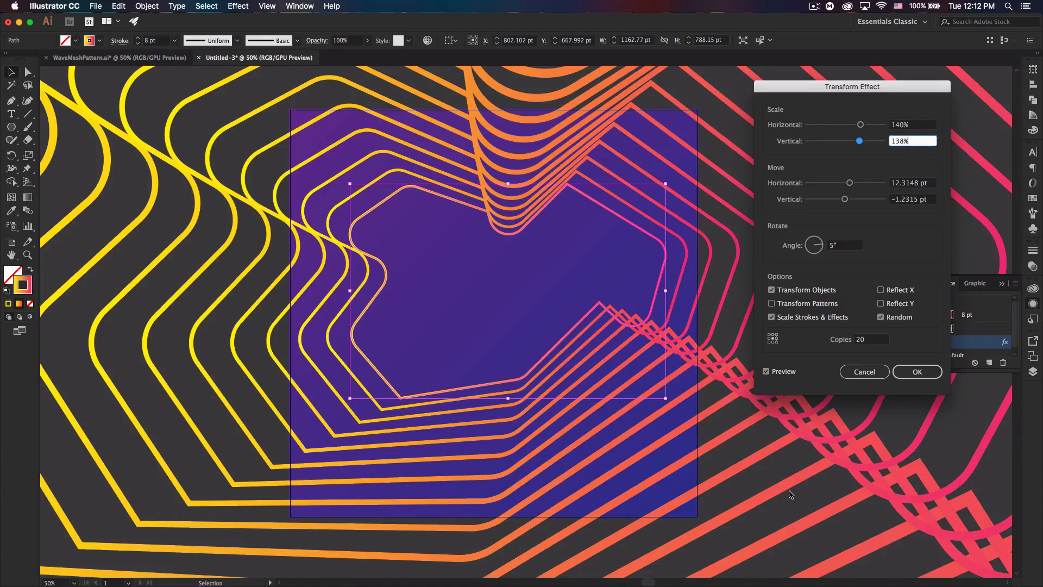
pyautogui.moveTo(668, 336)
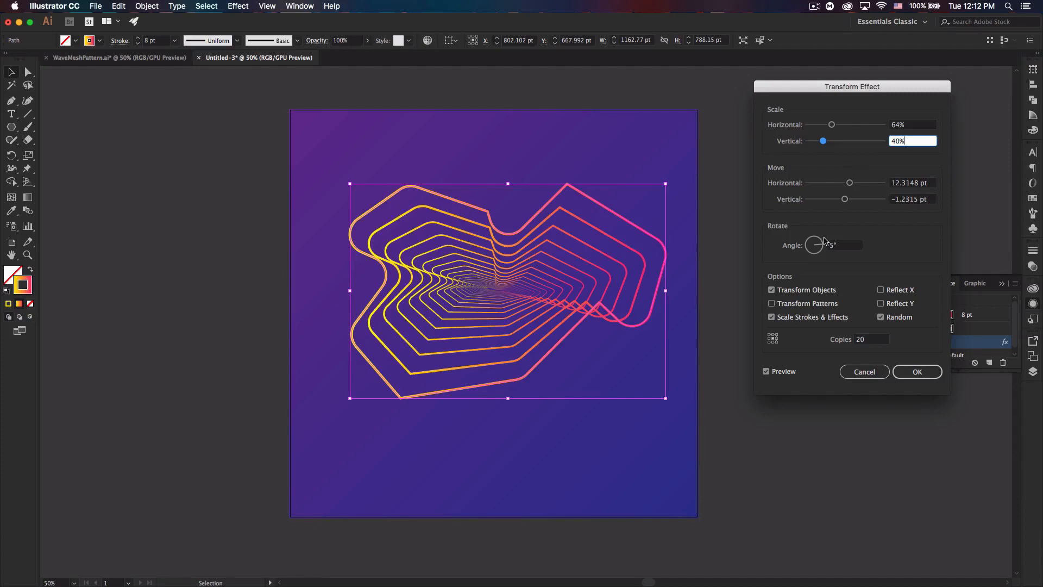
pyautogui.write('33')
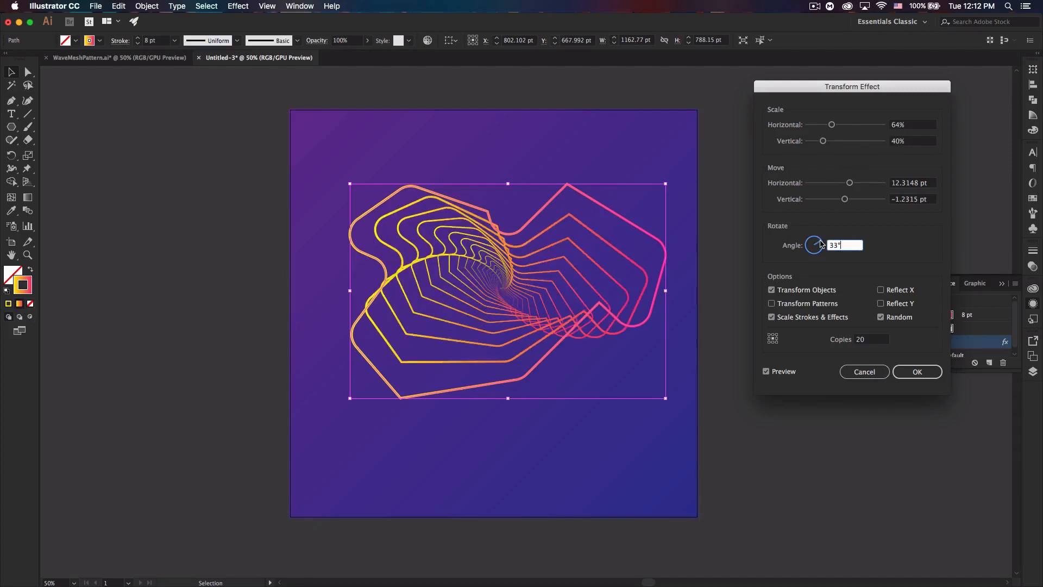
pyautogui.moveTo(892, 234)
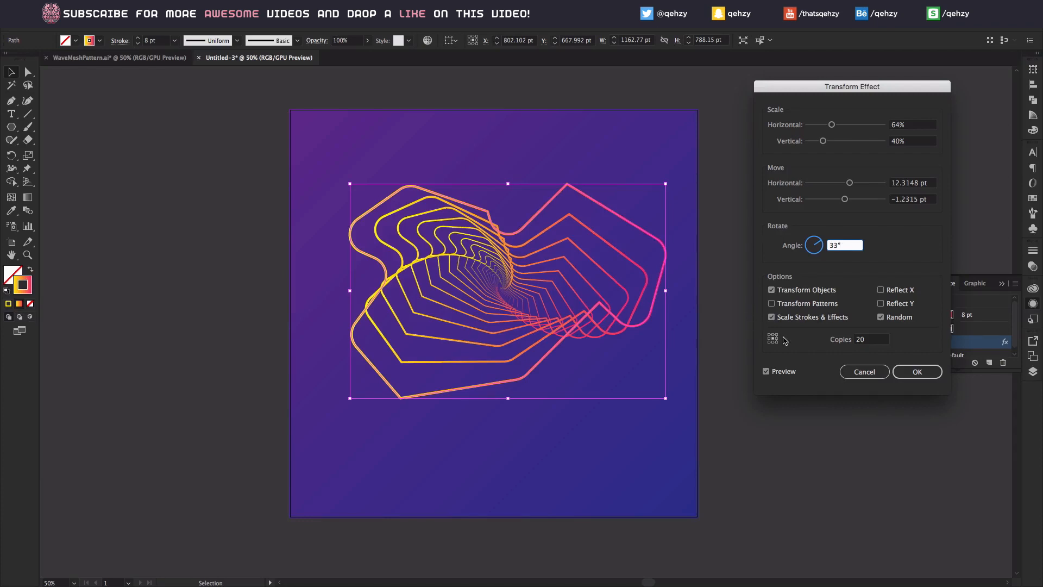
# Cancel the Transform Effect dialog, leaving the ribbon's earlier transform settings intact.
pyautogui.click(845, 245)
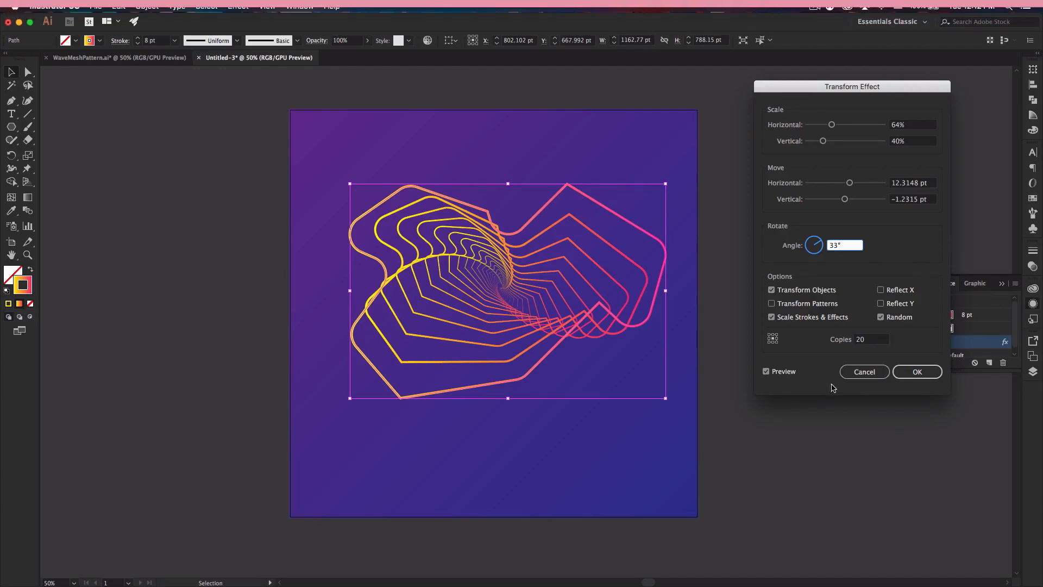
pyautogui.click(916, 371)
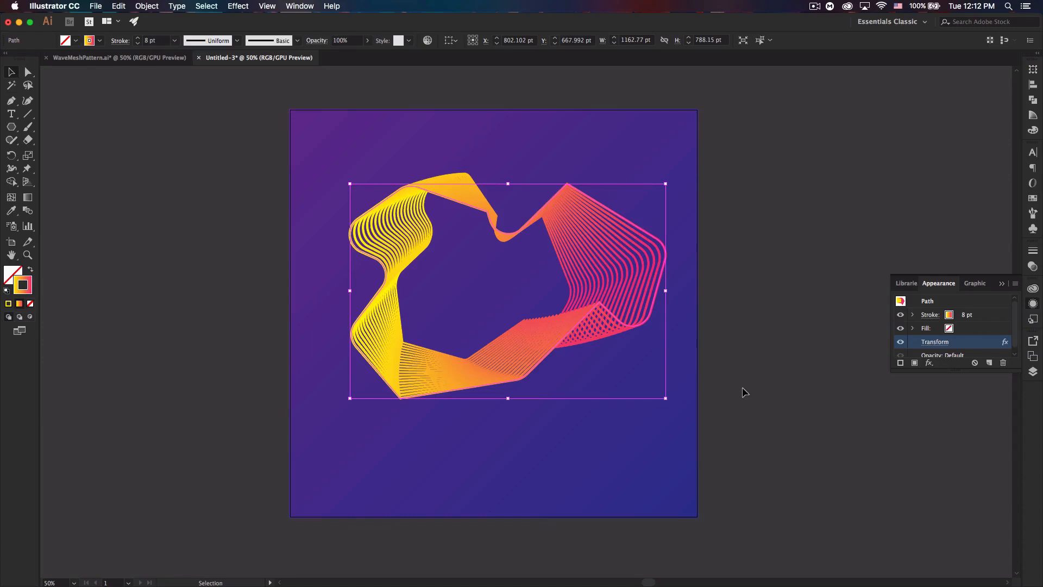
pyautogui.moveTo(713, 361)
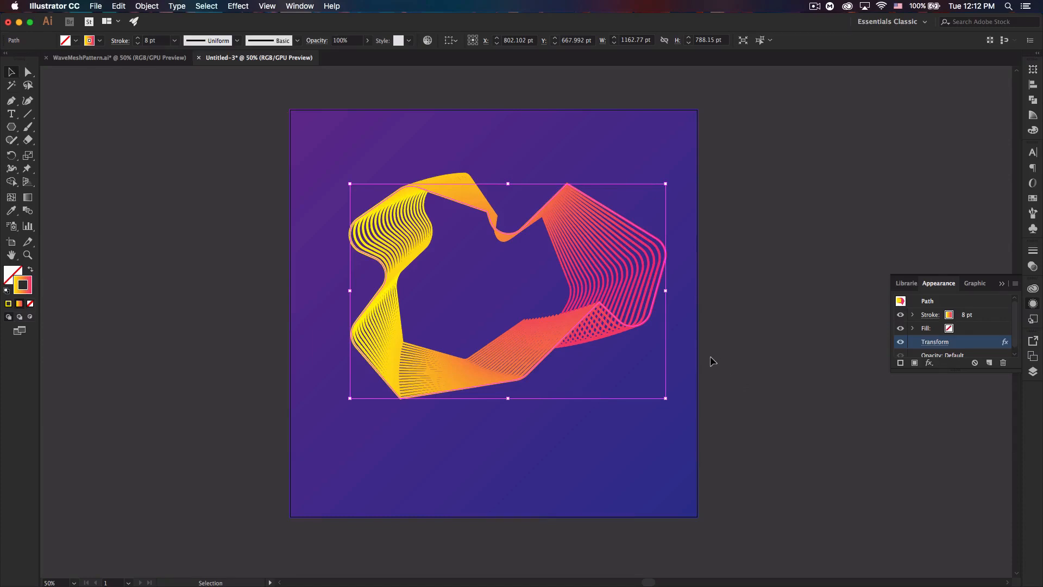